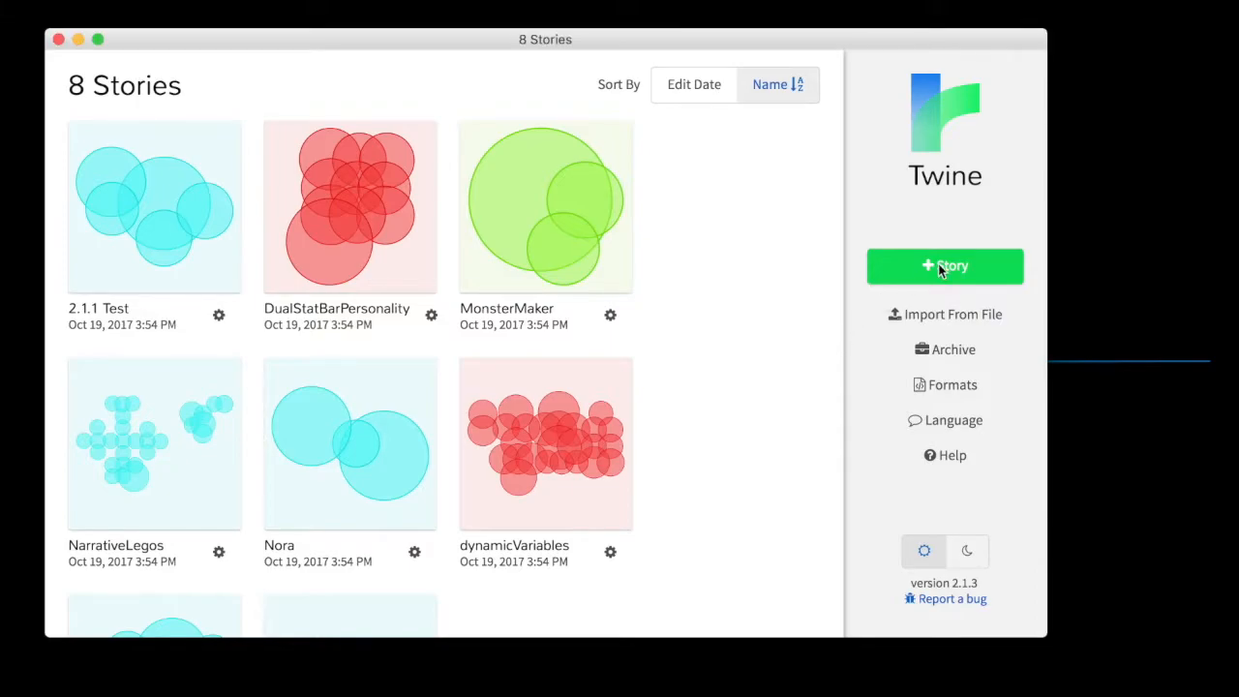
Create a new story named variableTest and open its story map.
left_click(944, 265)
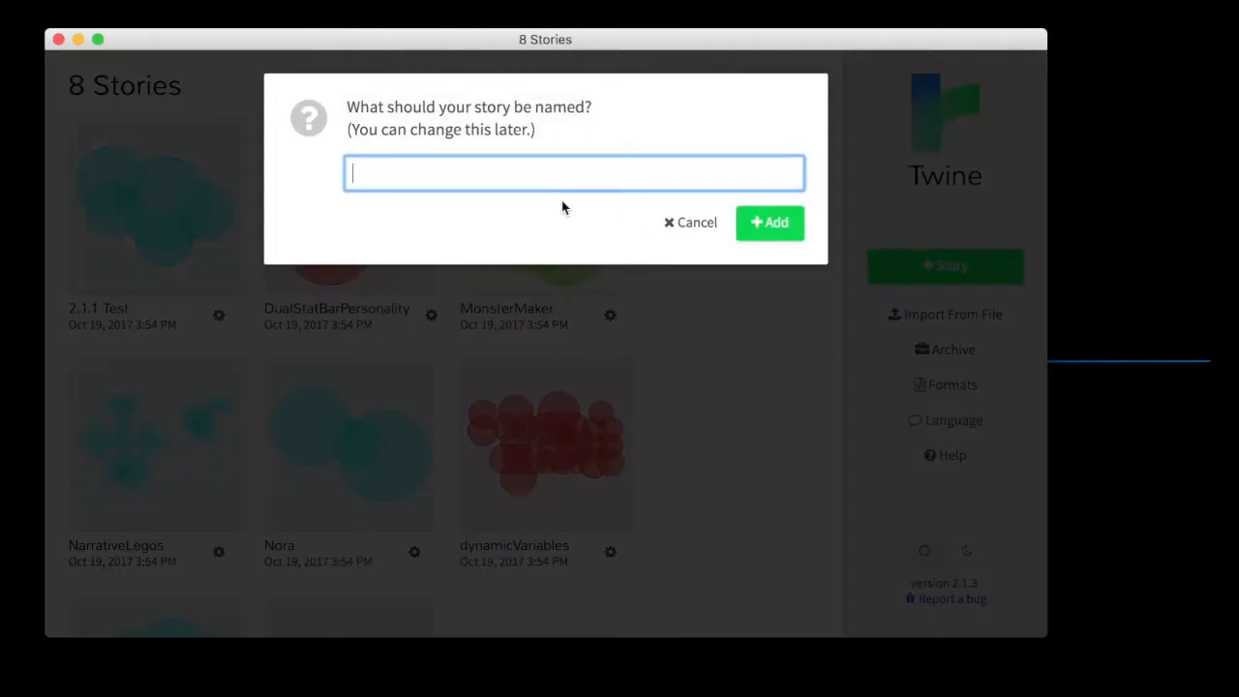
type("variable")
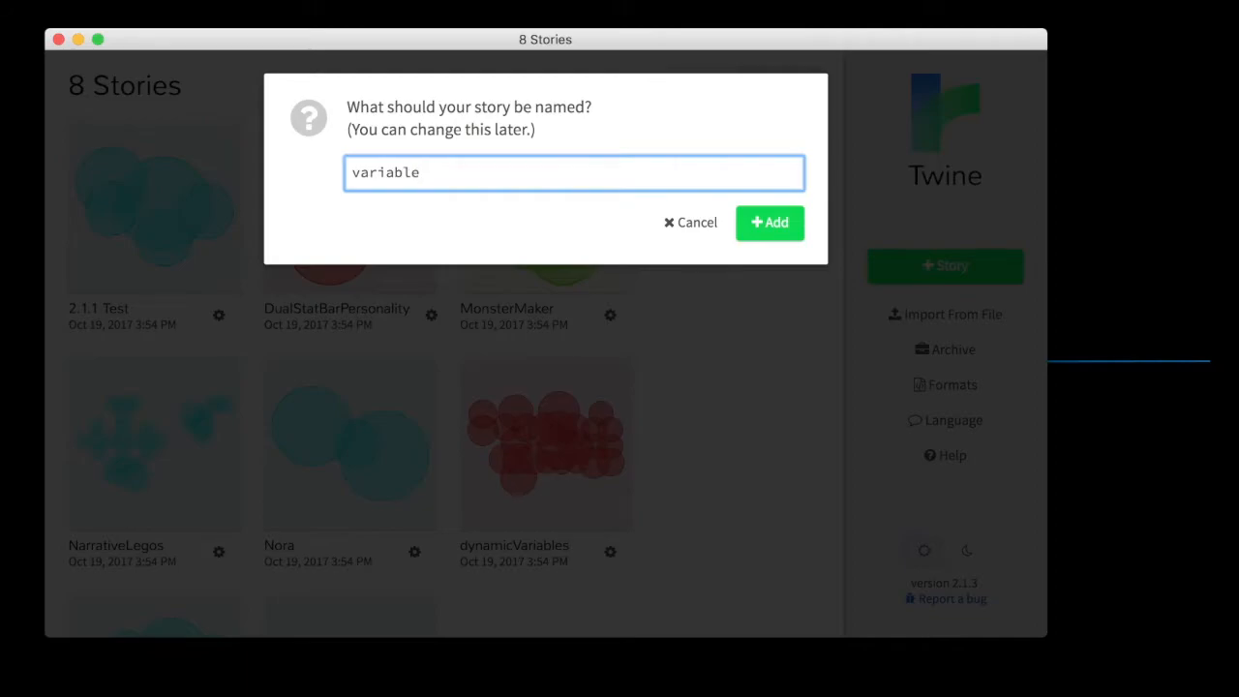
left_click(770, 222)
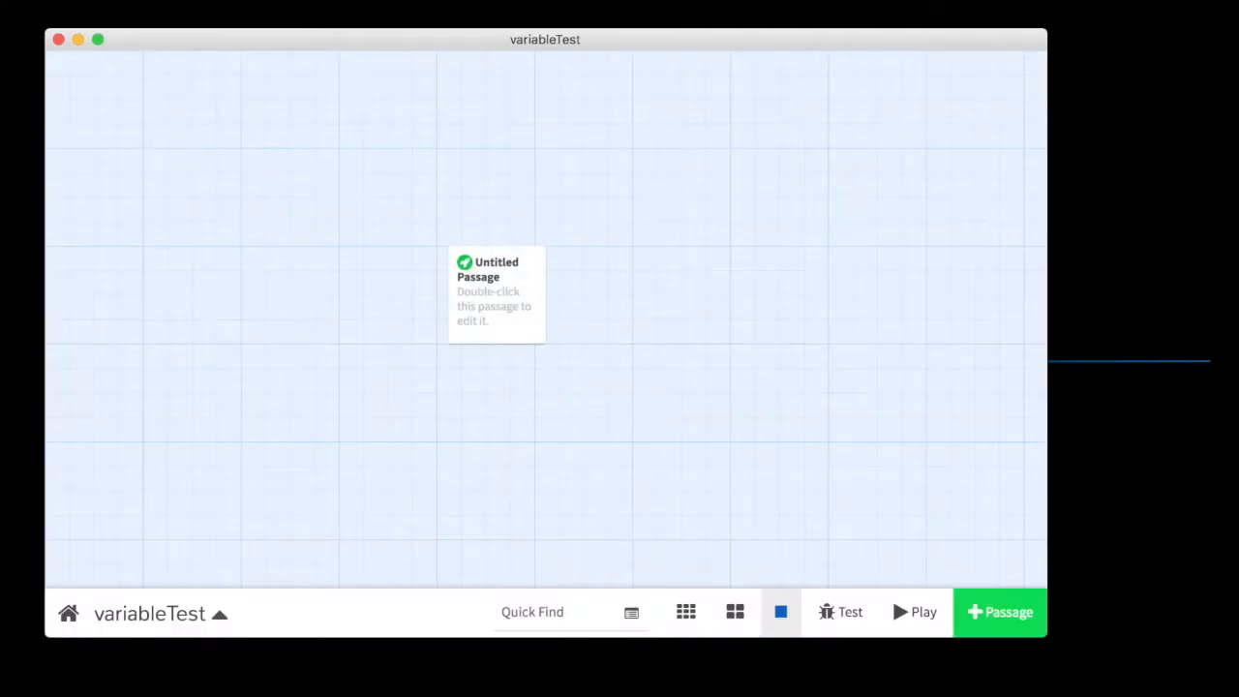
Write 'A dog is outside.' with a [[go inside|a1]] link in the first passage.
double_click(496, 294)
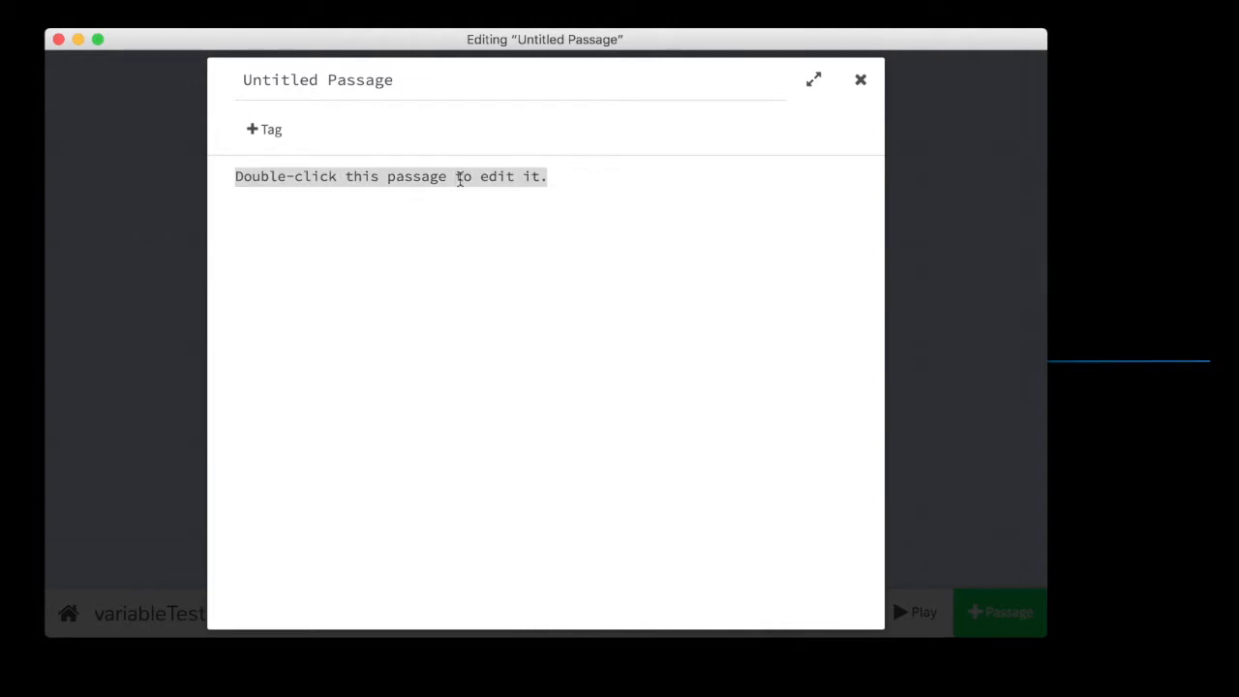
type("A dog")
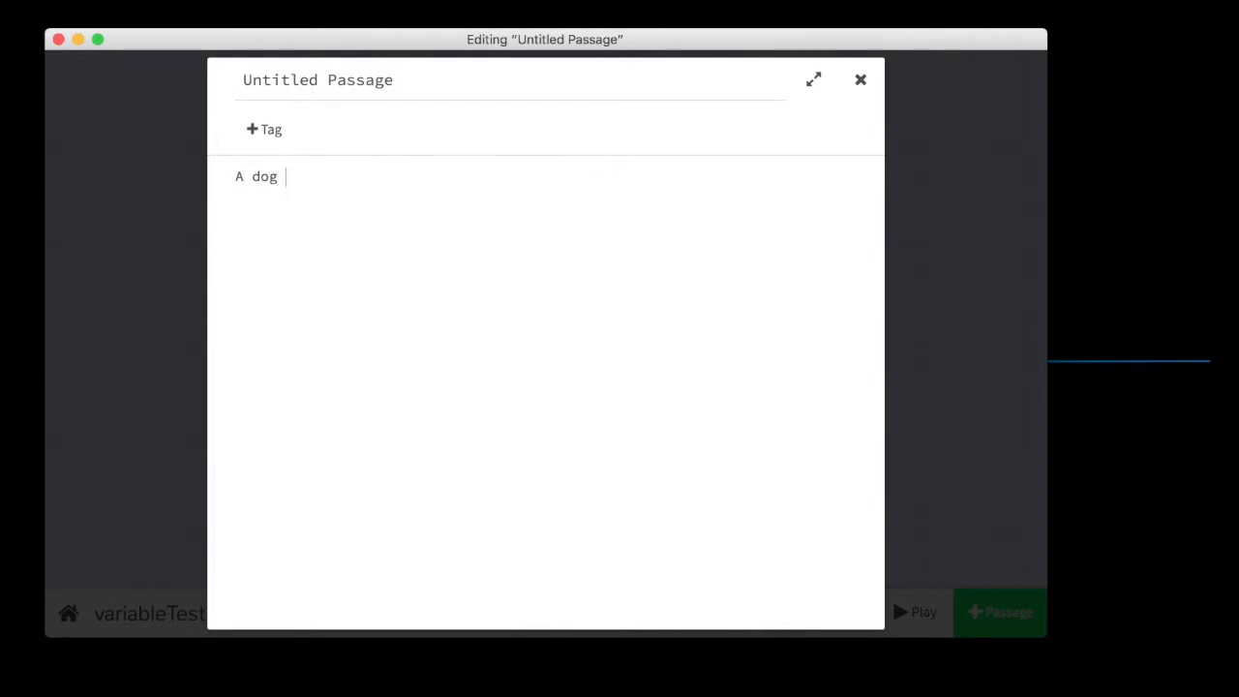
type("is outside.")
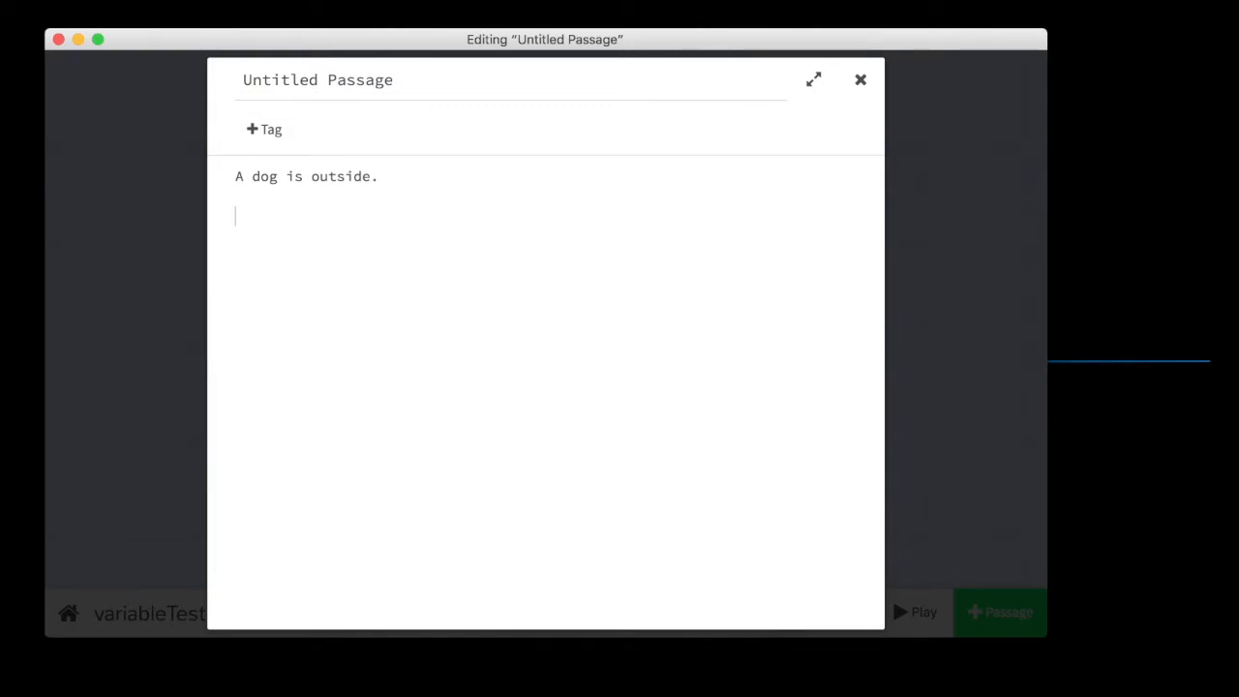
type("[[go in")
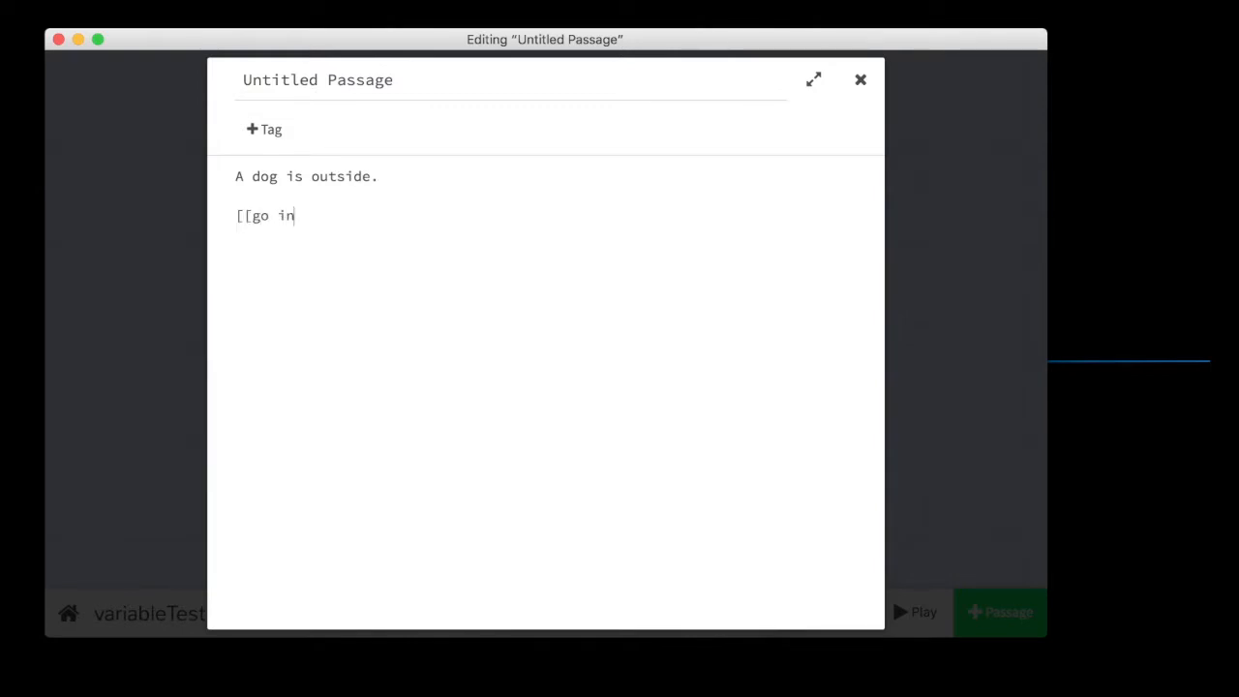
type("side|")
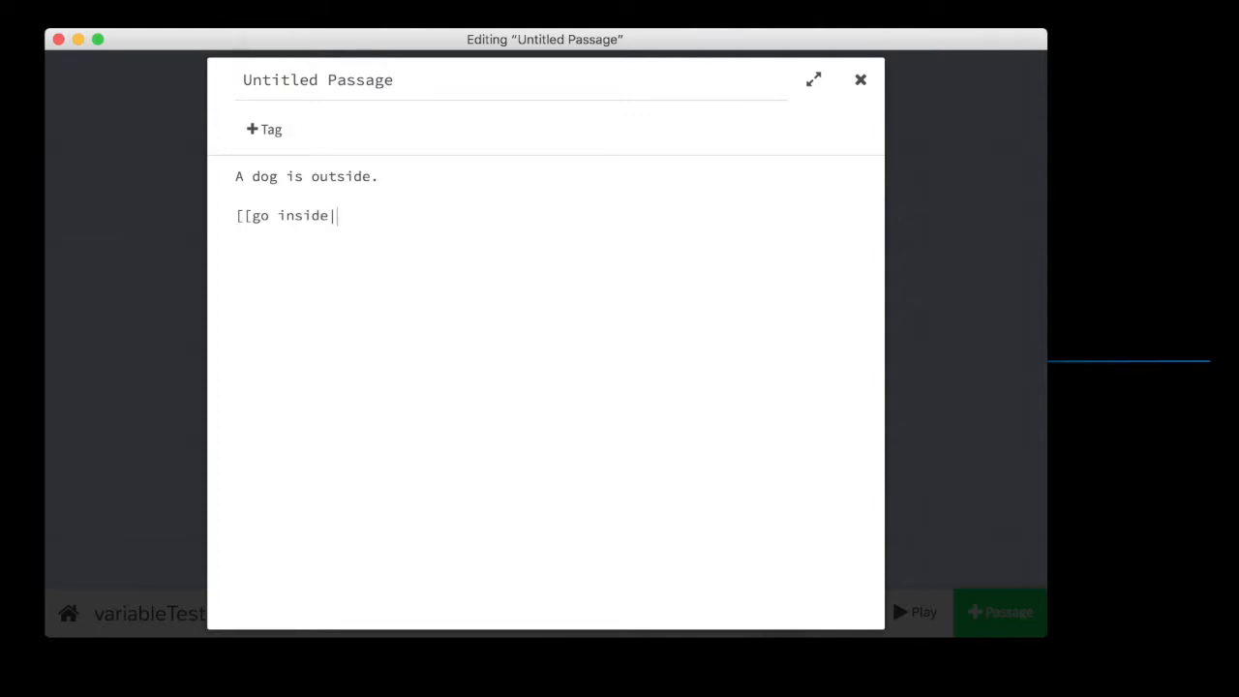
type("a1")
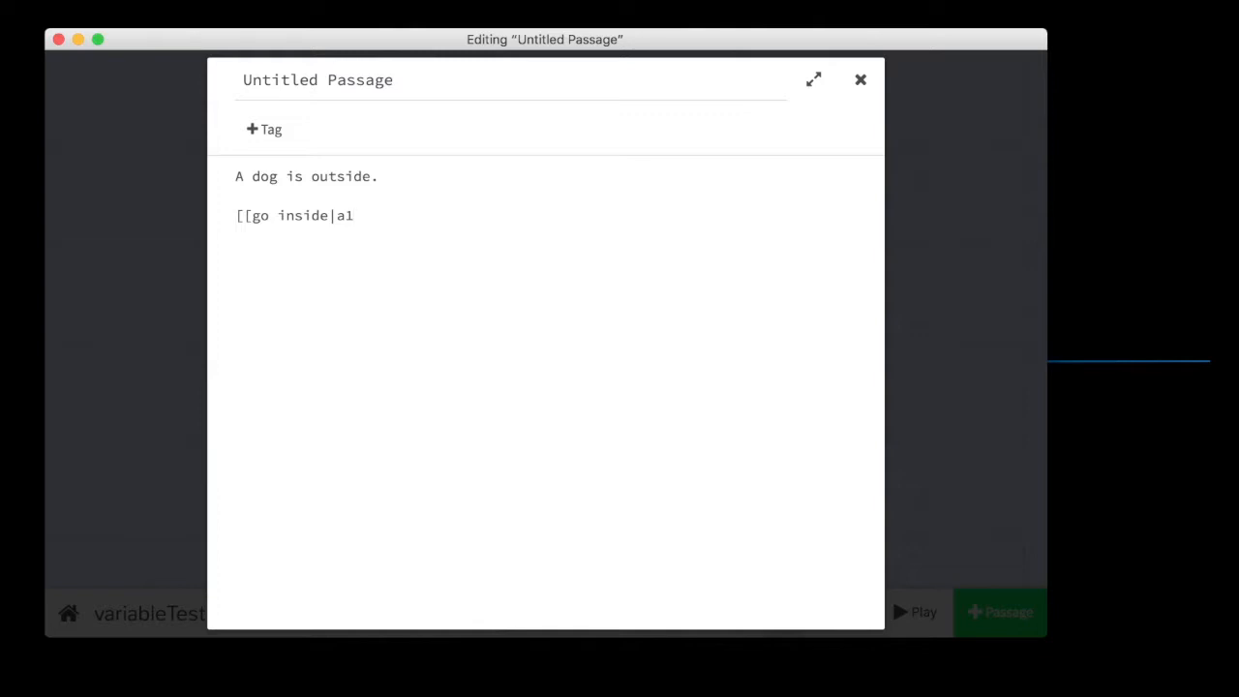
type("]")
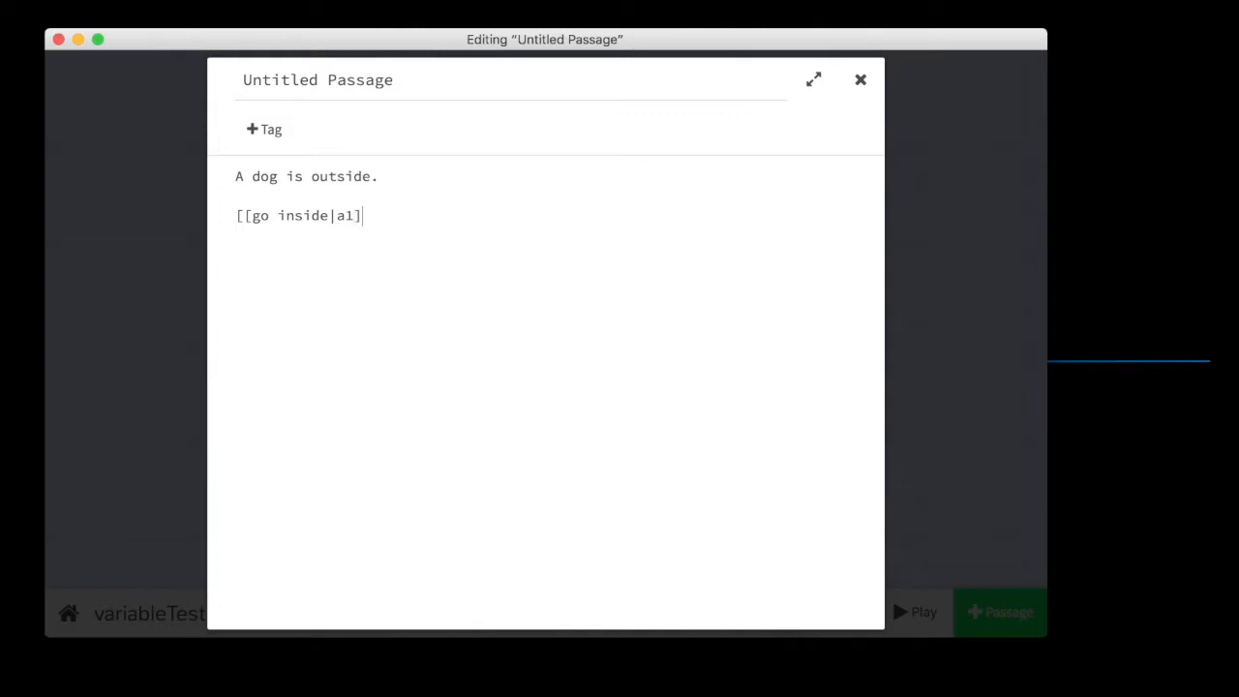
Rename the passage to start and add a [[stay outside|a2]] link.
type("Sta")
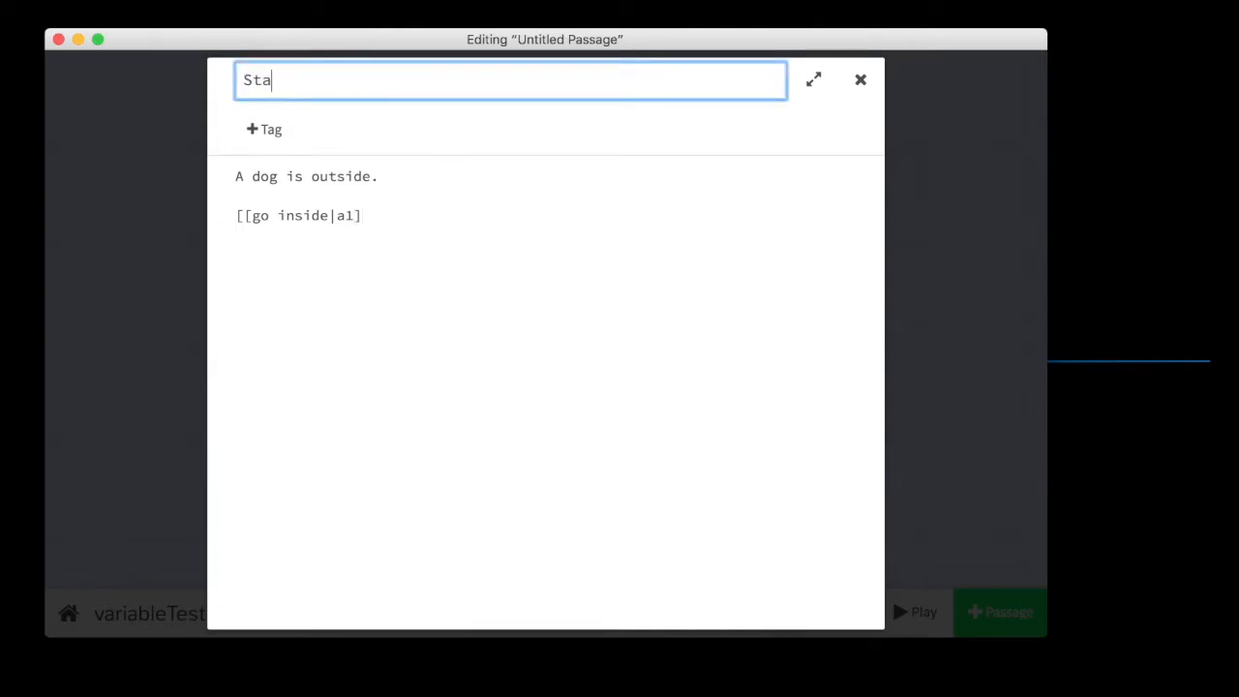
key("backspace")
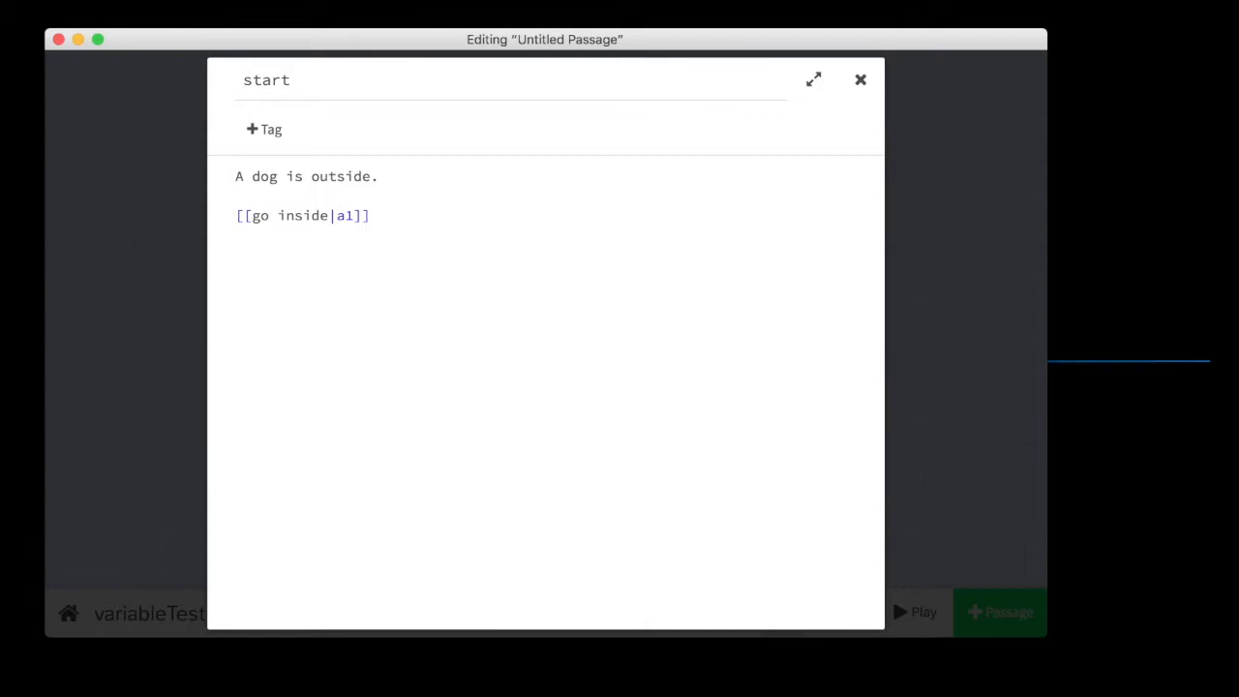
type("[[stat")
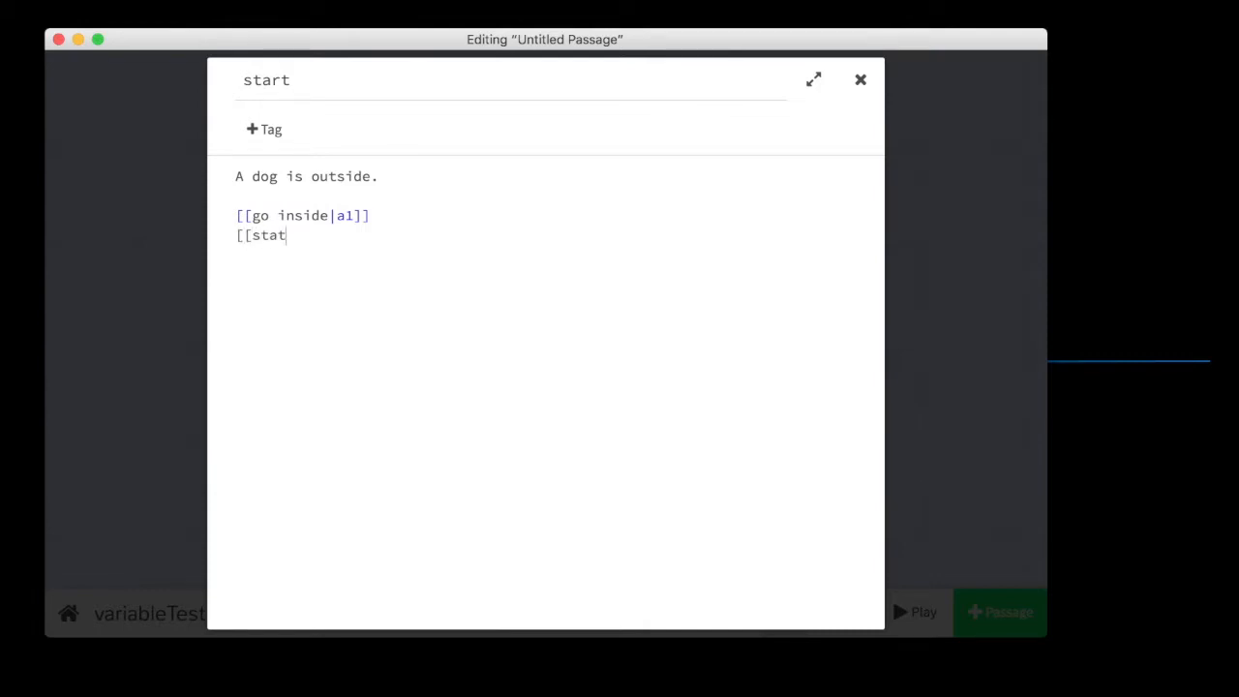
type("y outside")
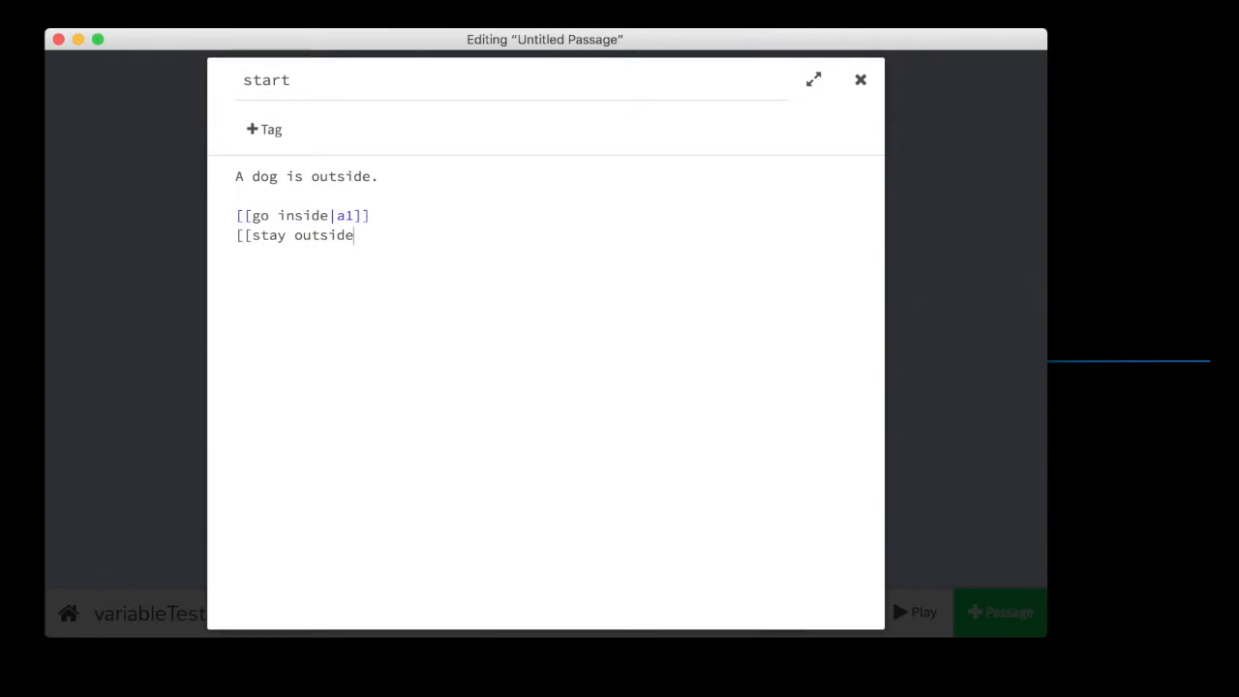
type("|a")
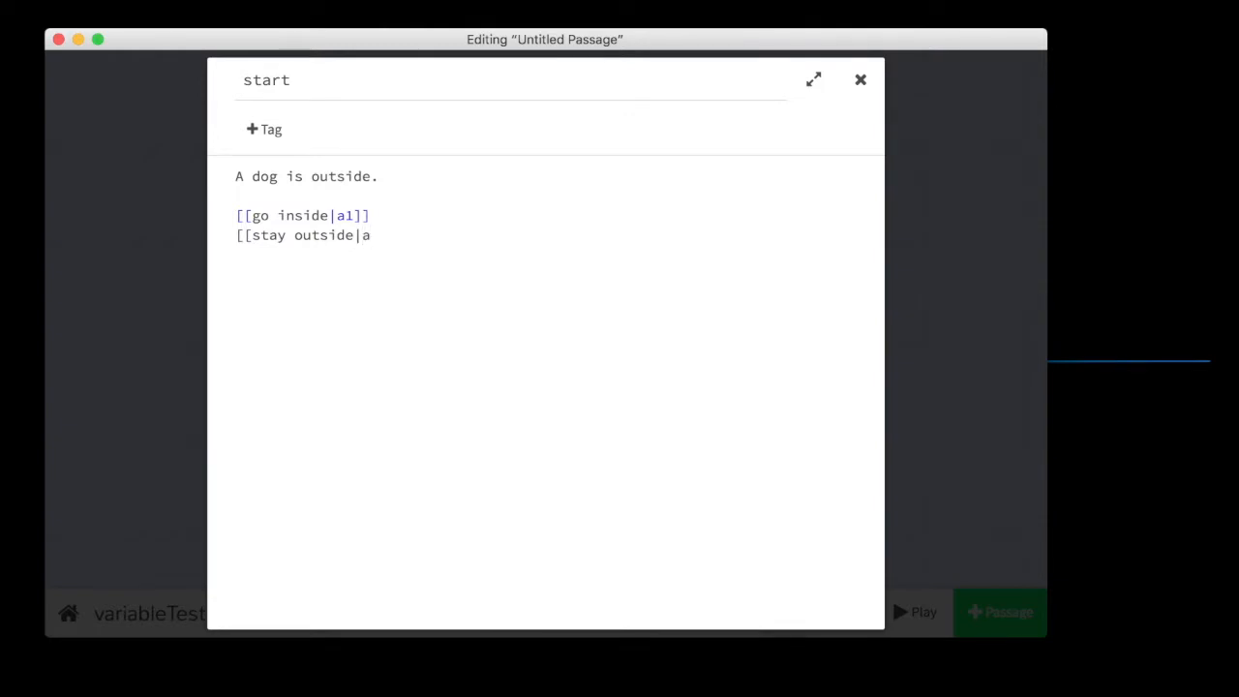
type("2]]")
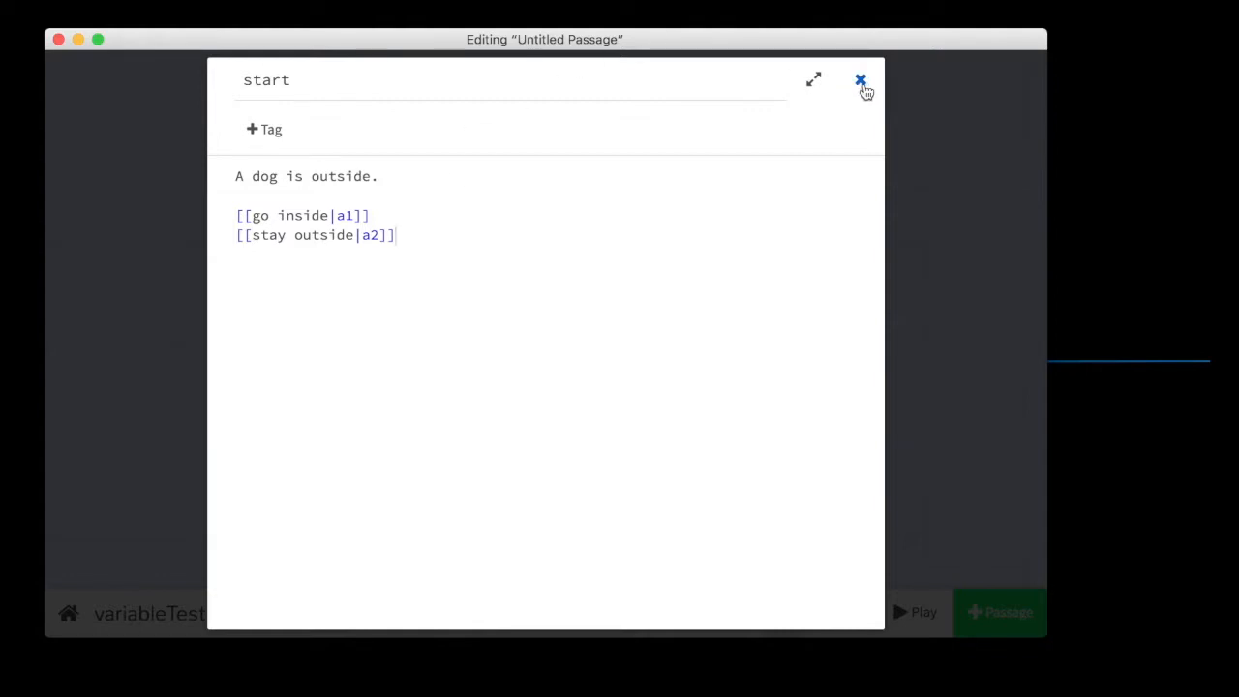
Return to the map and inspect passage a1 without changing it.
left_click(859, 79)
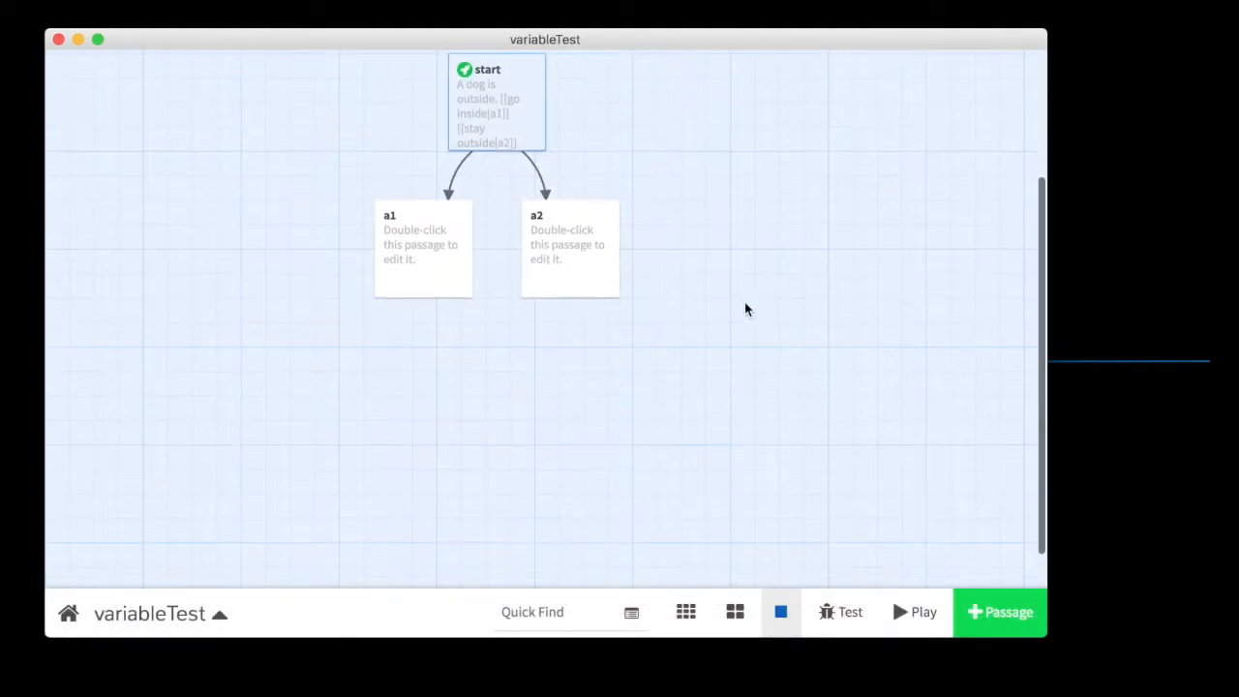
left_click(422, 248)
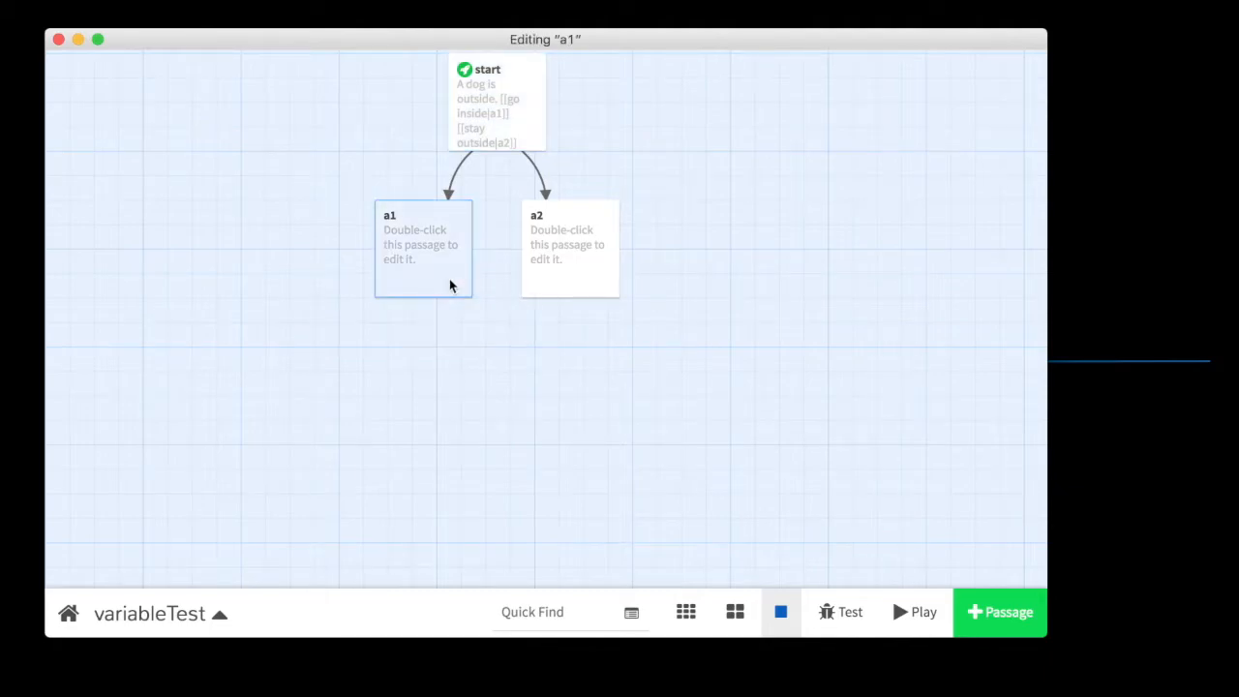
double_click(422, 248)
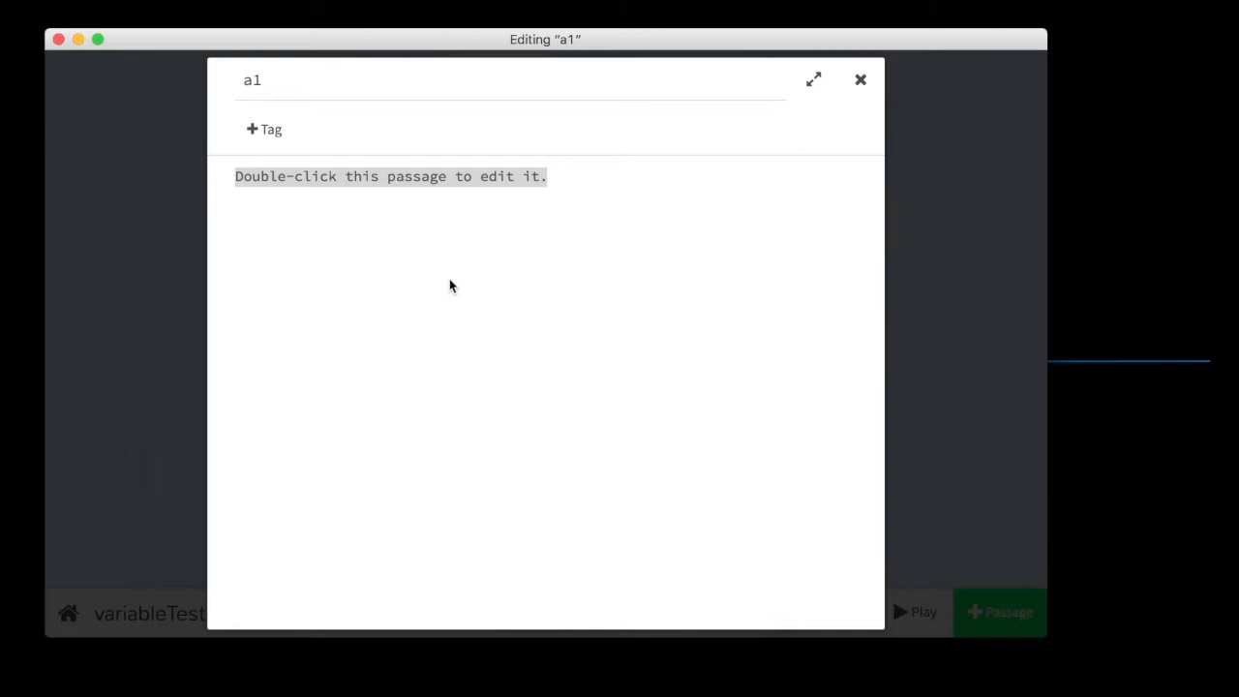
left_click(860, 79)
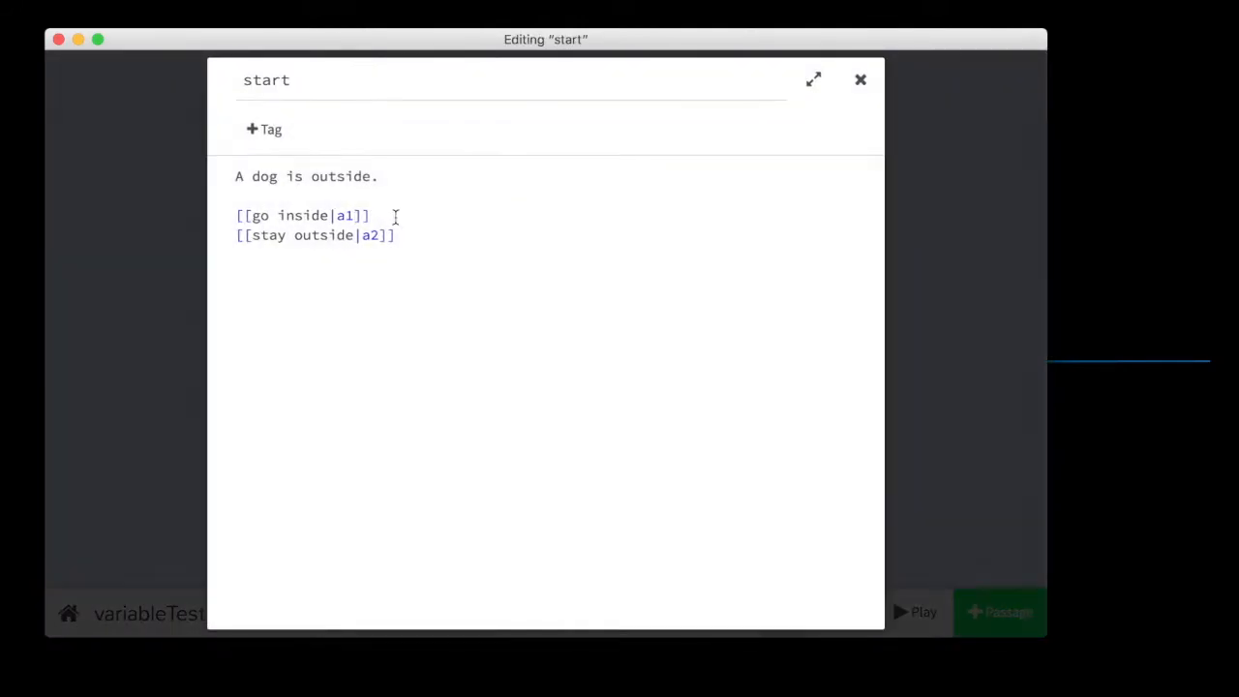
Retarget the start passage's links from a1 and a2 to in and out.
type("in")
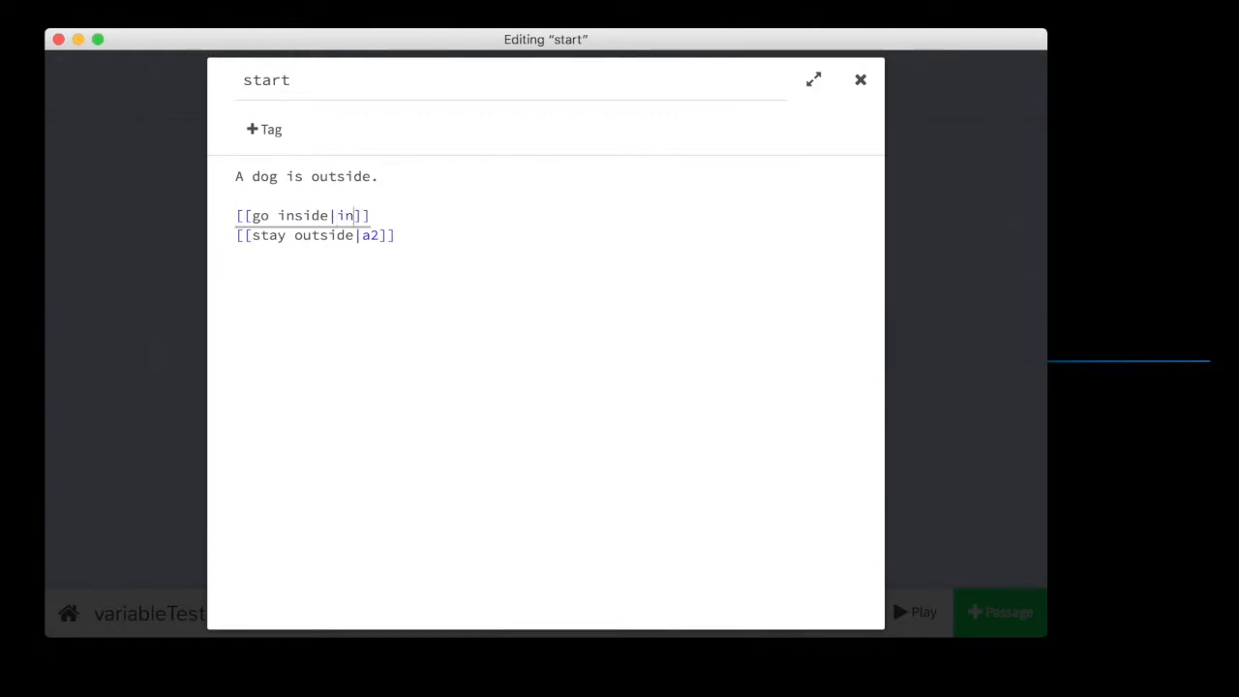
type("out")
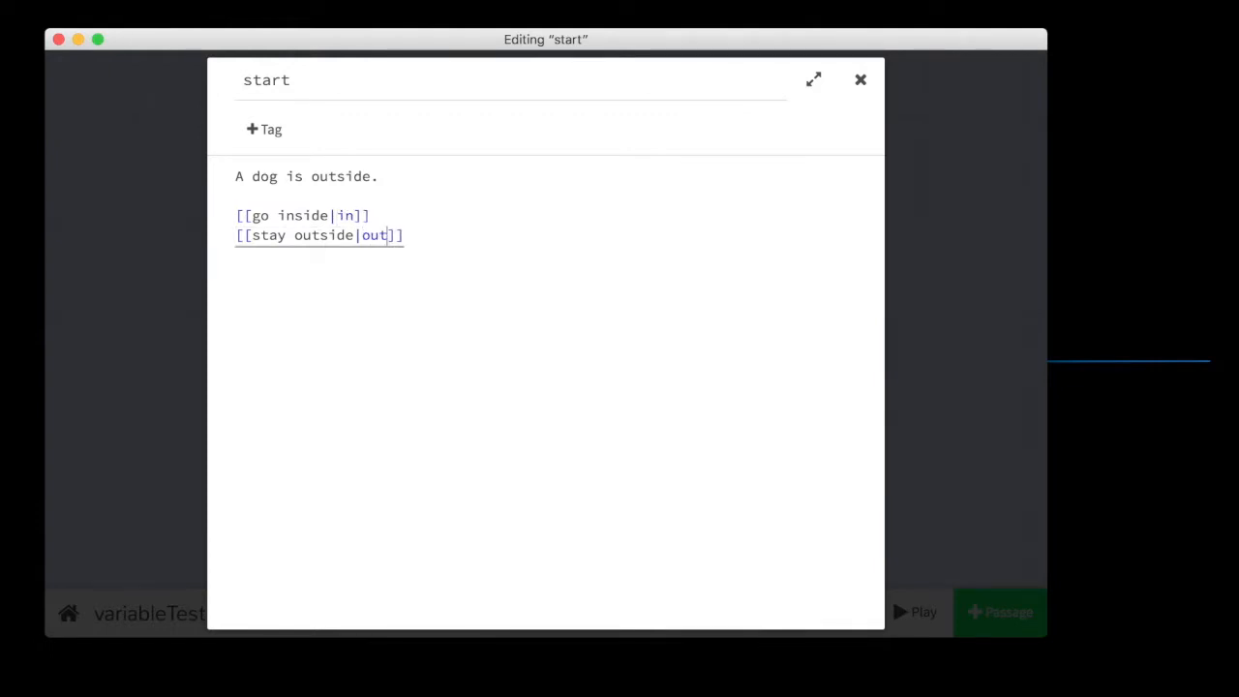
left_click(860, 80)
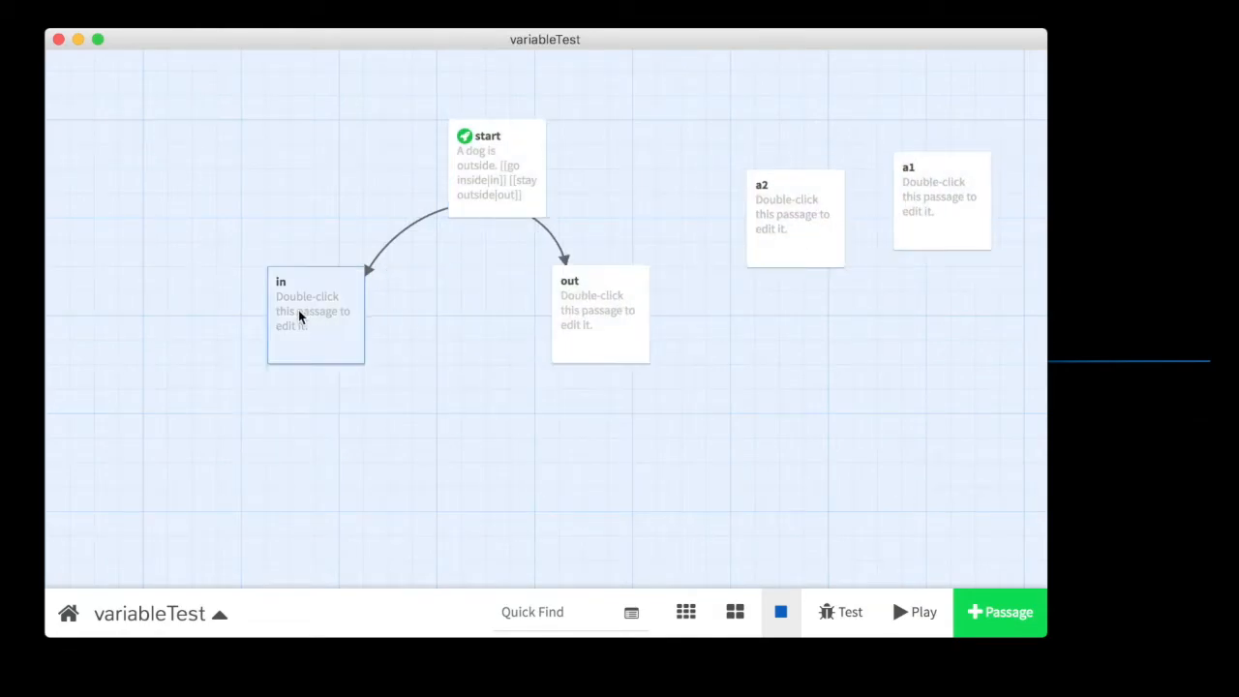
Make the in passage read 'You go inside.' with a [[next|owner]] link.
double_click(314, 314)
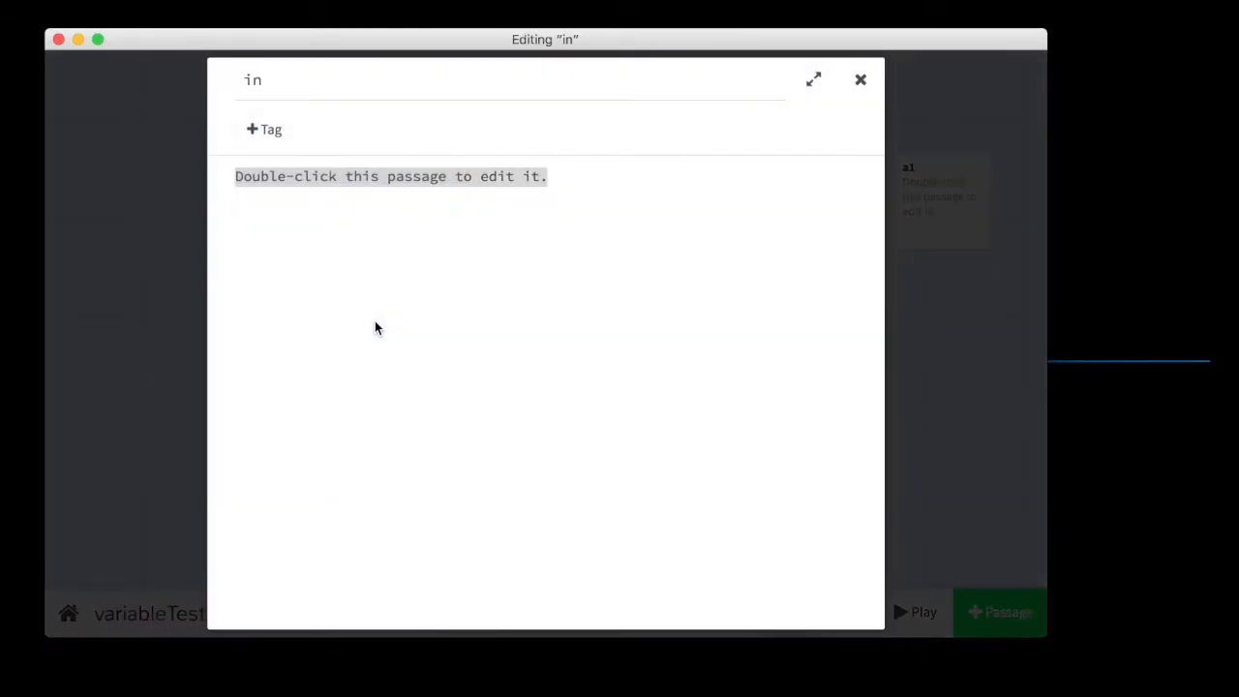
type("You")
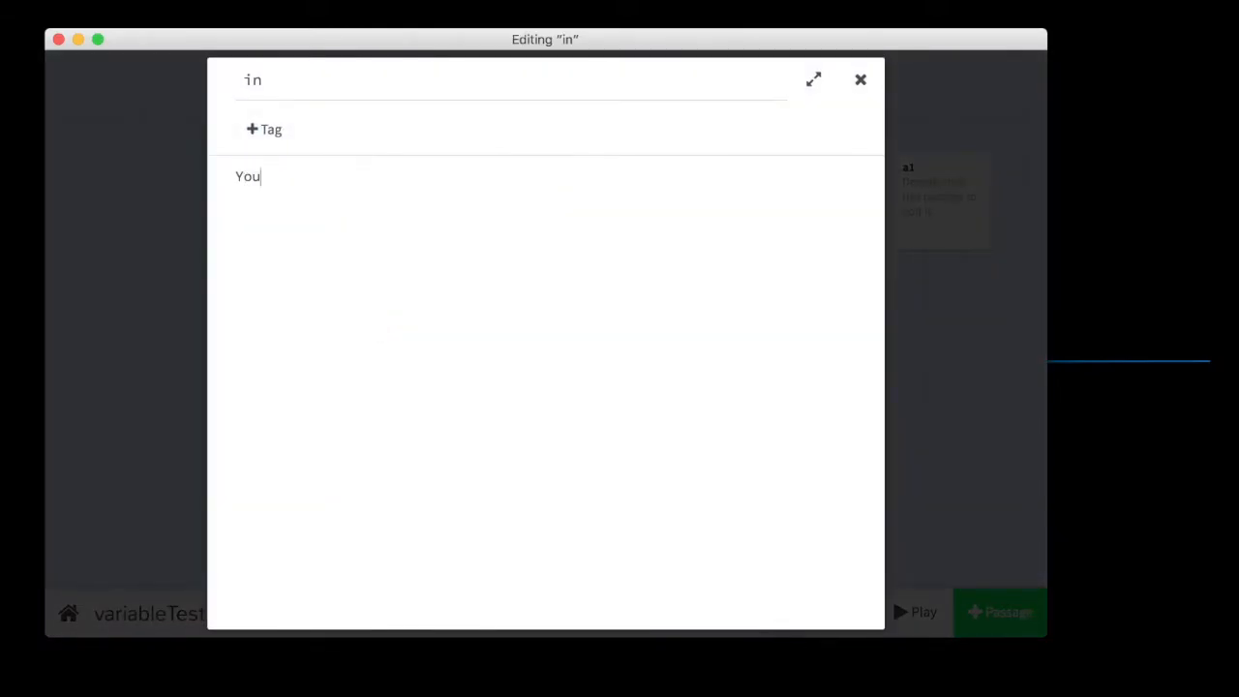
type("go in sdi")
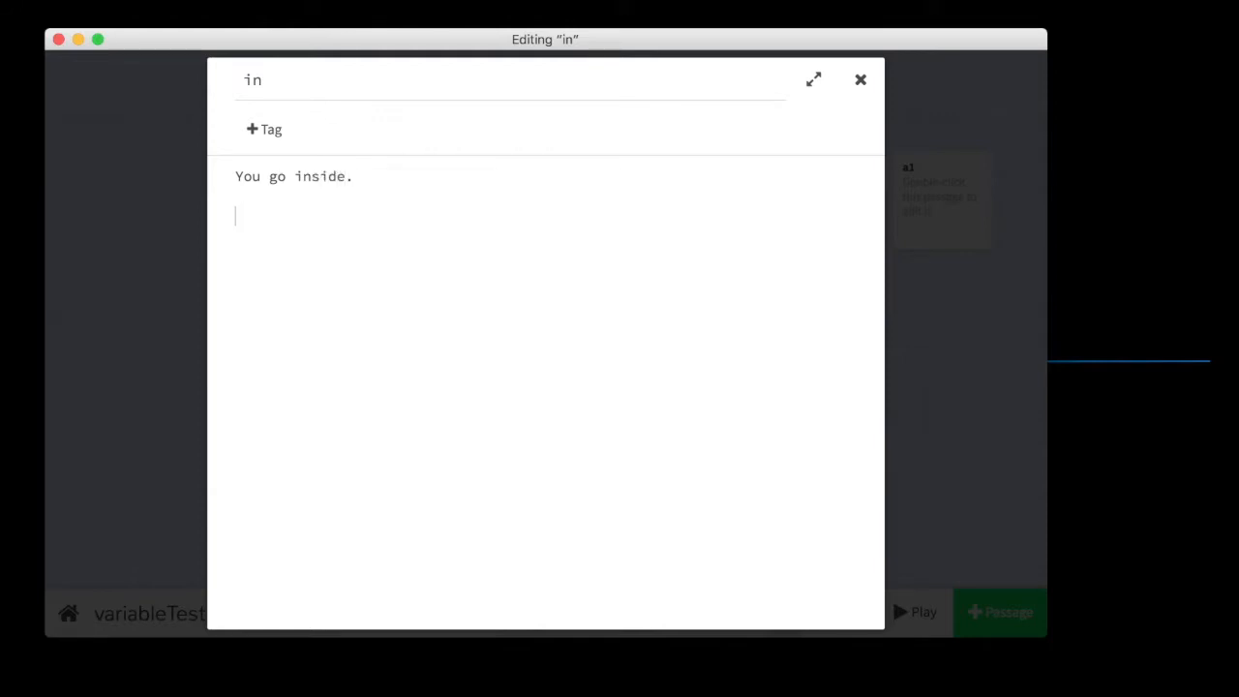
type("[[netx")
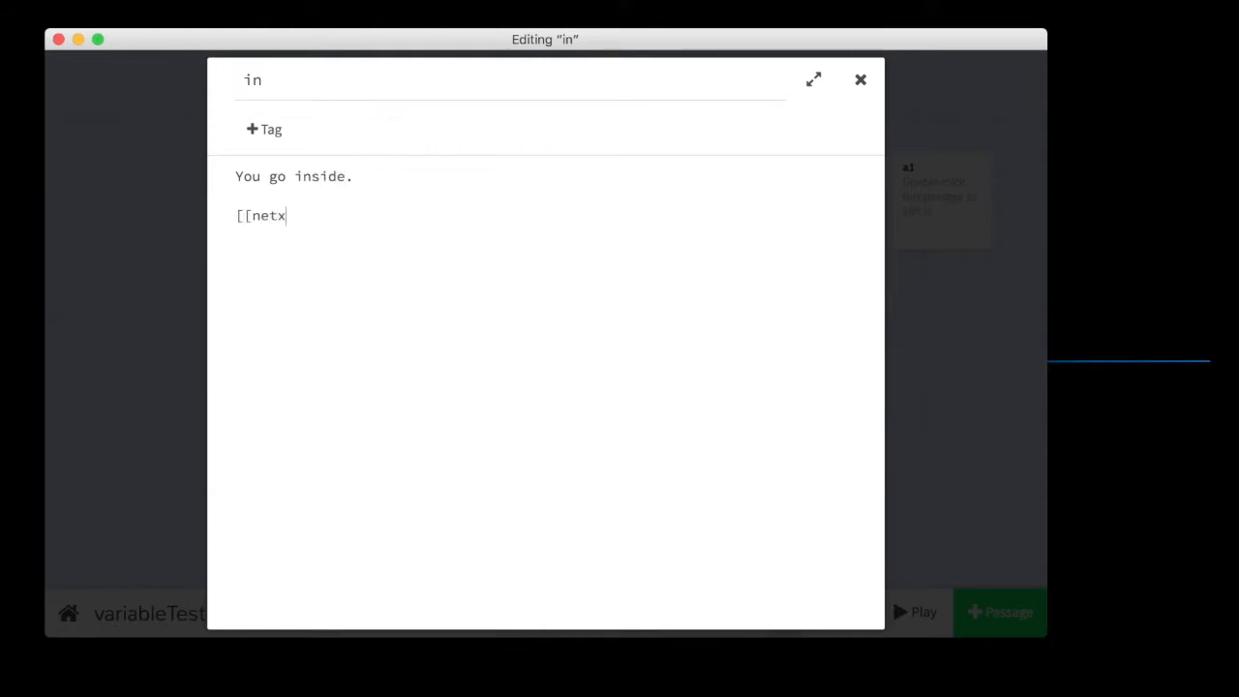
type("next|")
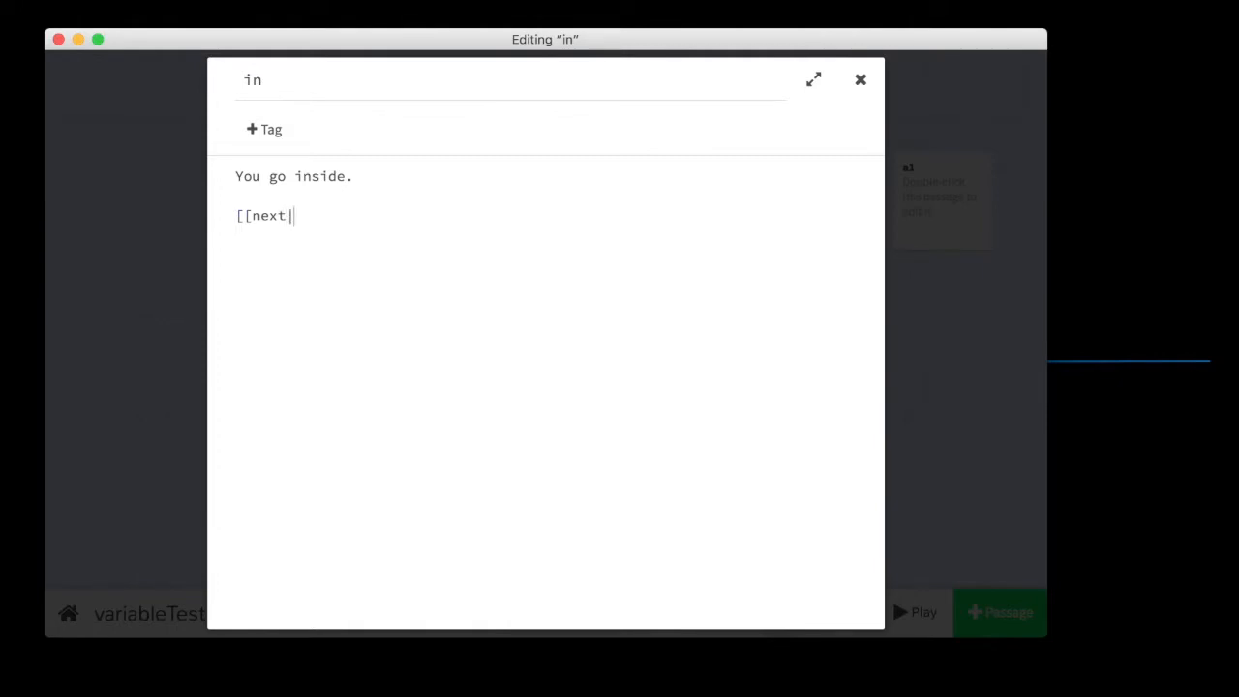
type("owner")
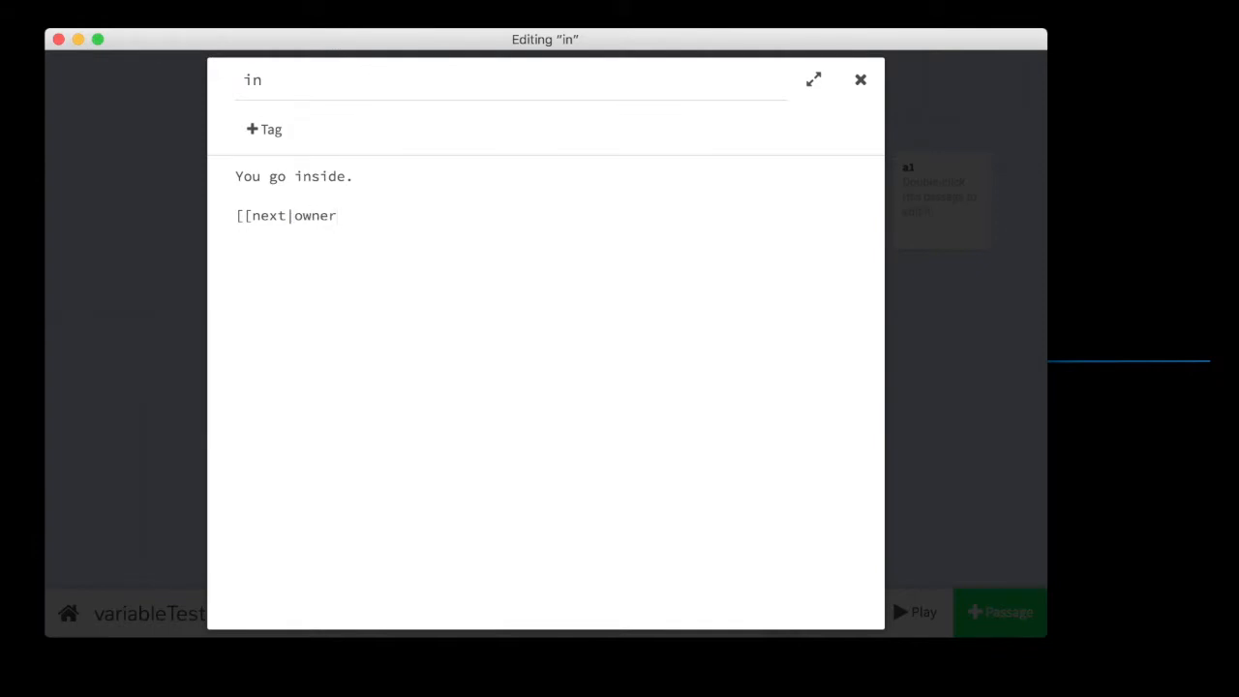
type("]]")
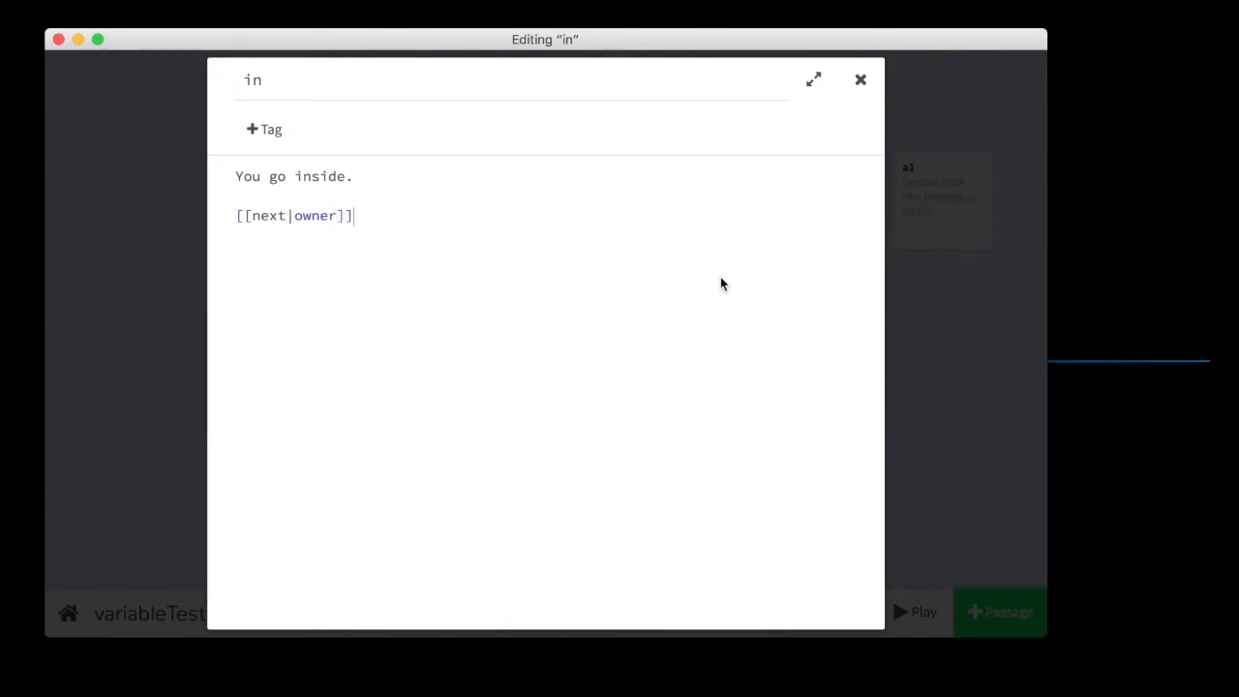
left_click(860, 79)
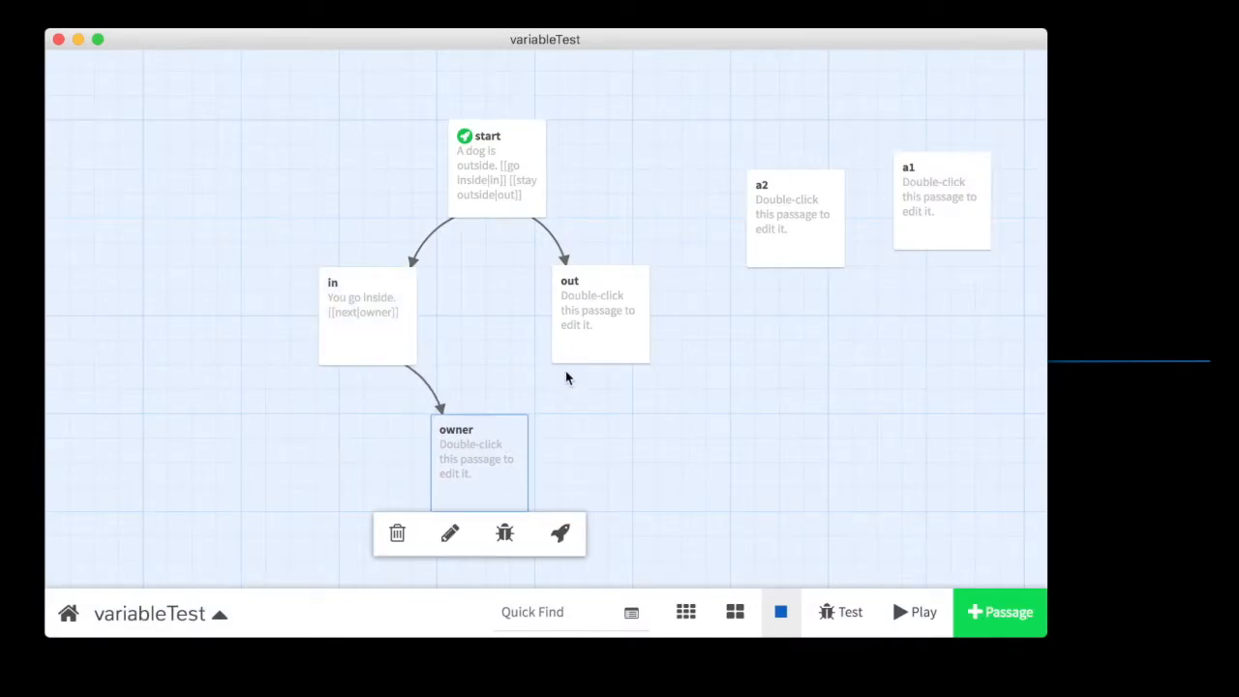
Make the out passage read 'you stay outside' with a [[time passes|owner]] link.
double_click(600, 310)
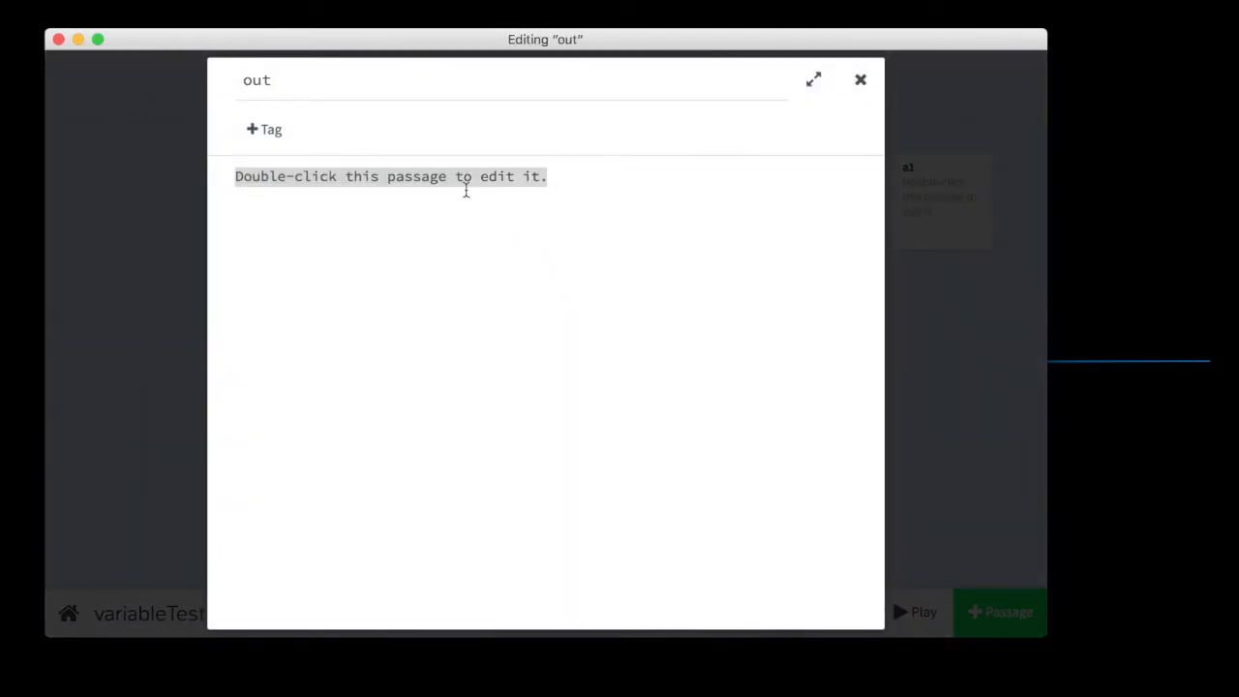
type("you stay outside")
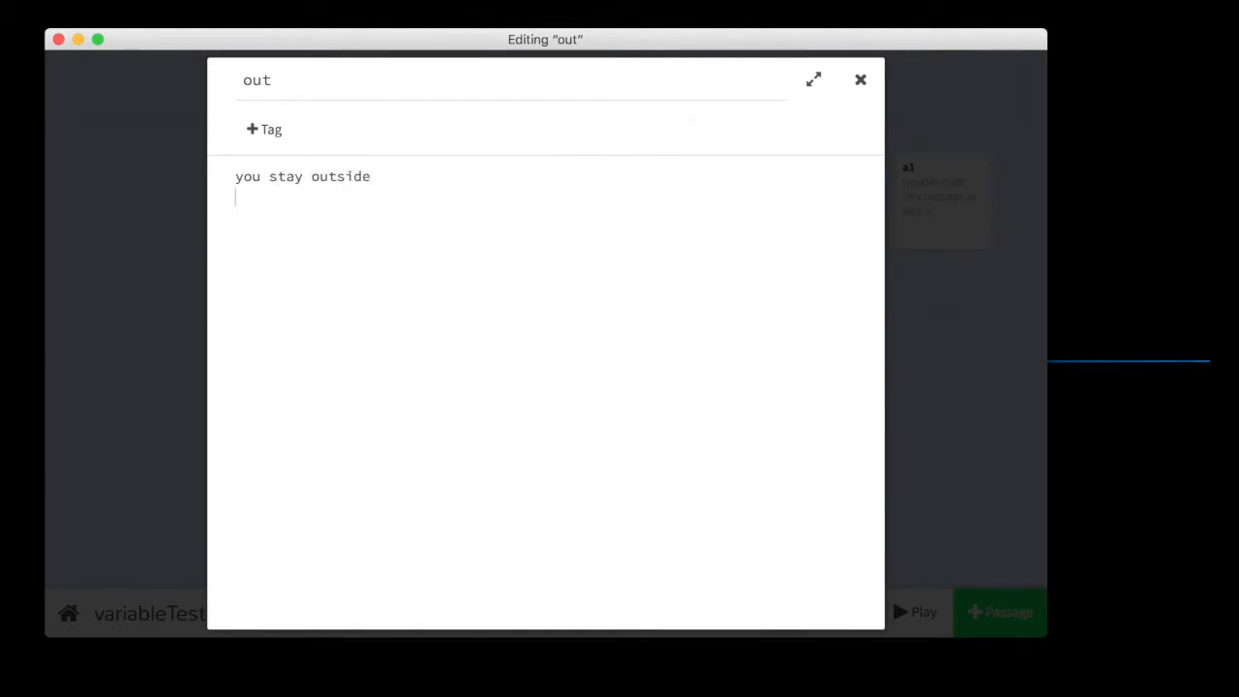
type("[[")
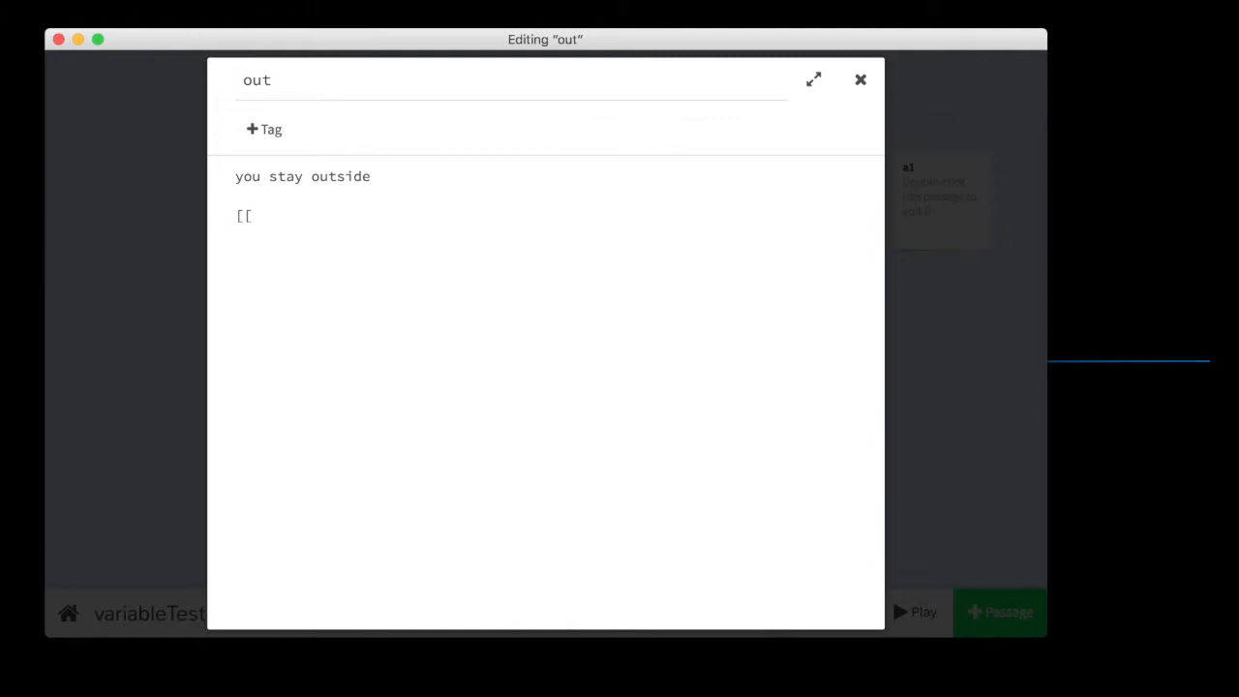
type("time passes|")
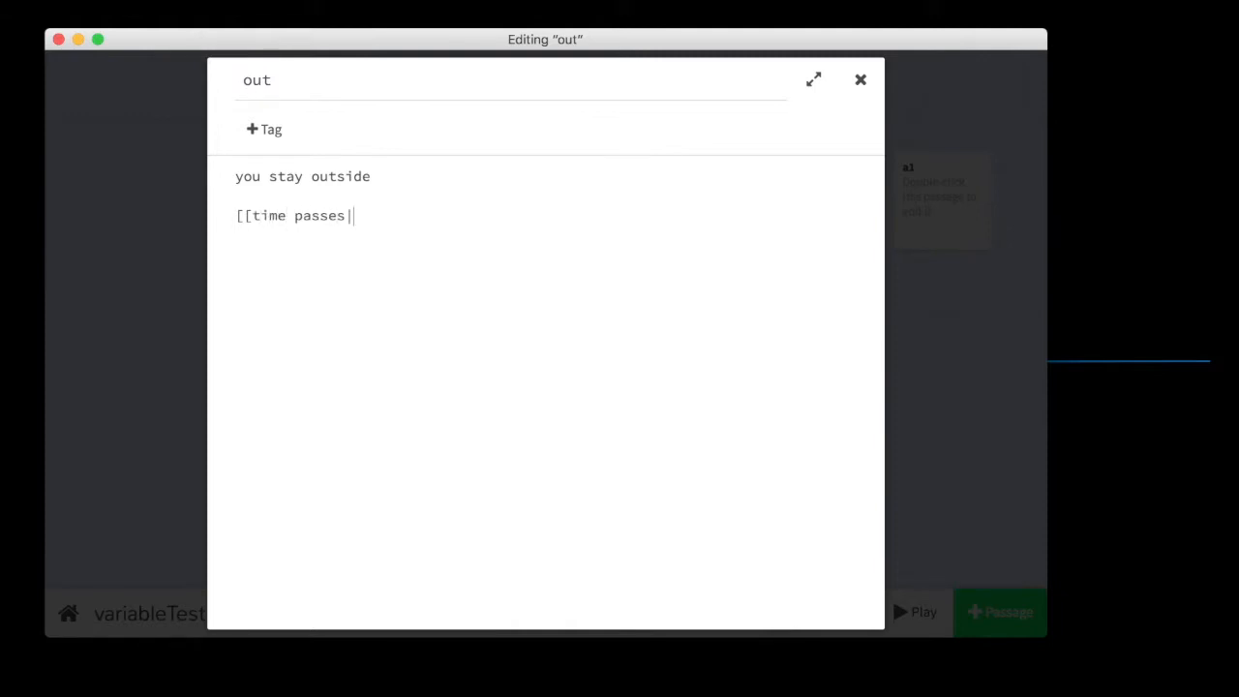
type("owner]]")
type("The owner comes")
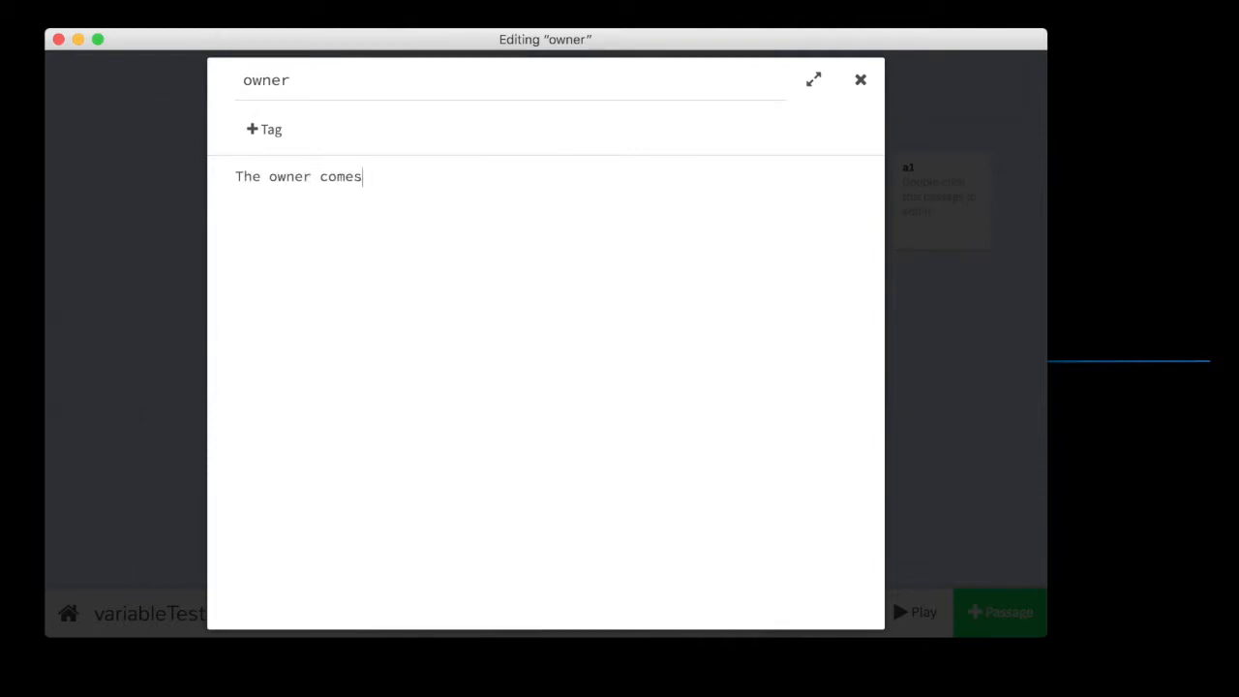
Give the owner passage the text 'The owner comes home.'.
type("home.")
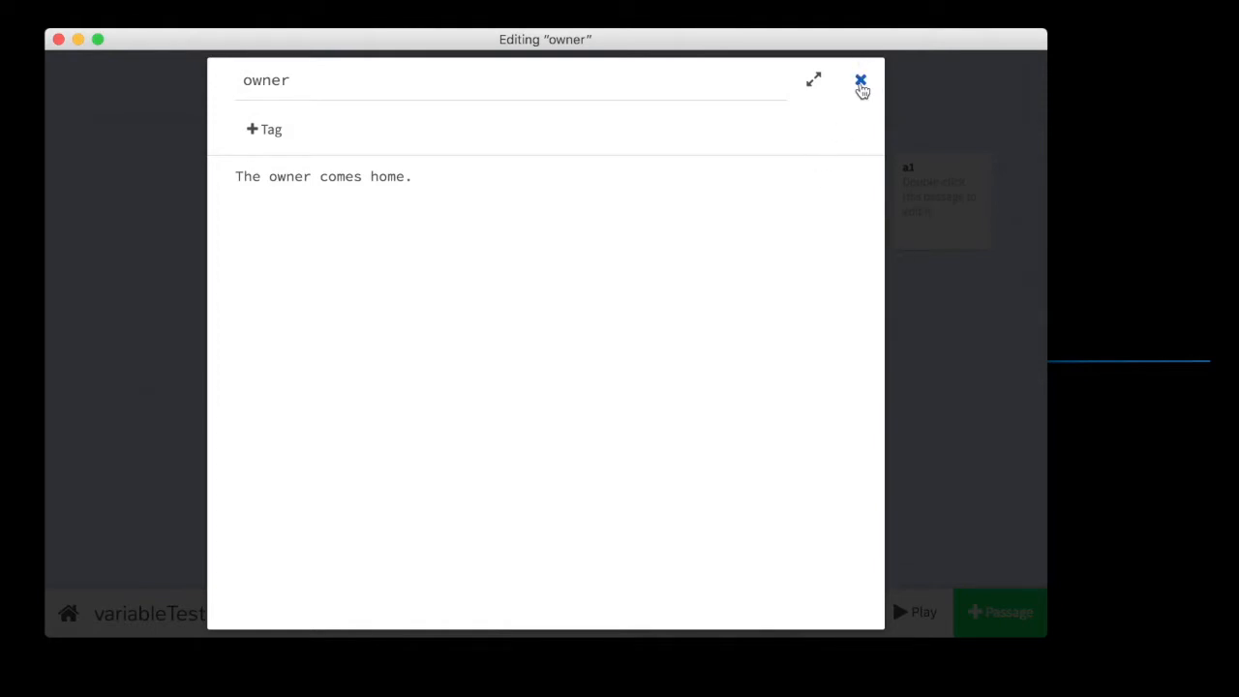
left_click(860, 79)
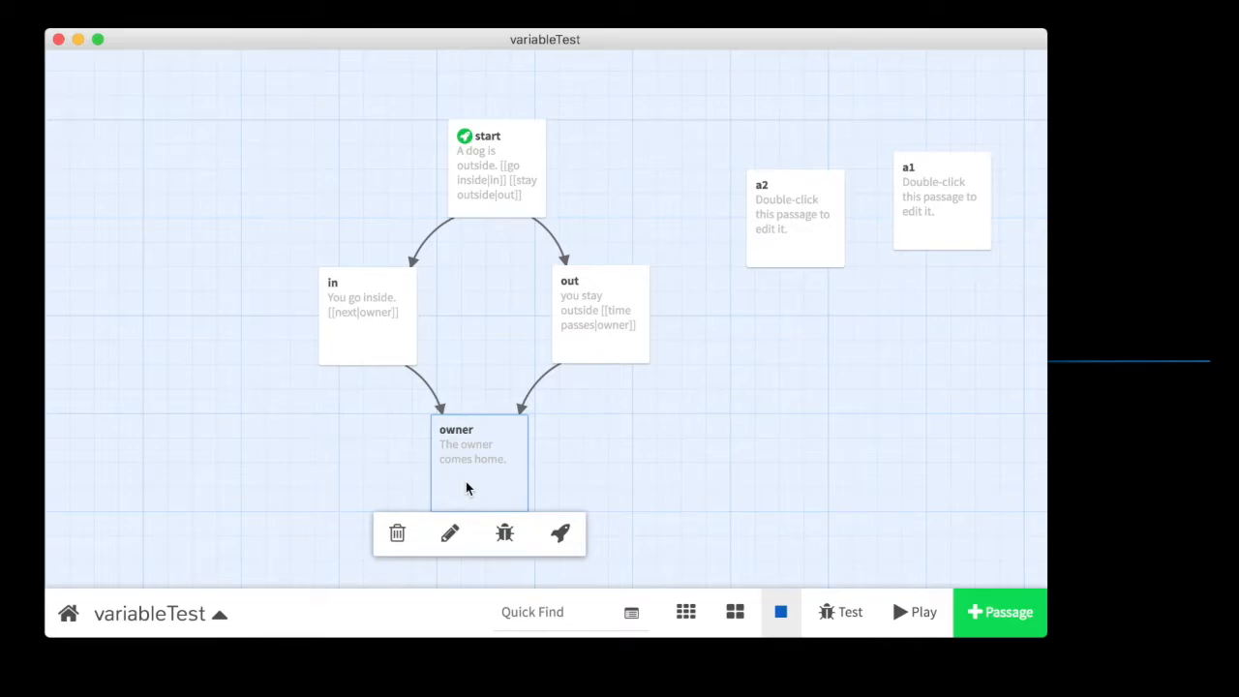
Reopen the owner passage from the story map for editing.
left_click(511, 302)
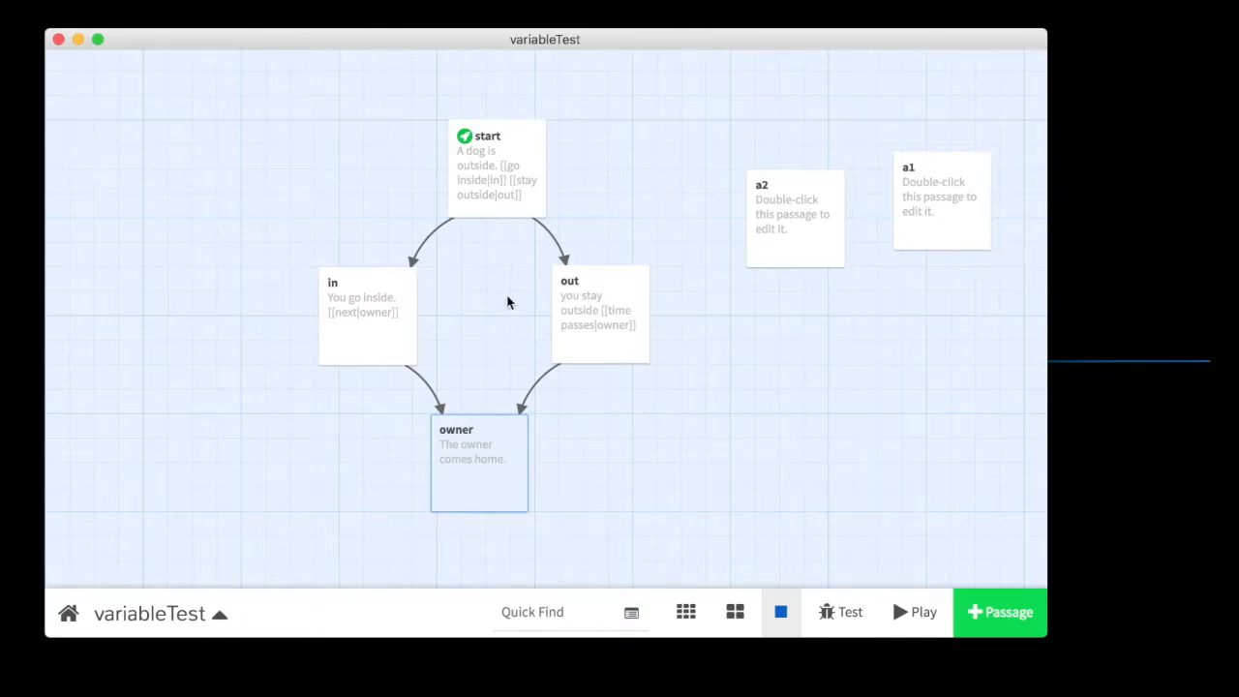
left_click(368, 313)
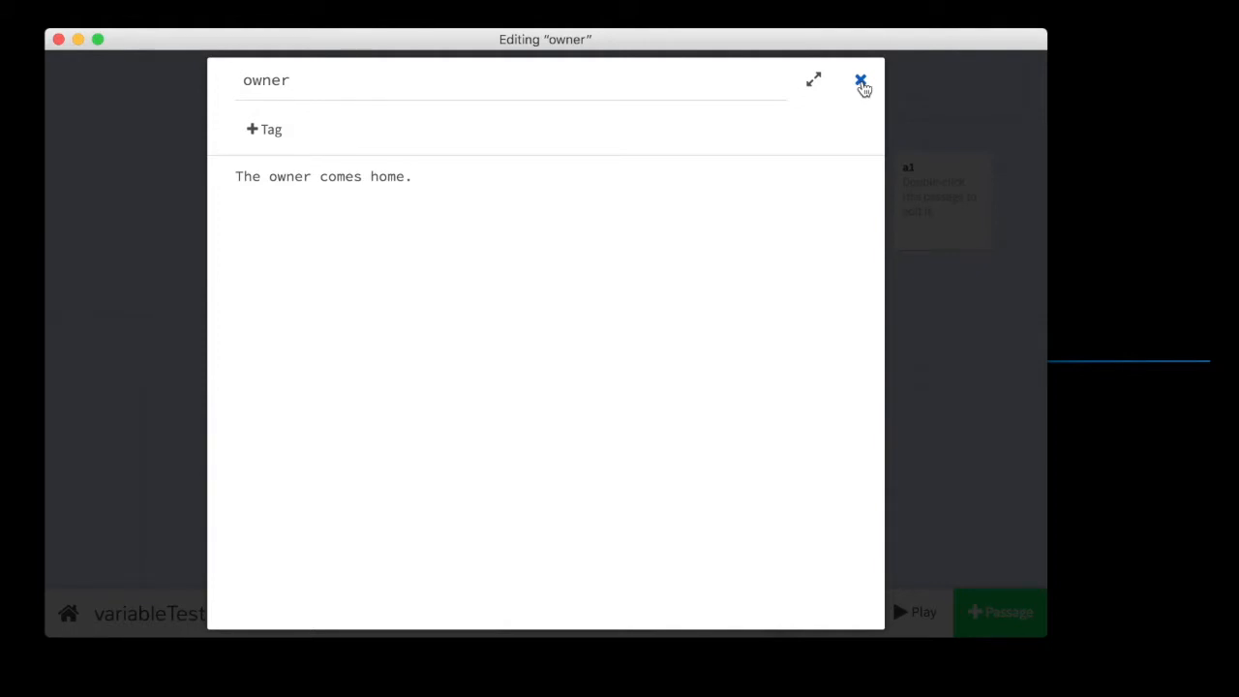
Jot and discard notes on boolean true/false variables in the start passage, leaving it unchanged.
left_click(859, 80)
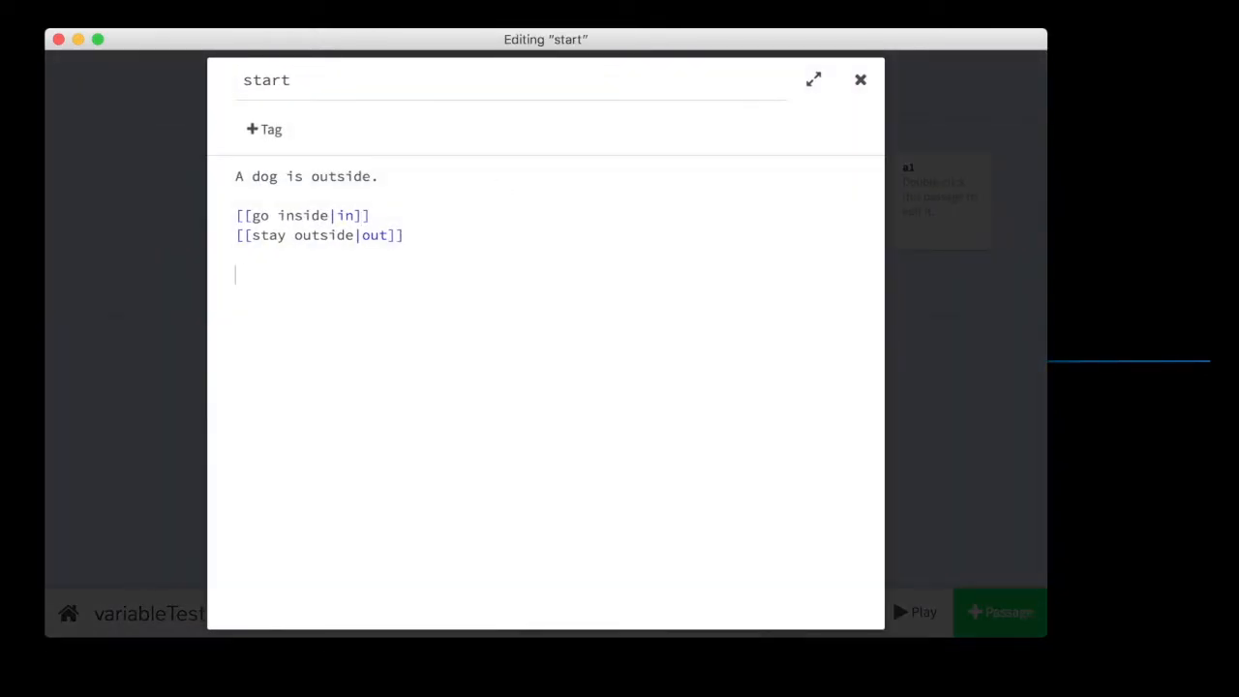
type("boolean")
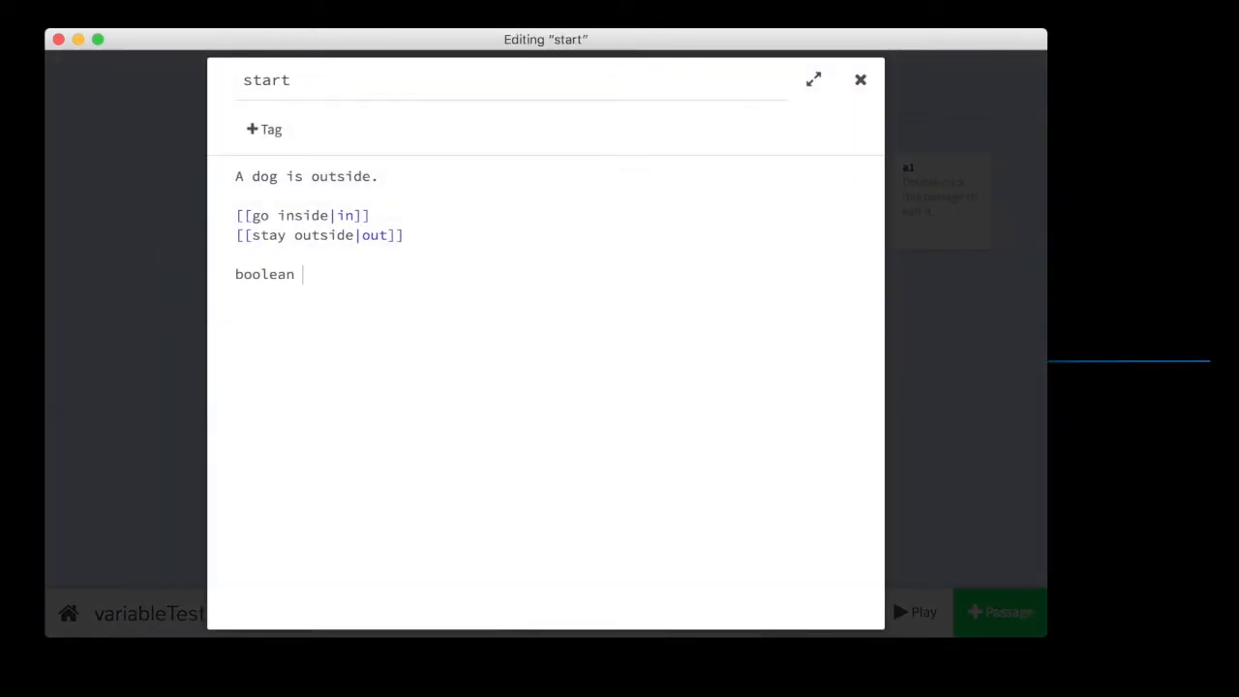
type("variable")
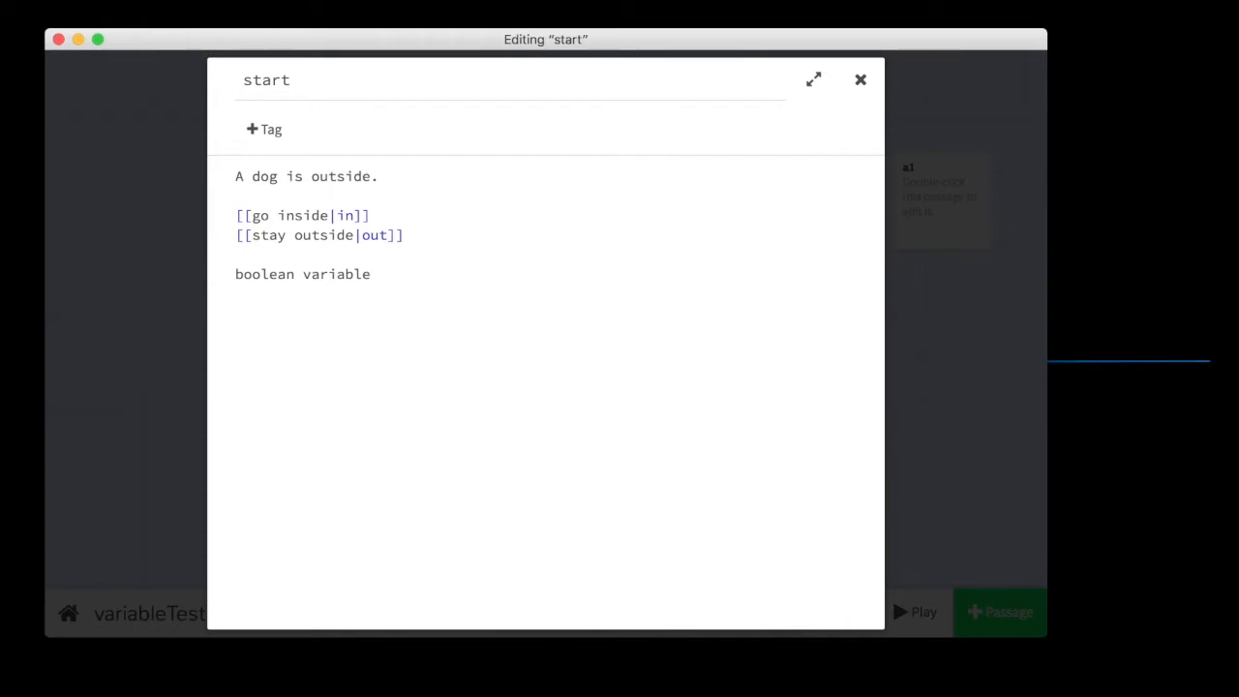
type("tru")
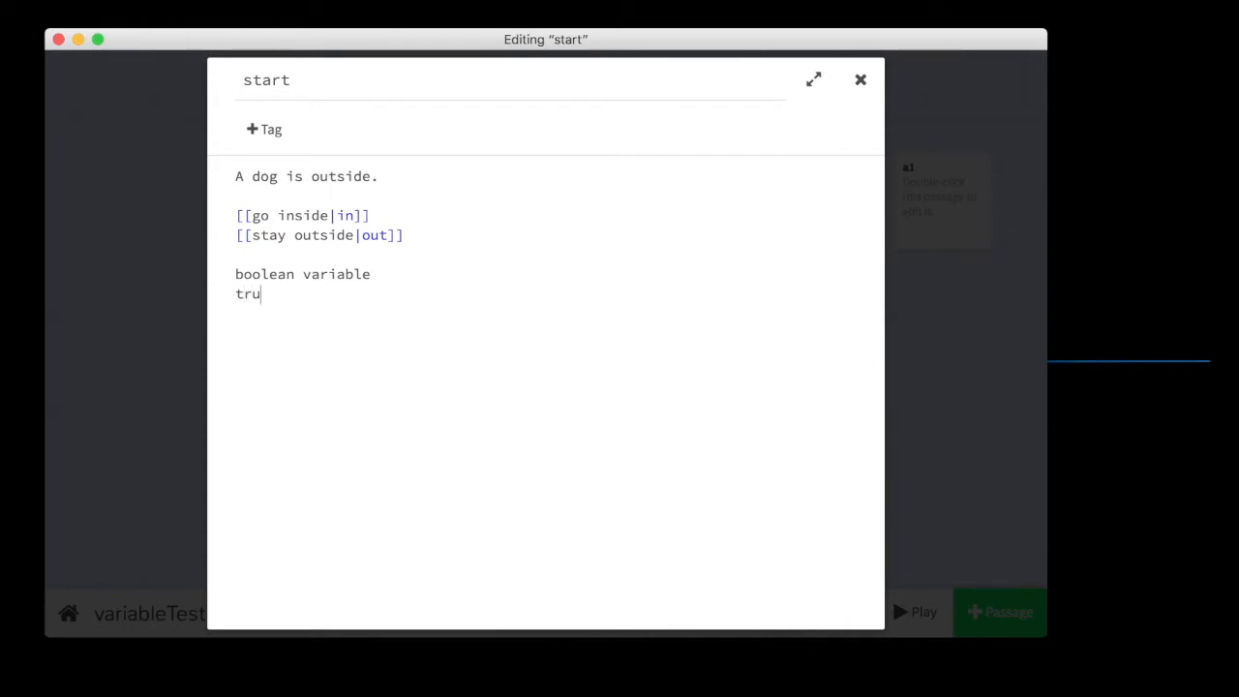
type("e/false v")
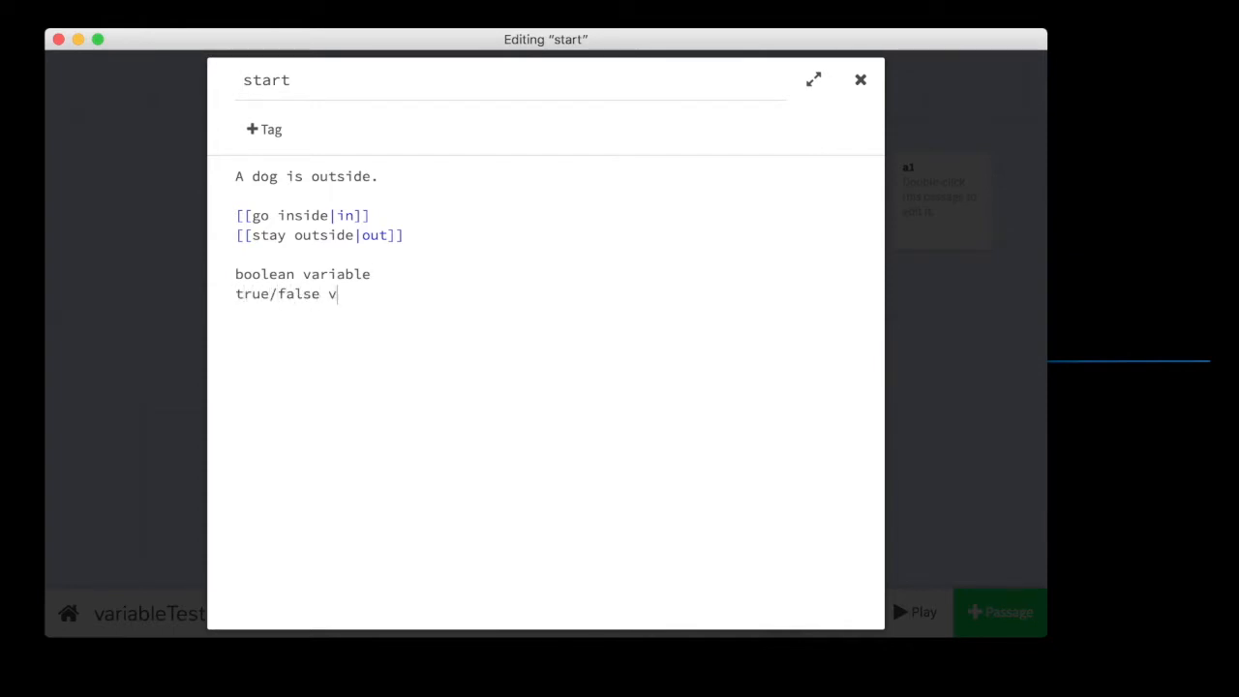
type("ariable")
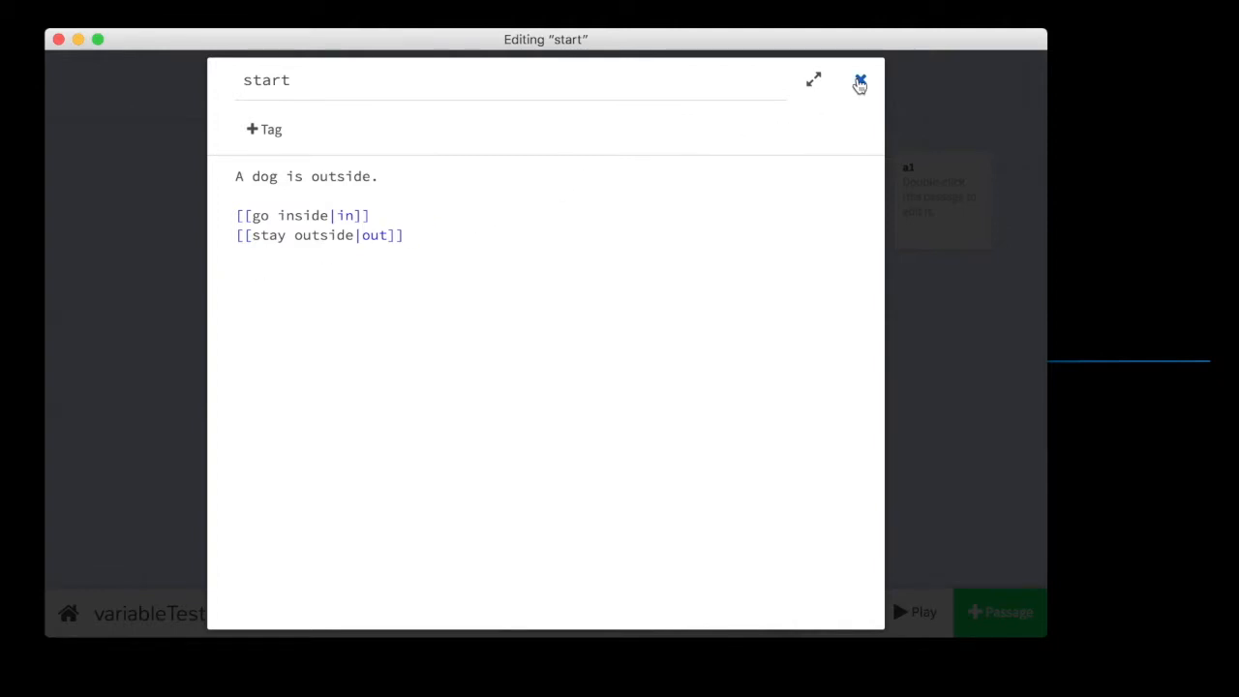
left_click(859, 81)
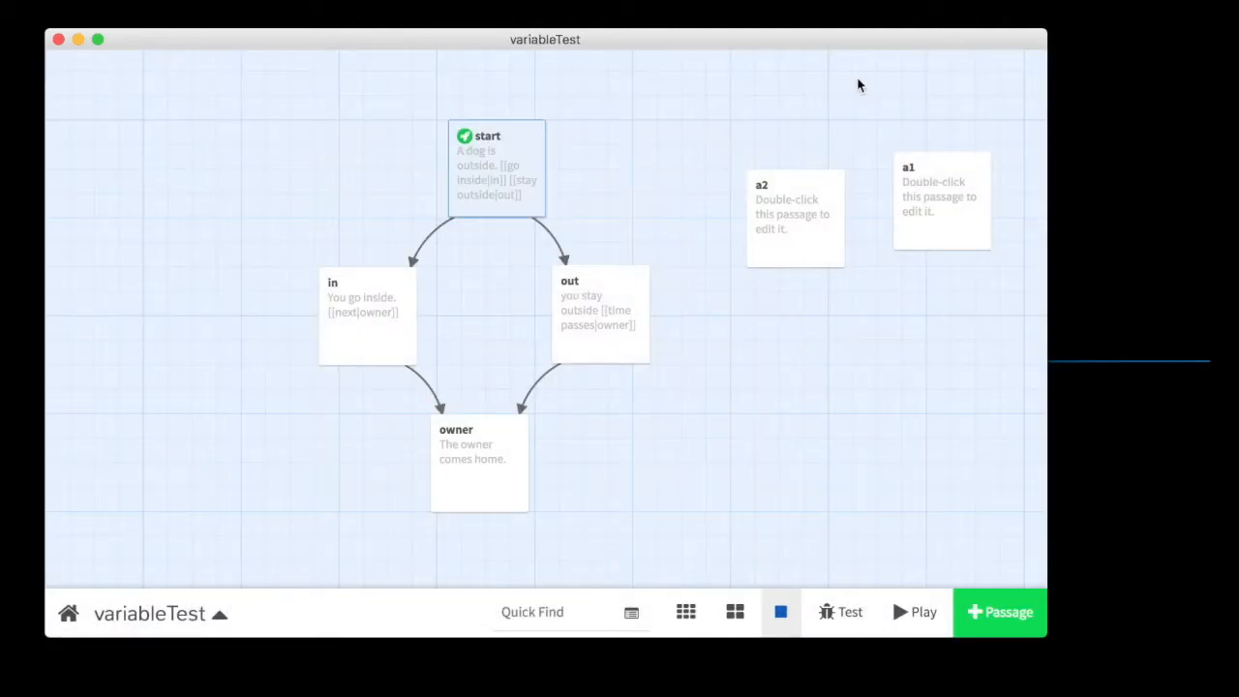
Add (set: $inside to true) below the link in the in passage.
double_click(368, 313)
type("(")
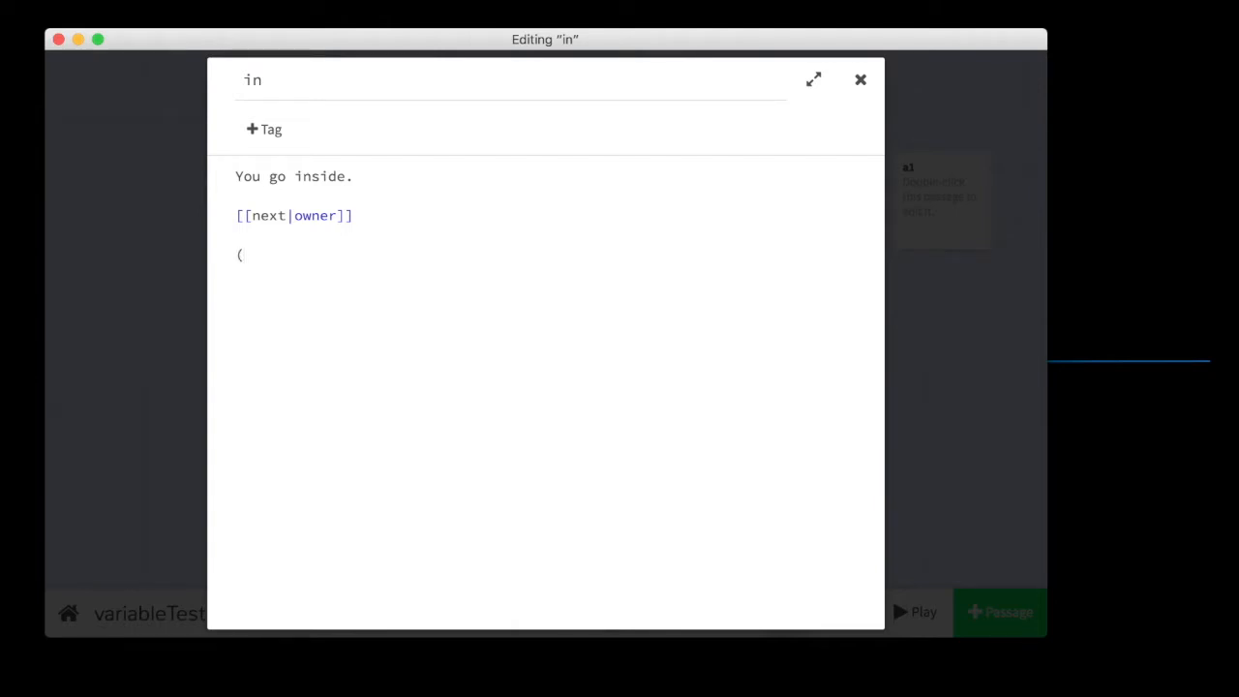
left_click(244, 255)
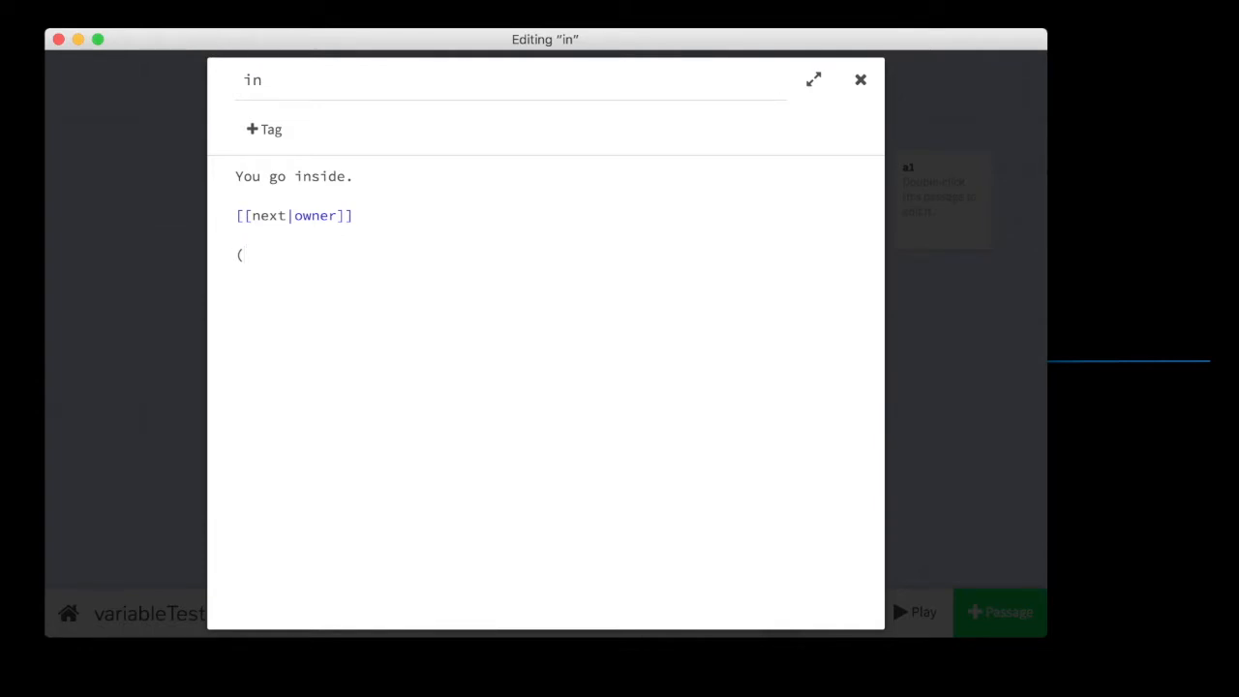
type("set:")
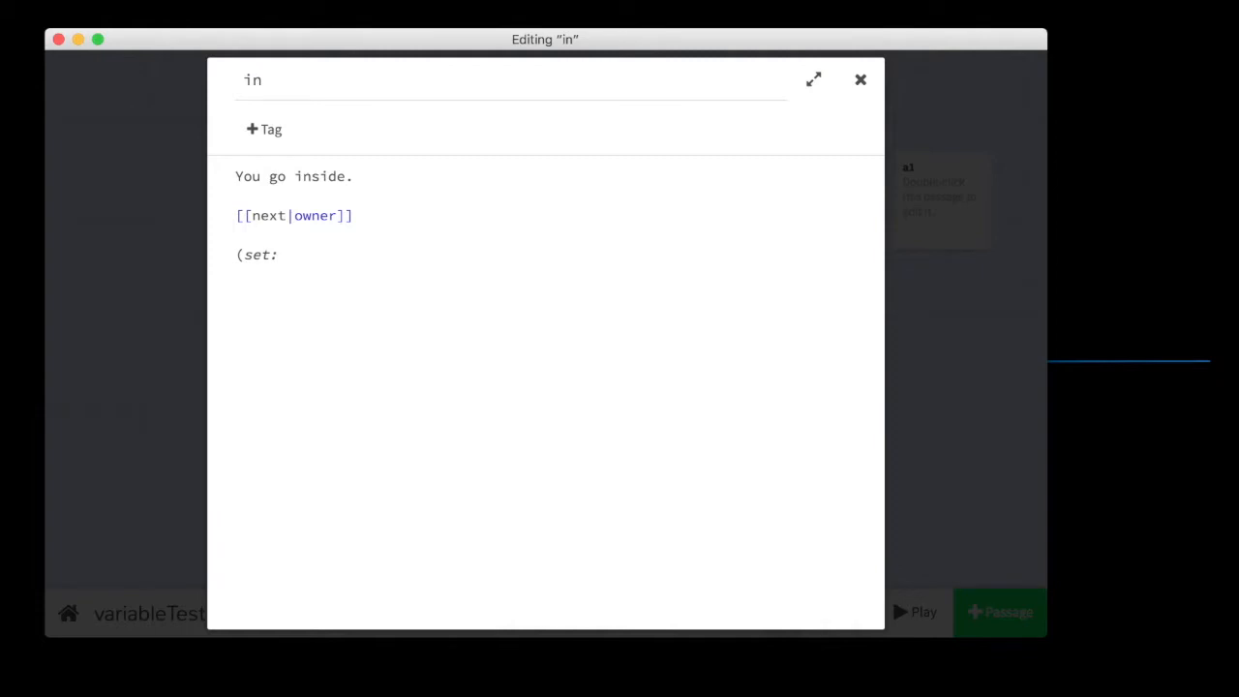
type("$")
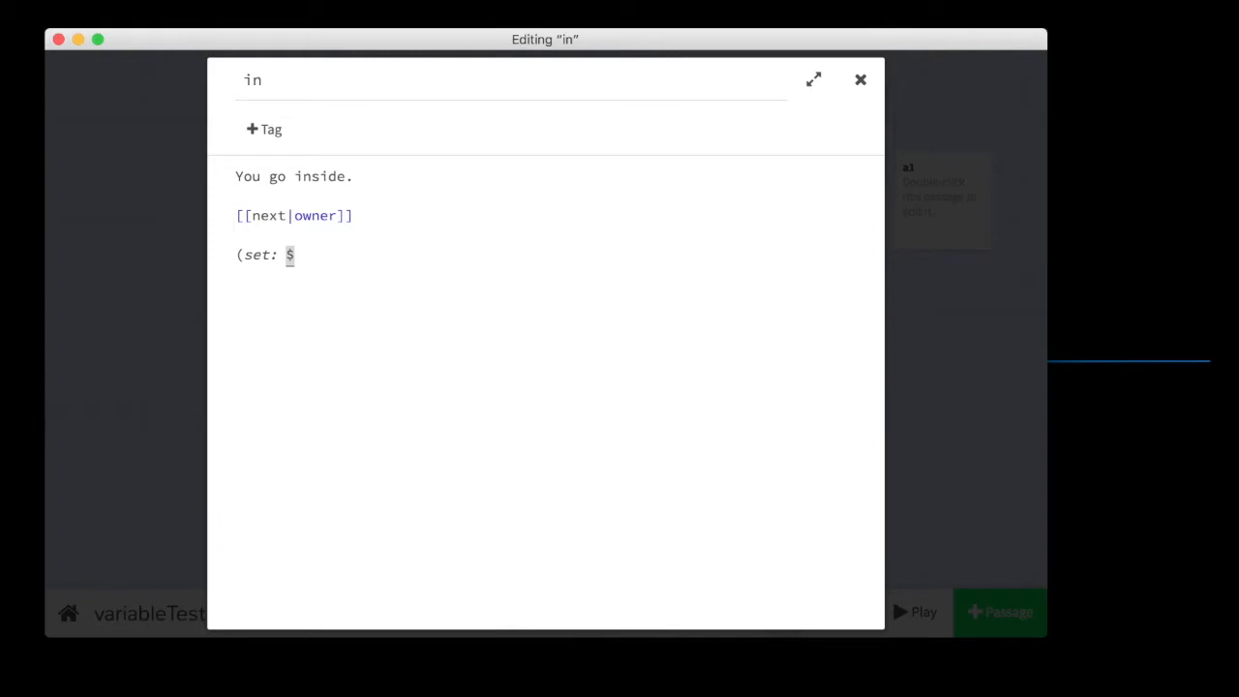
type("laskdjfldsj")
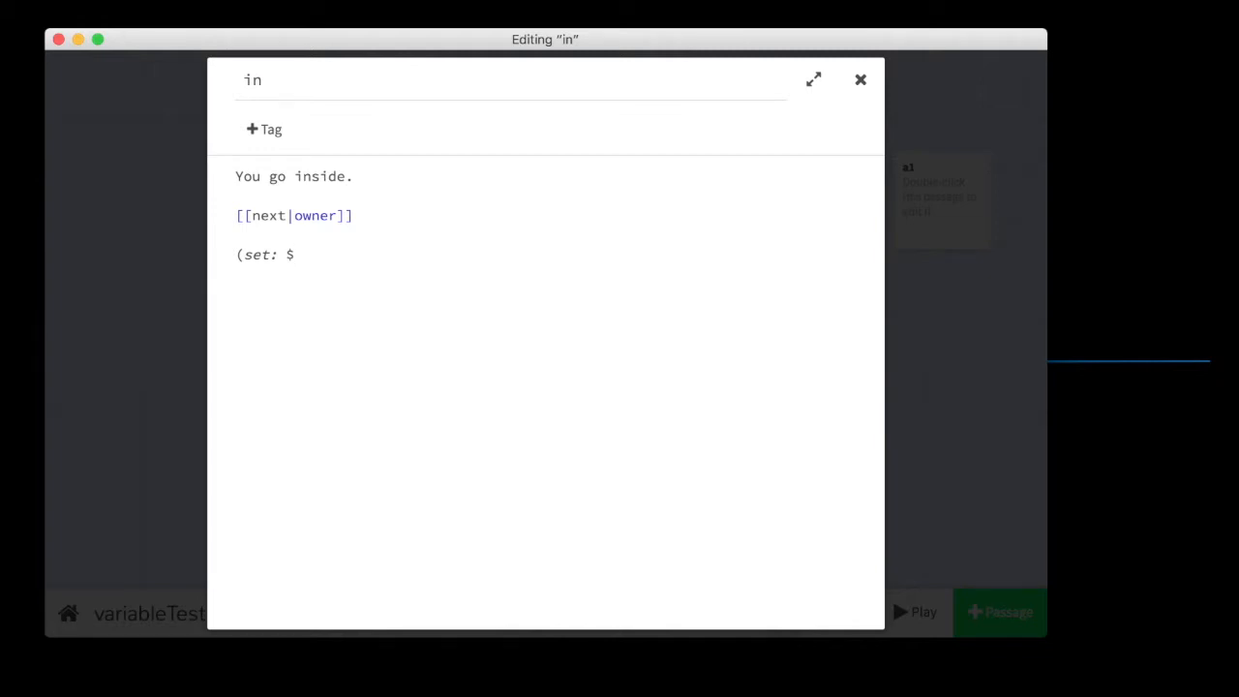
type("inside")
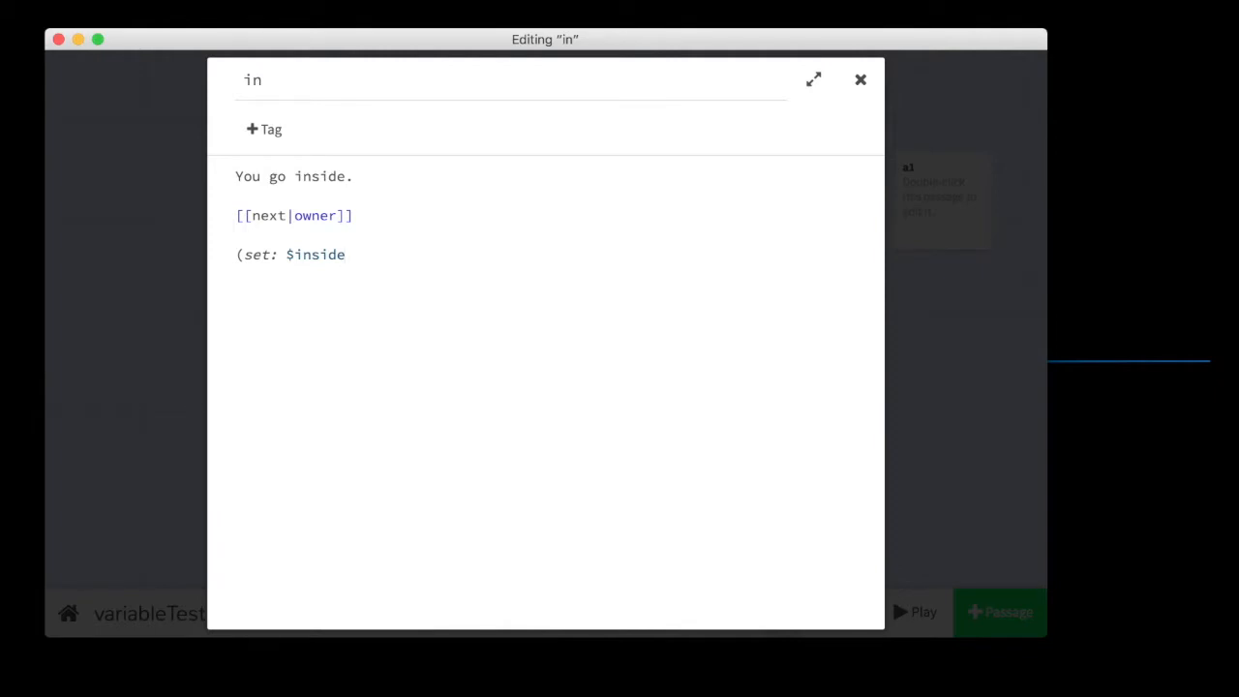
left_click(344, 255)
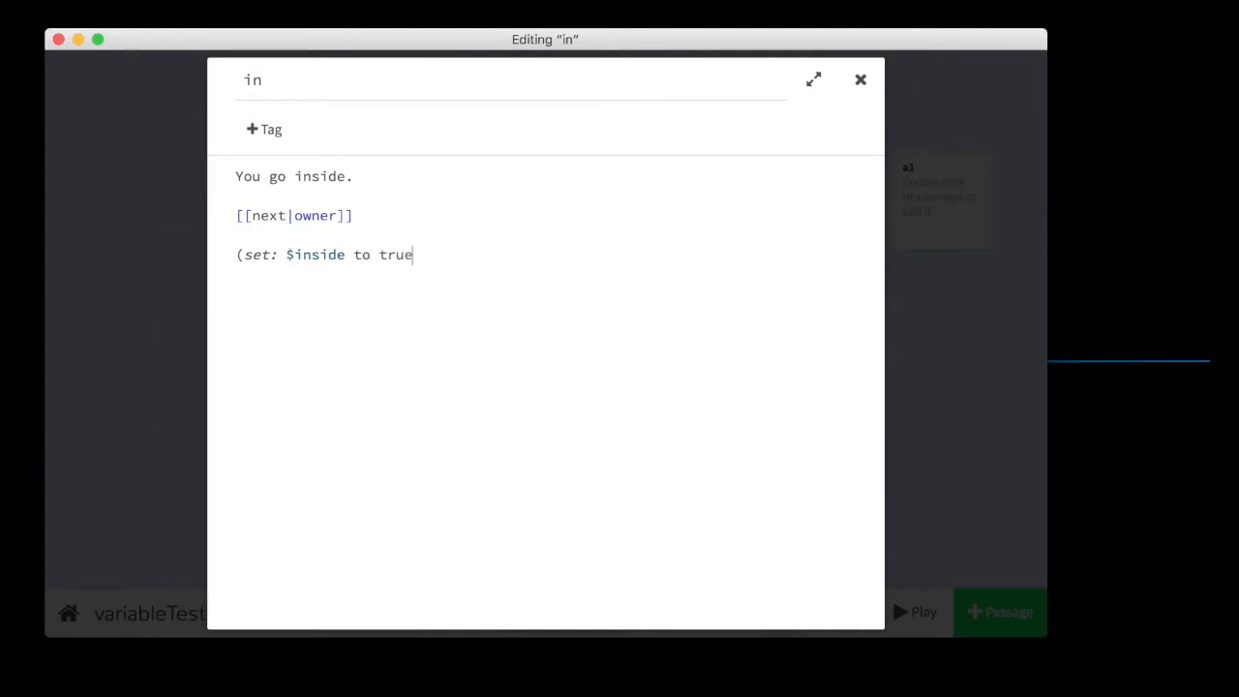
type(")")
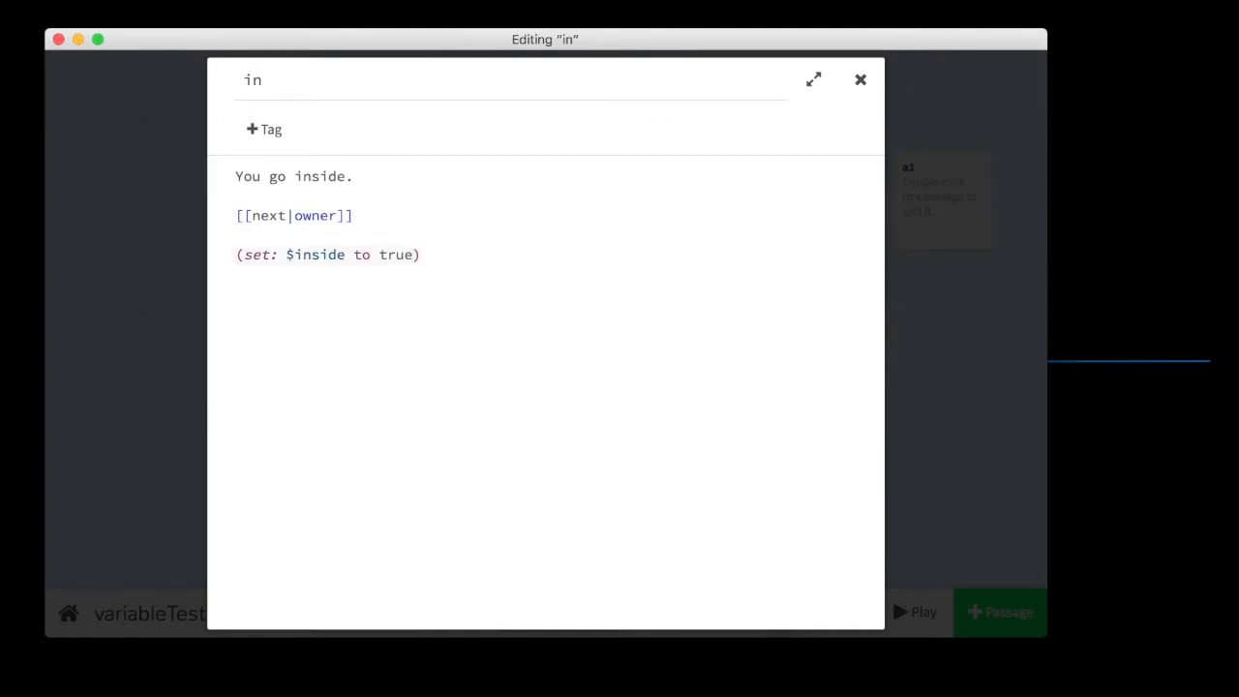
mouse_move(494, 354)
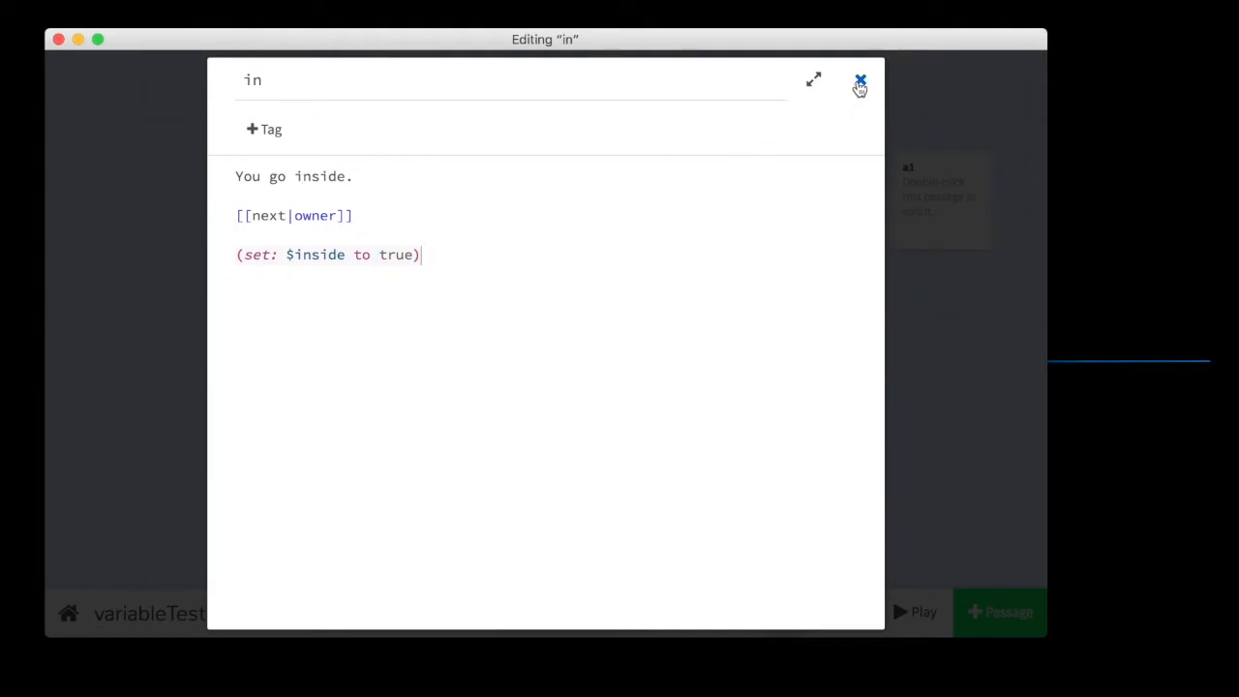
mouse_move(828, 101)
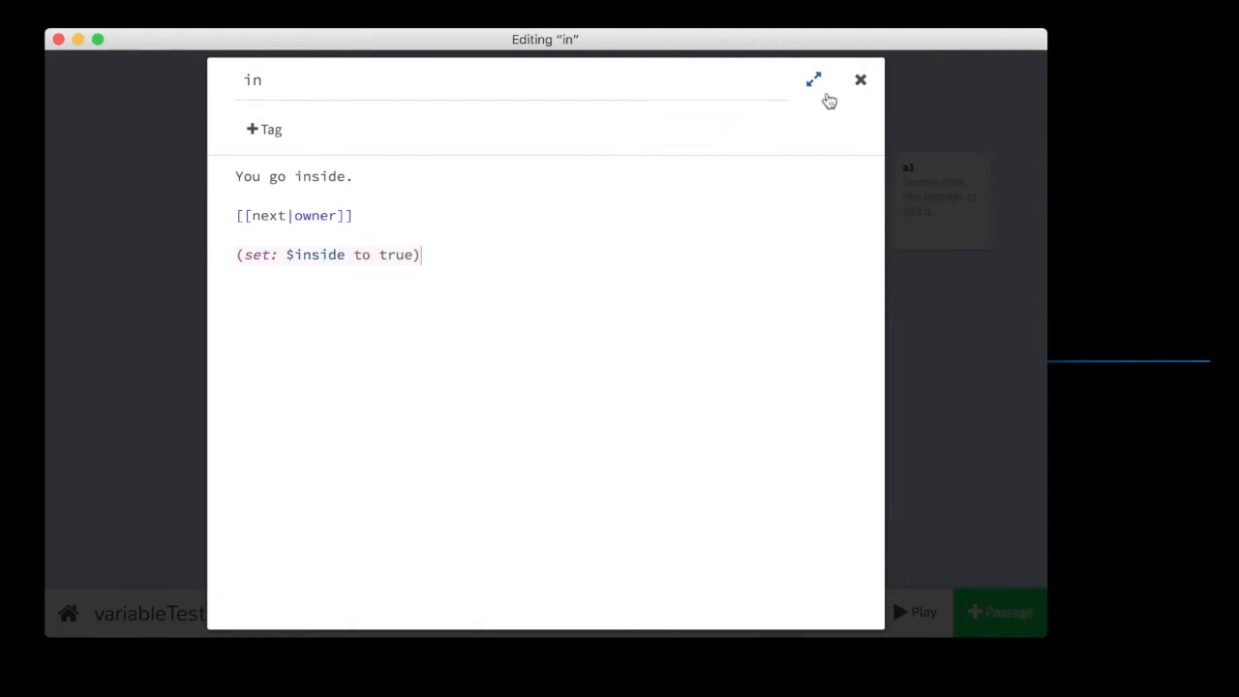
left_click(860, 80)
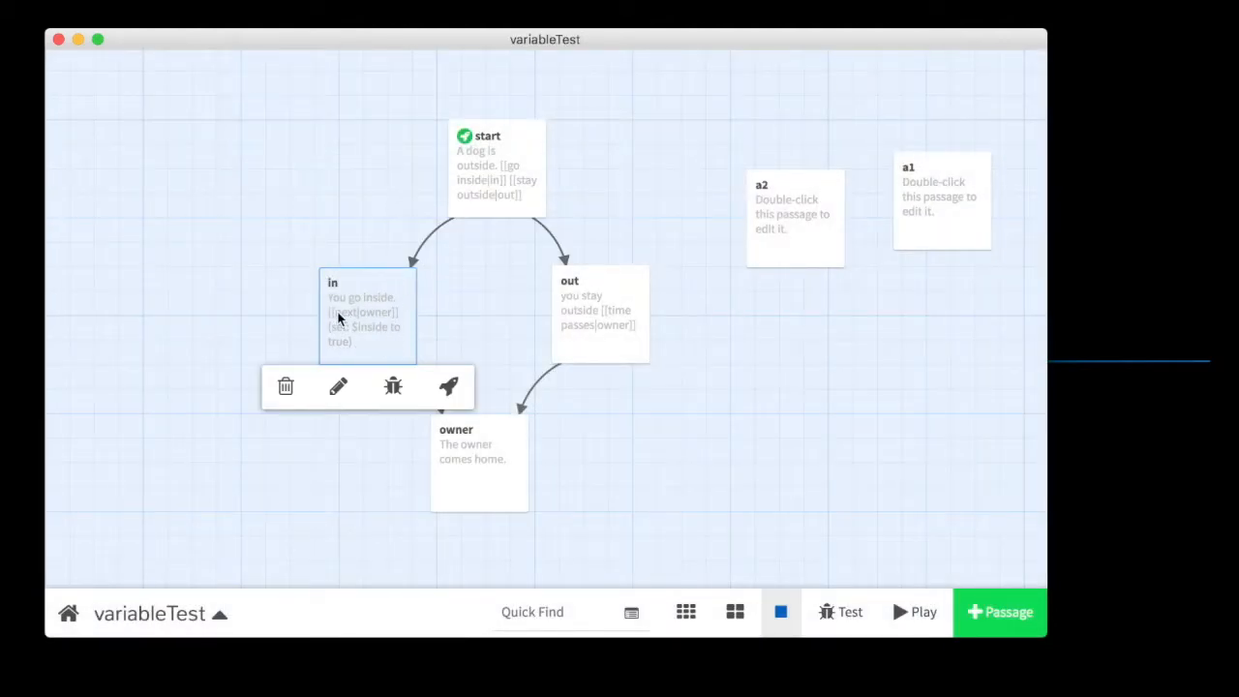
Select passages on the map and open the owner passage for editing.
left_click(601, 290)
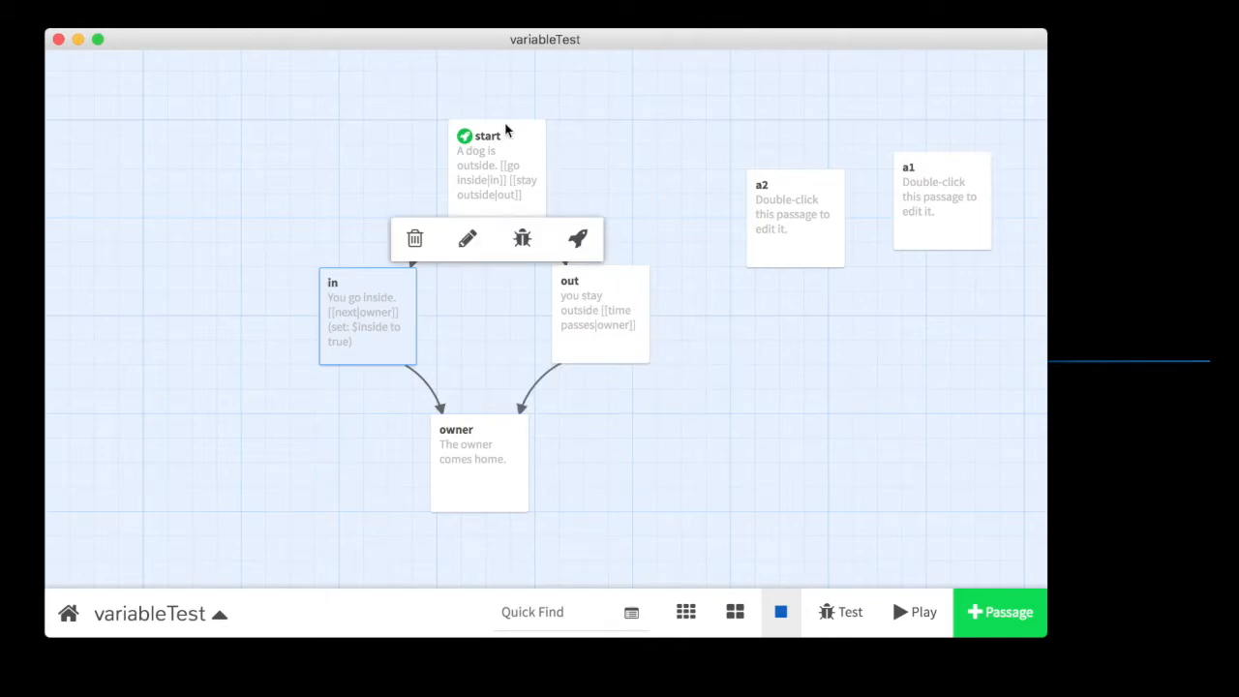
left_click(467, 240)
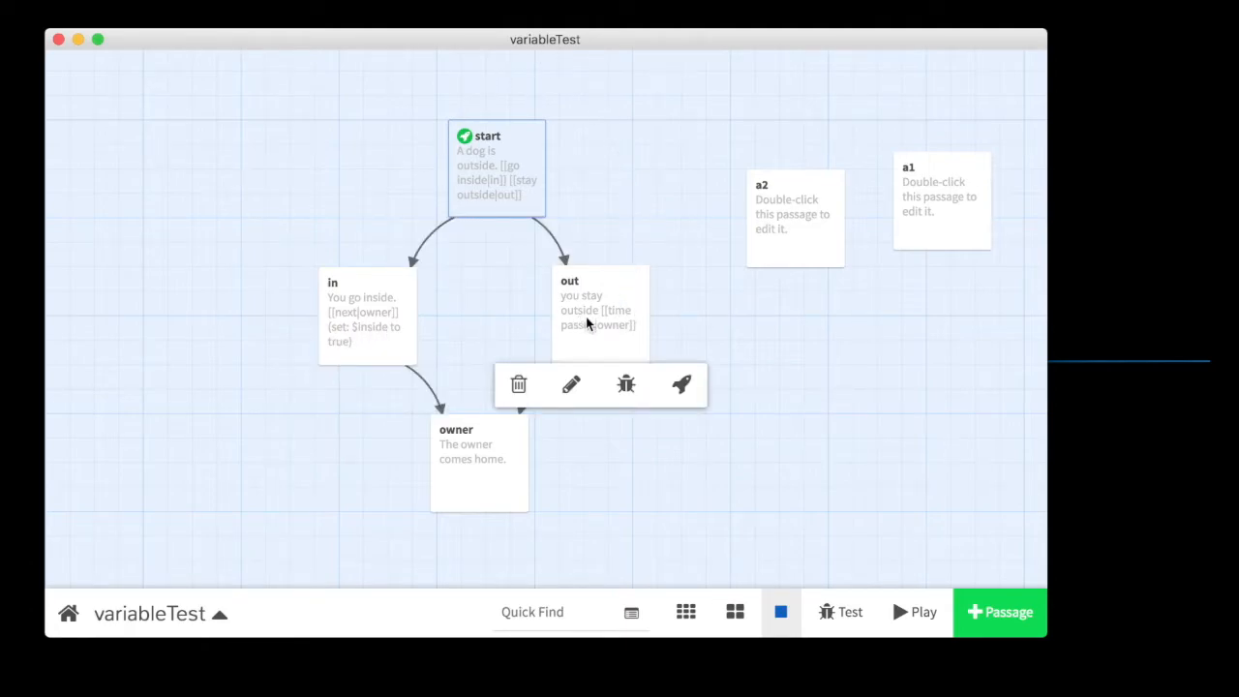
mouse_move(569, 378)
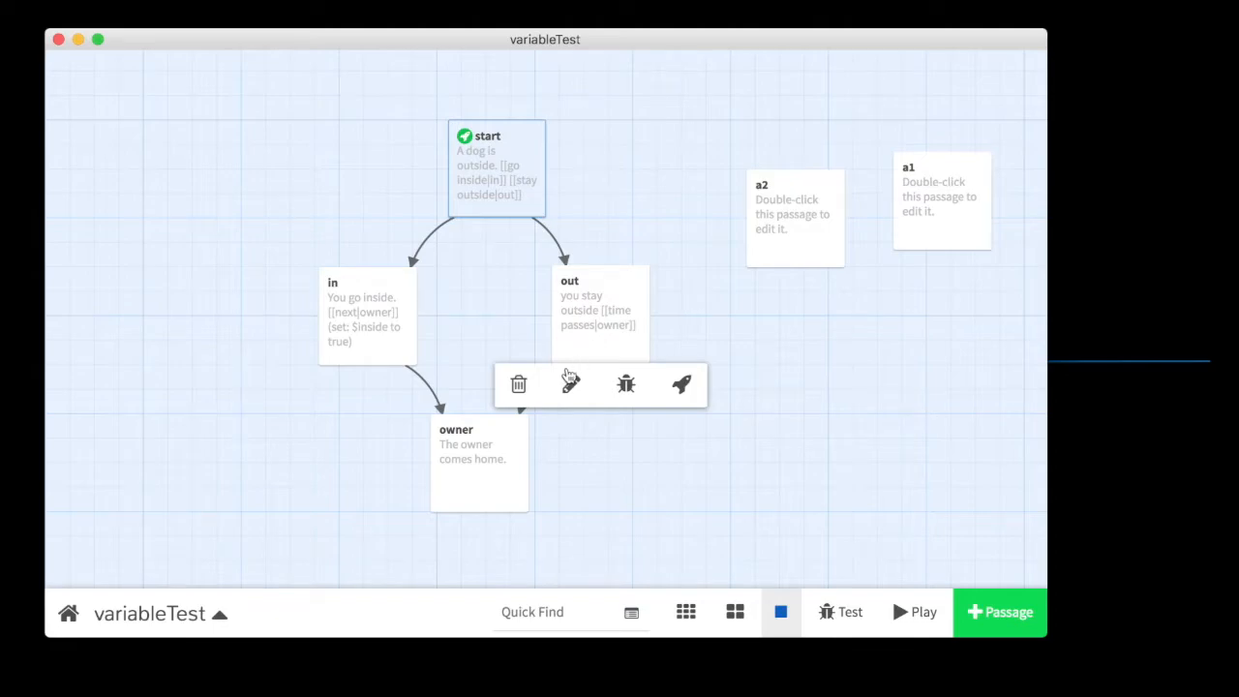
double_click(478, 463)
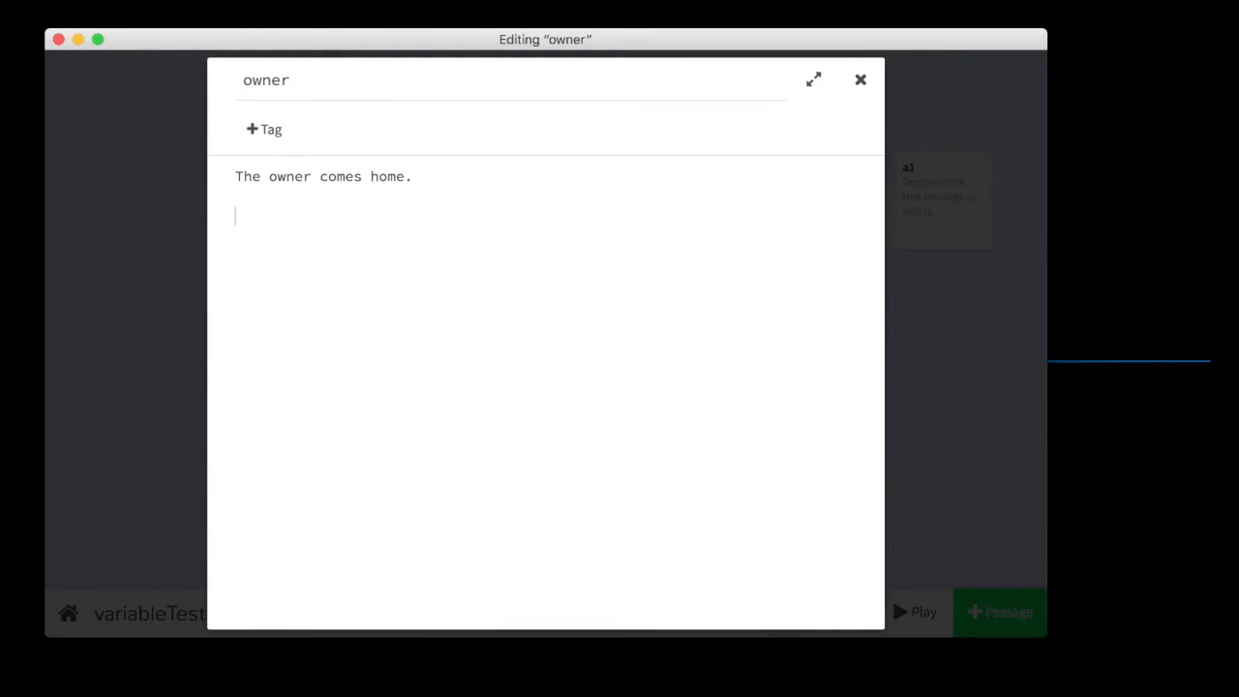
Write (if: $inside is true)[…] in the owner passage with placeholder bracket text.
type("(if:")
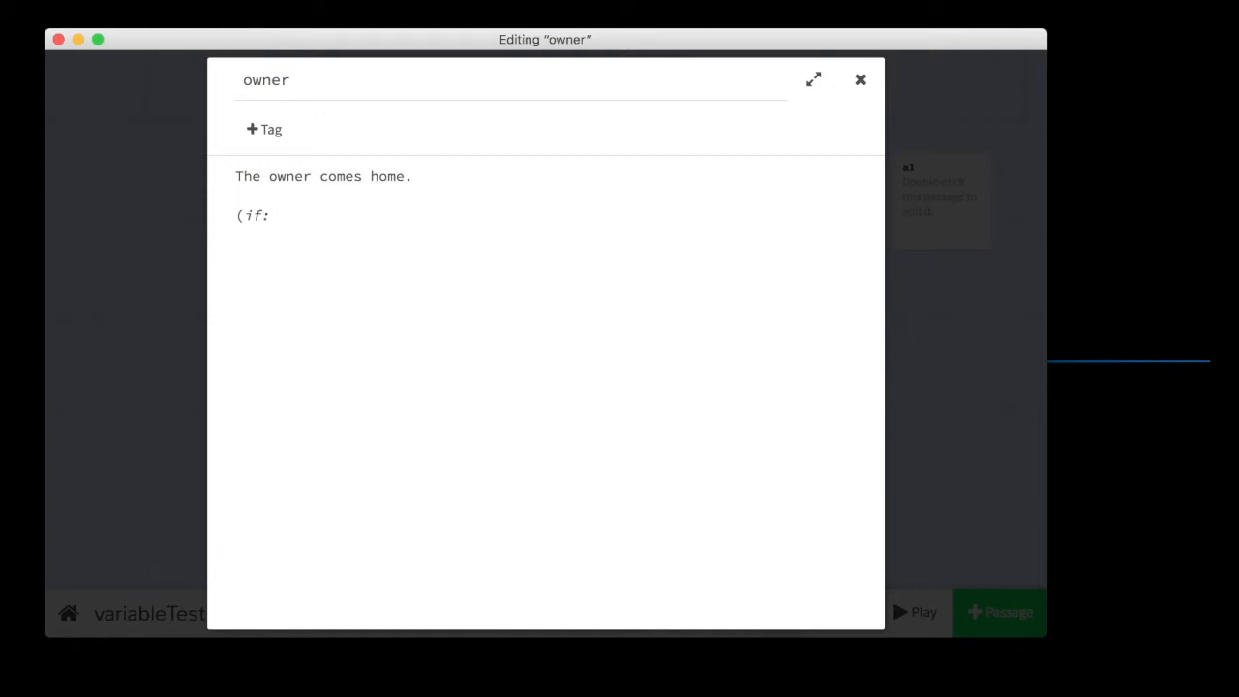
type("$inside is true")
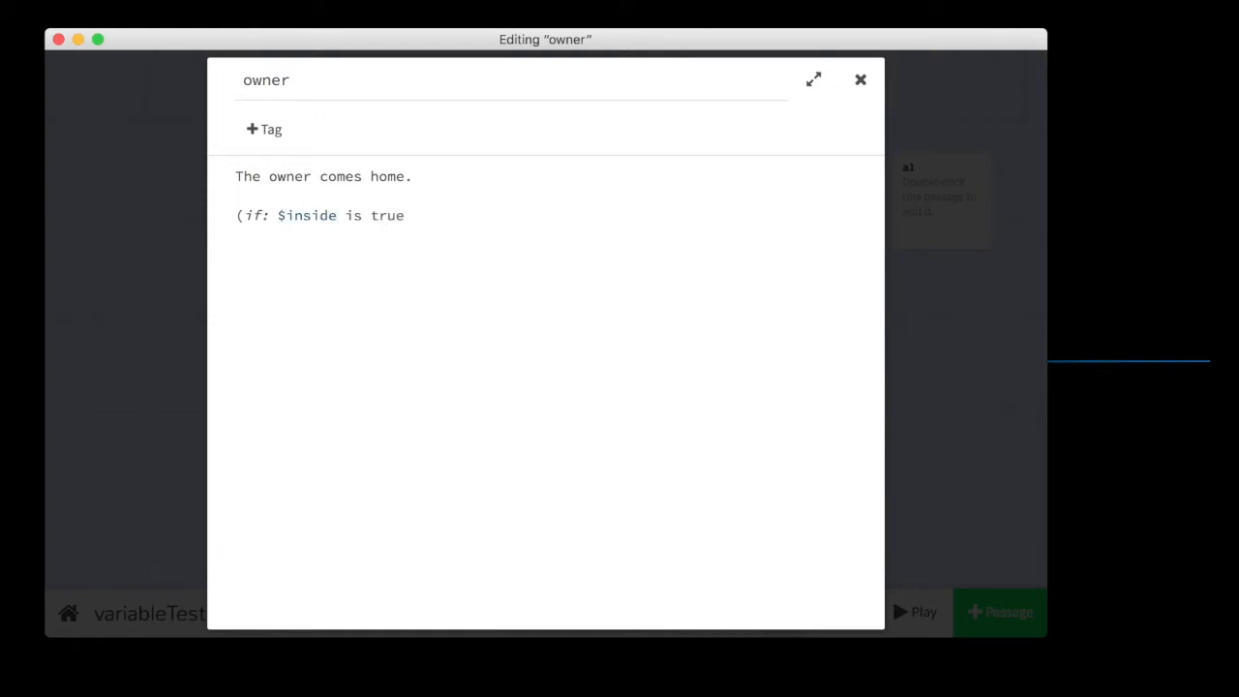
type(")[]")
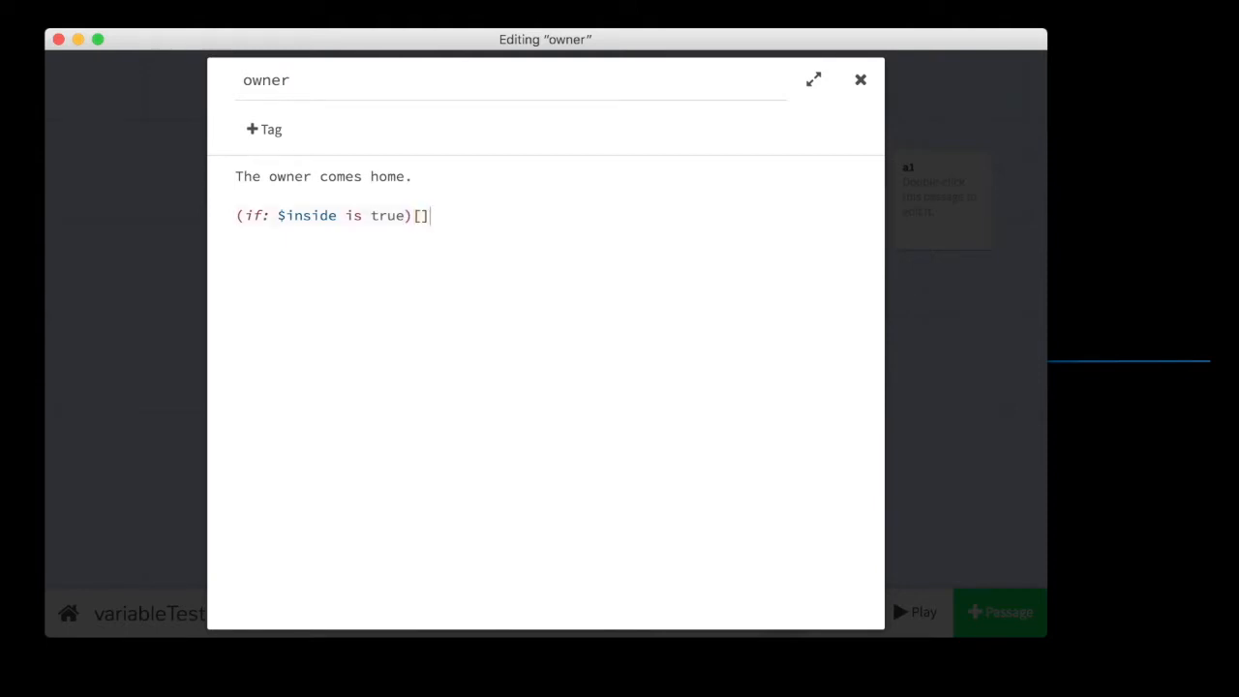
type("then do e")
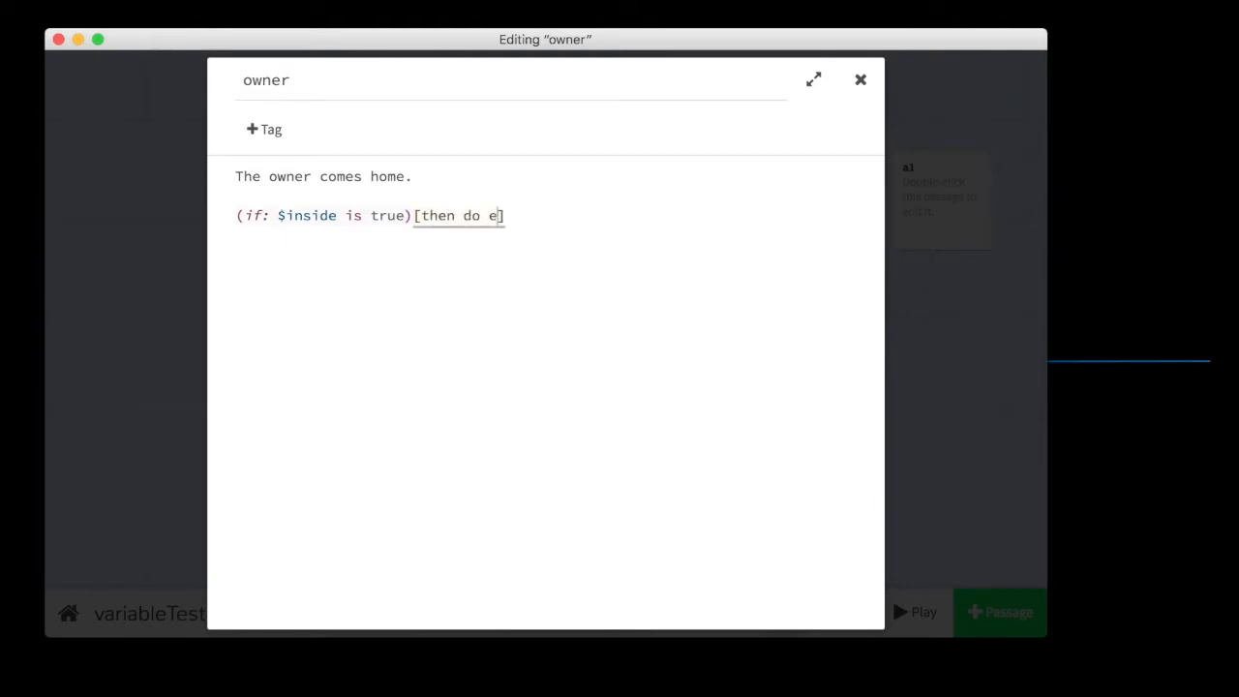
type("verything that is in")
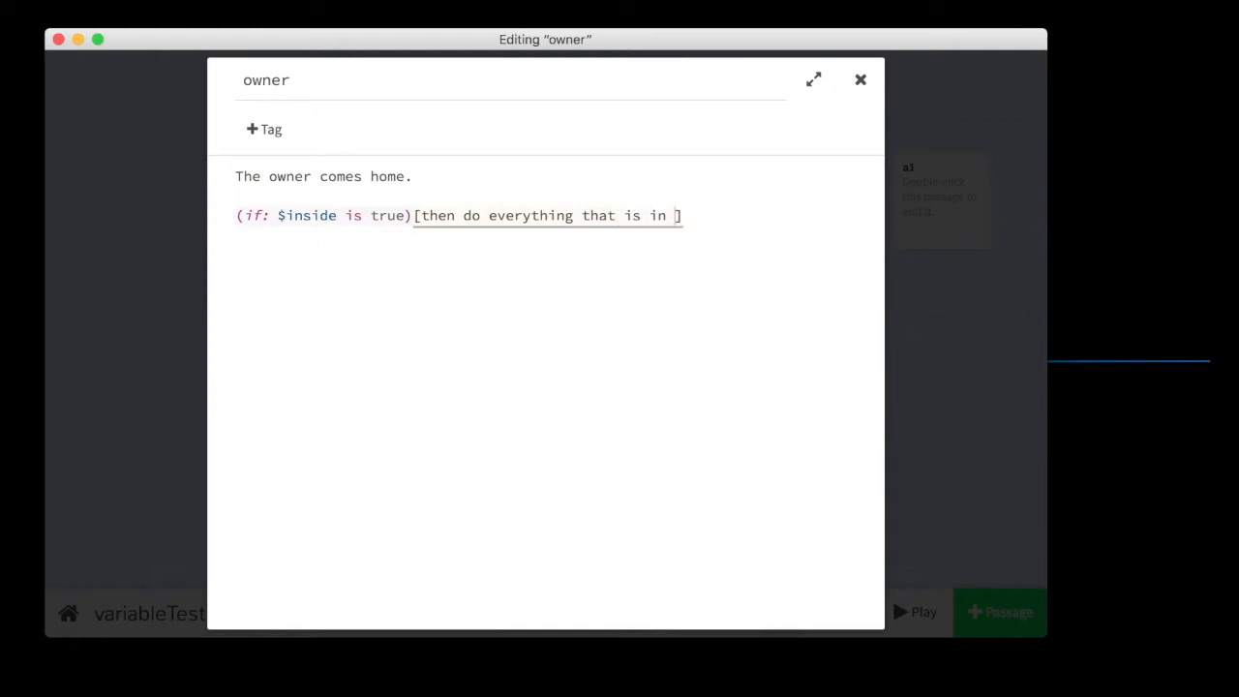
type("these bra")
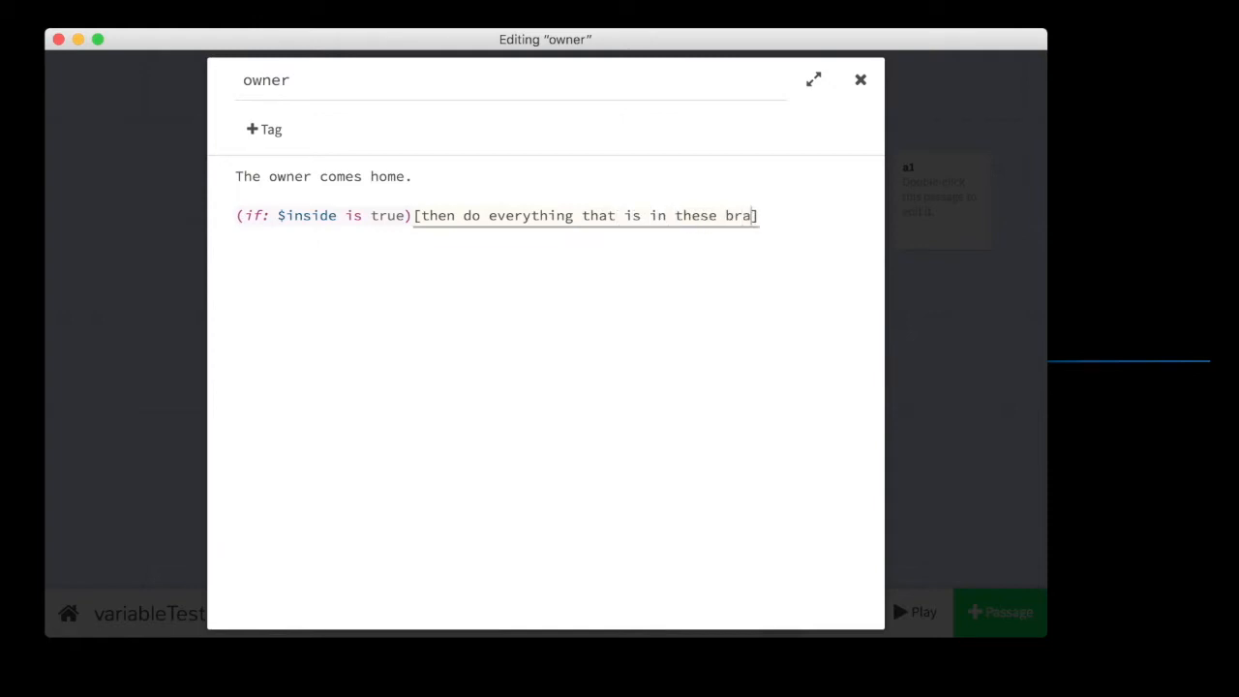
type("ckets")
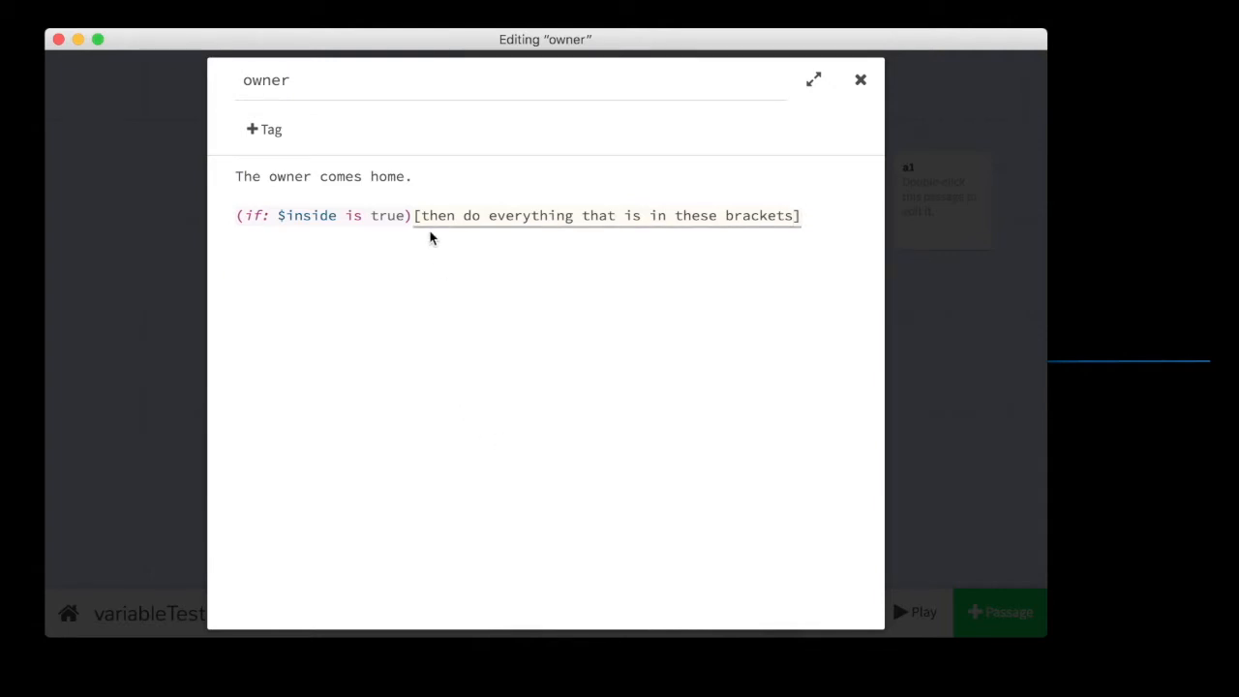
left_click(416, 217)
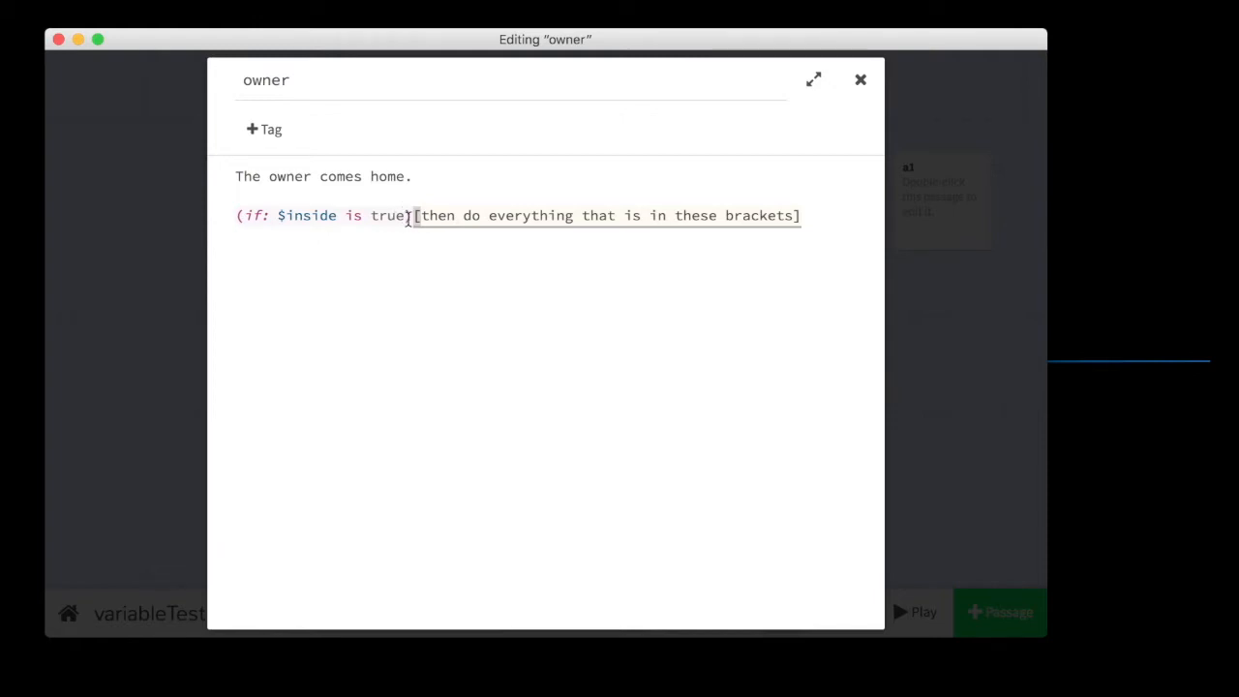
double_click(435, 215)
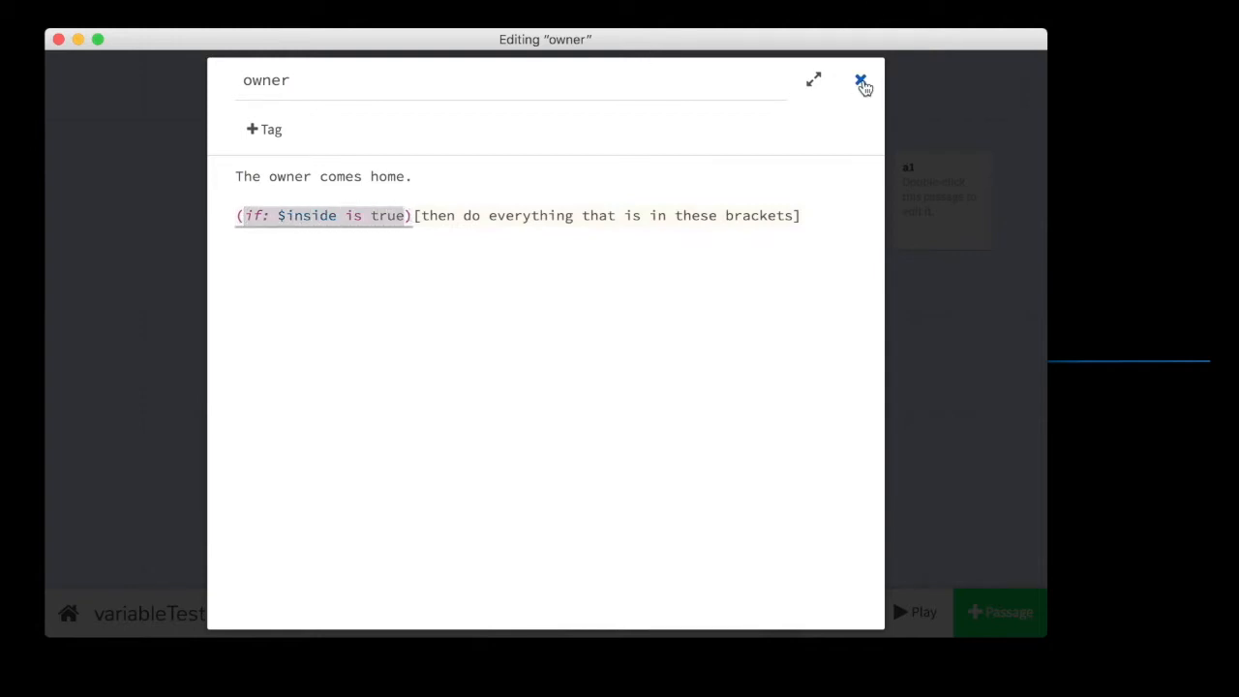
left_click(859, 79)
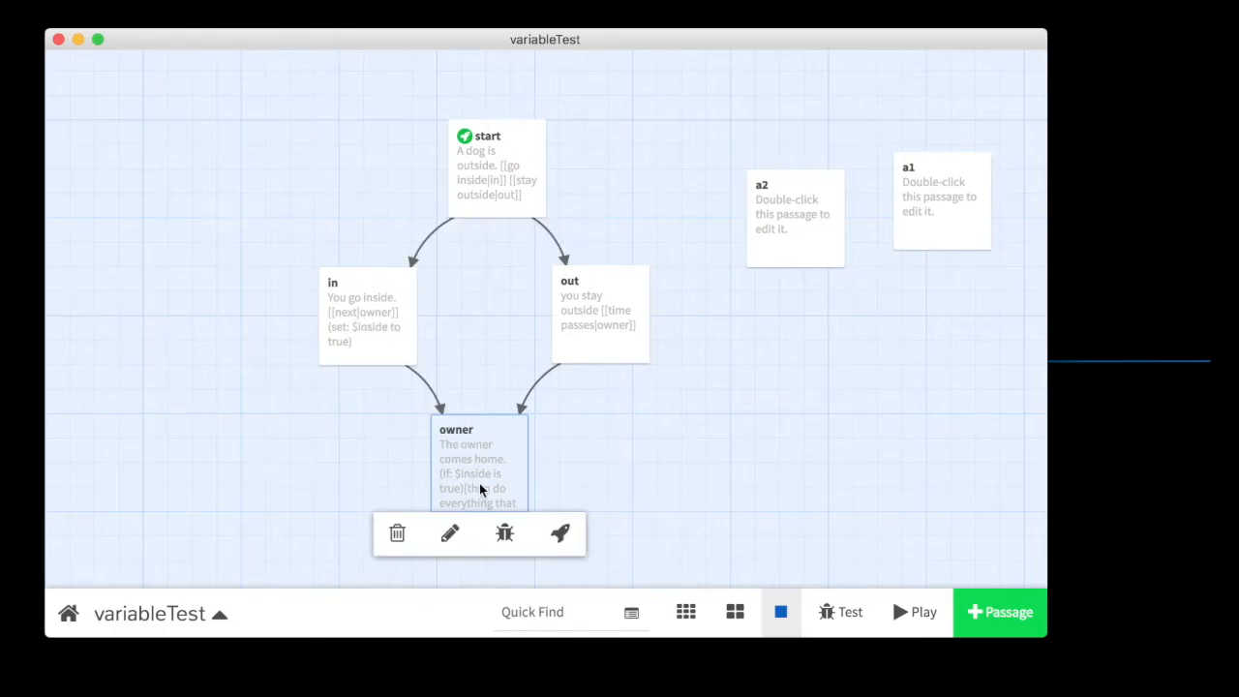
Replace the placeholder with 'Owner is happy to find you inside' and return to the map.
left_click(449, 534)
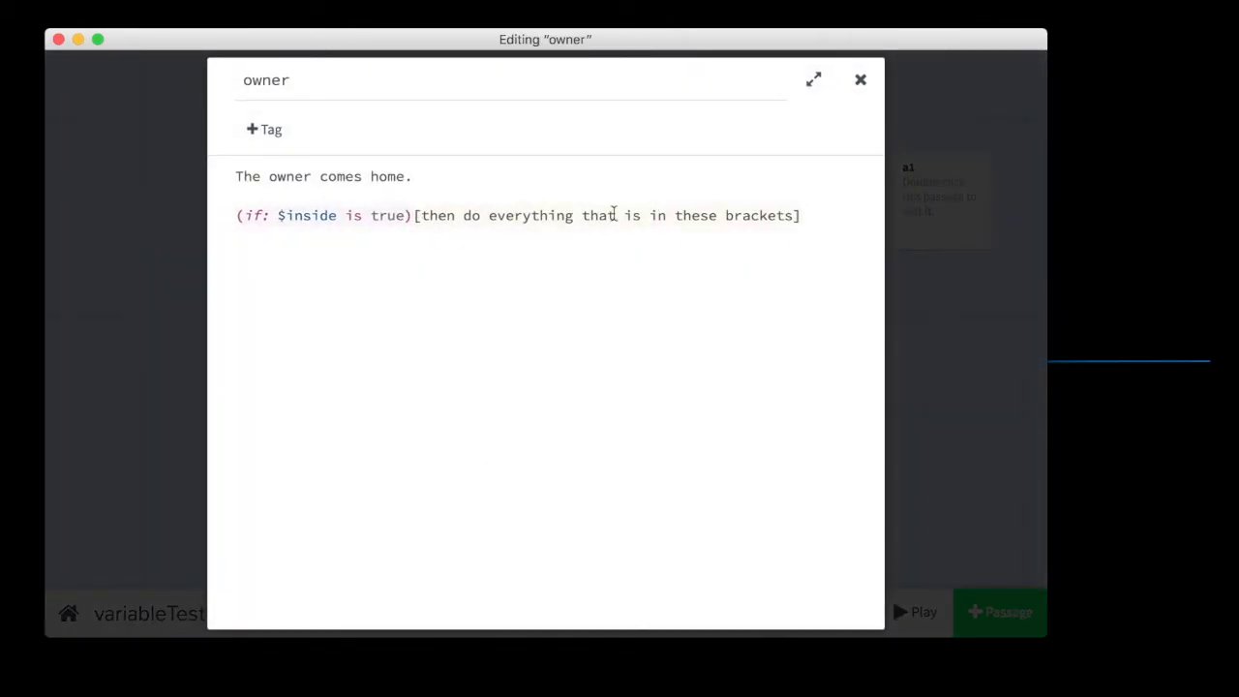
left_click_drag(418, 214, 627, 215)
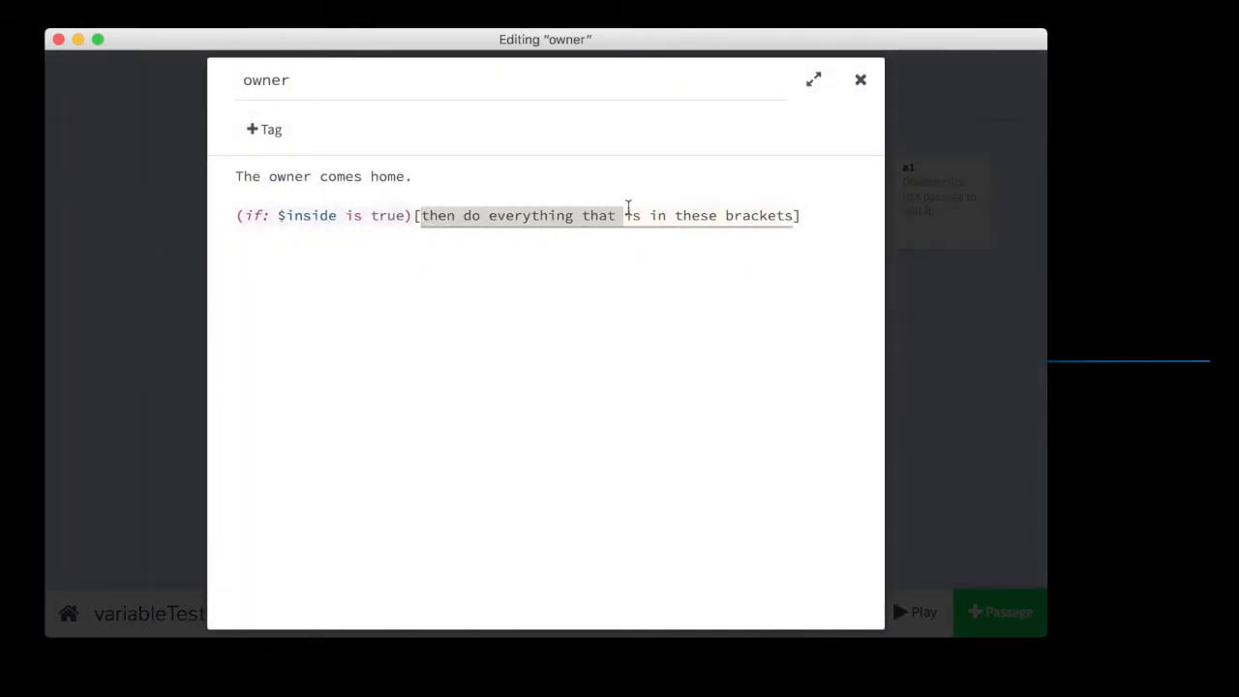
type("Owner]")
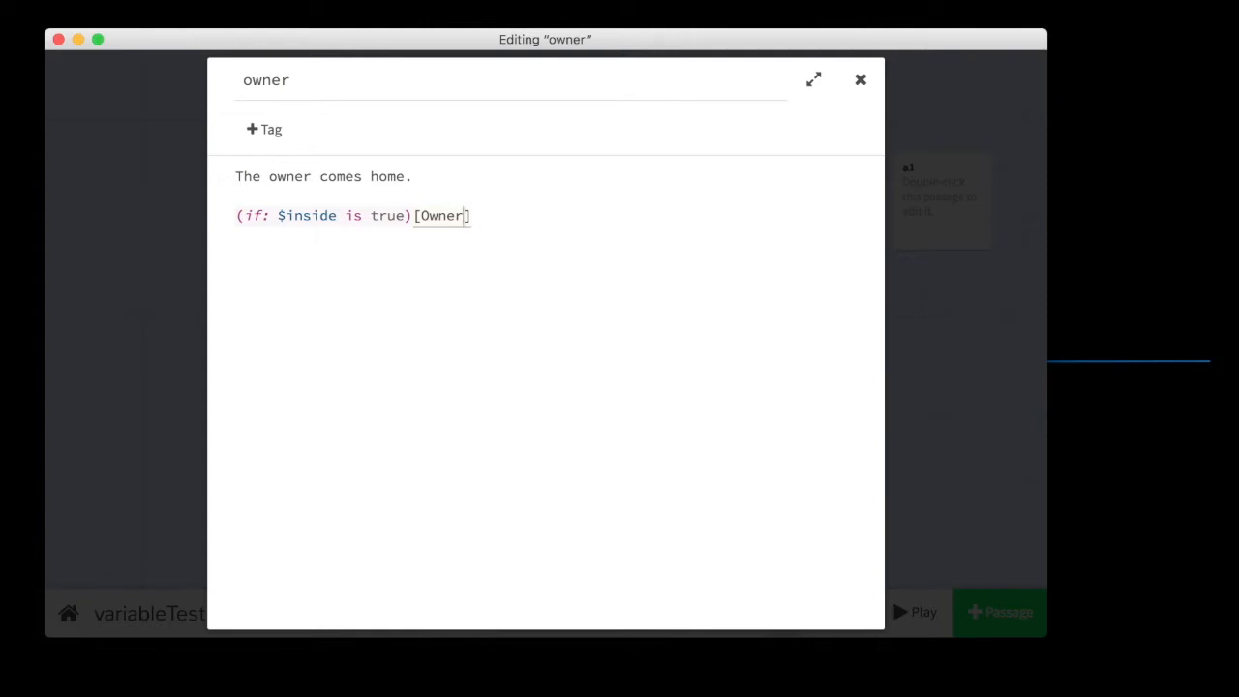
type("is happy to find you inside")
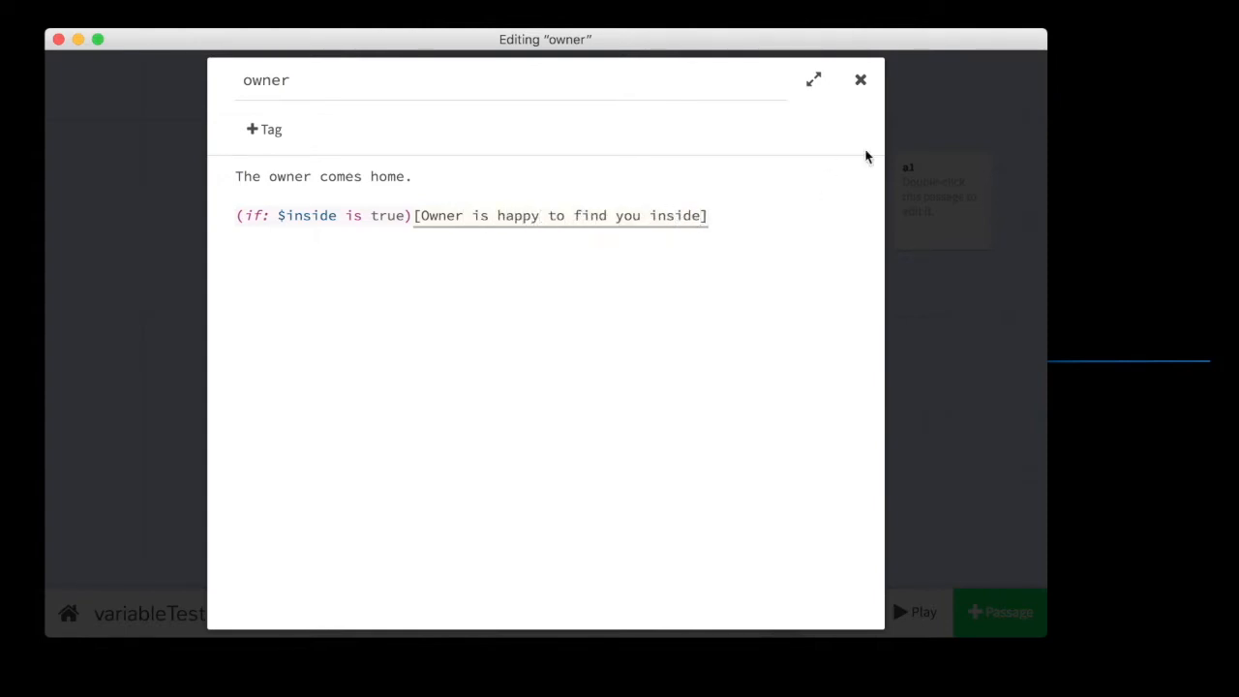
left_click(859, 80)
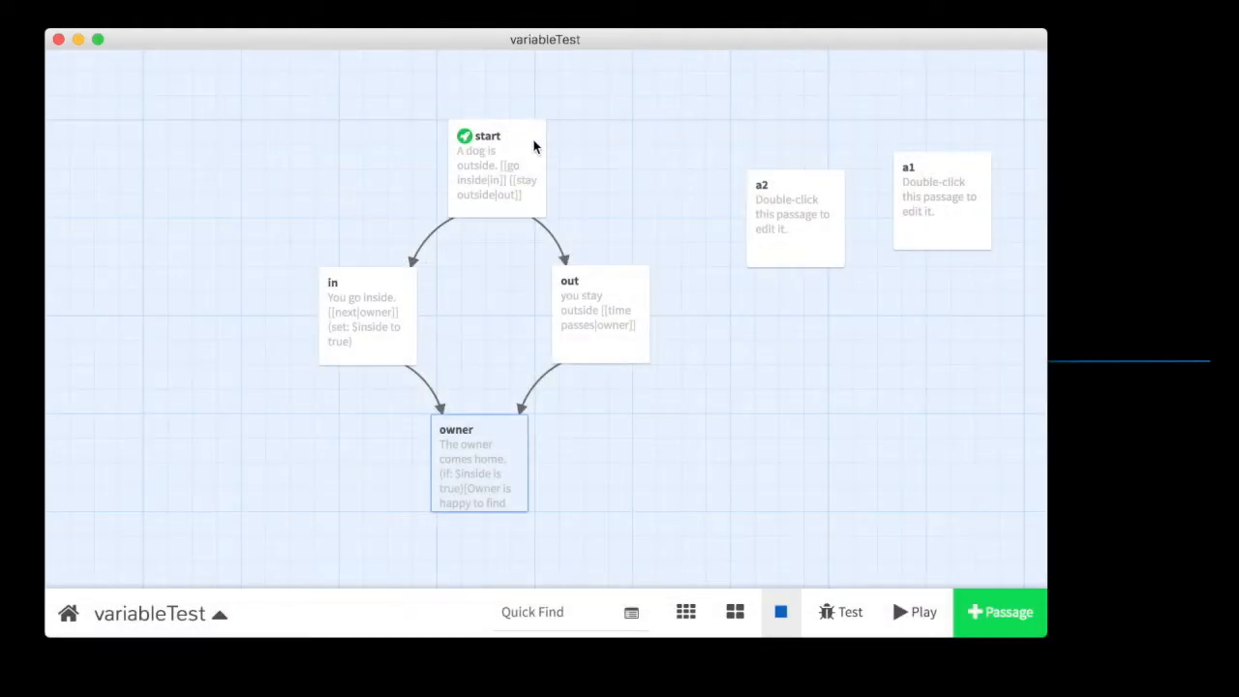
Check the owner passage text once more, then start playing the story from its first passage.
left_click(598, 310)
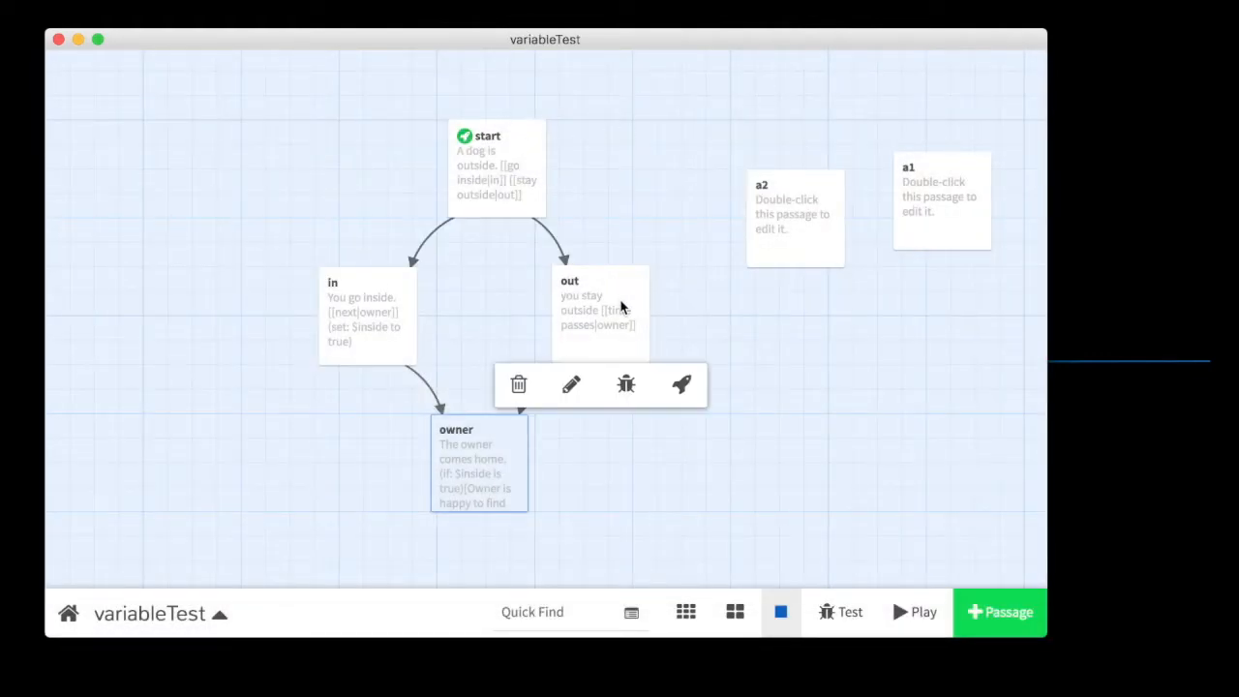
mouse_move(583, 321)
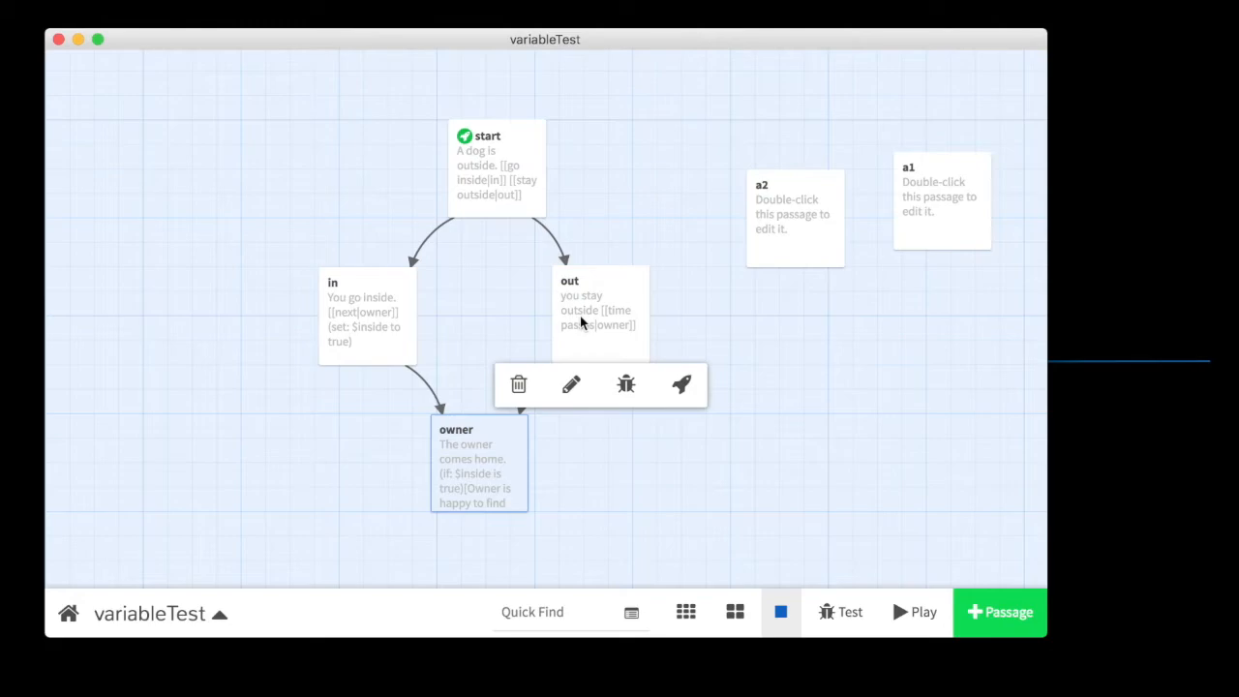
left_click(571, 383)
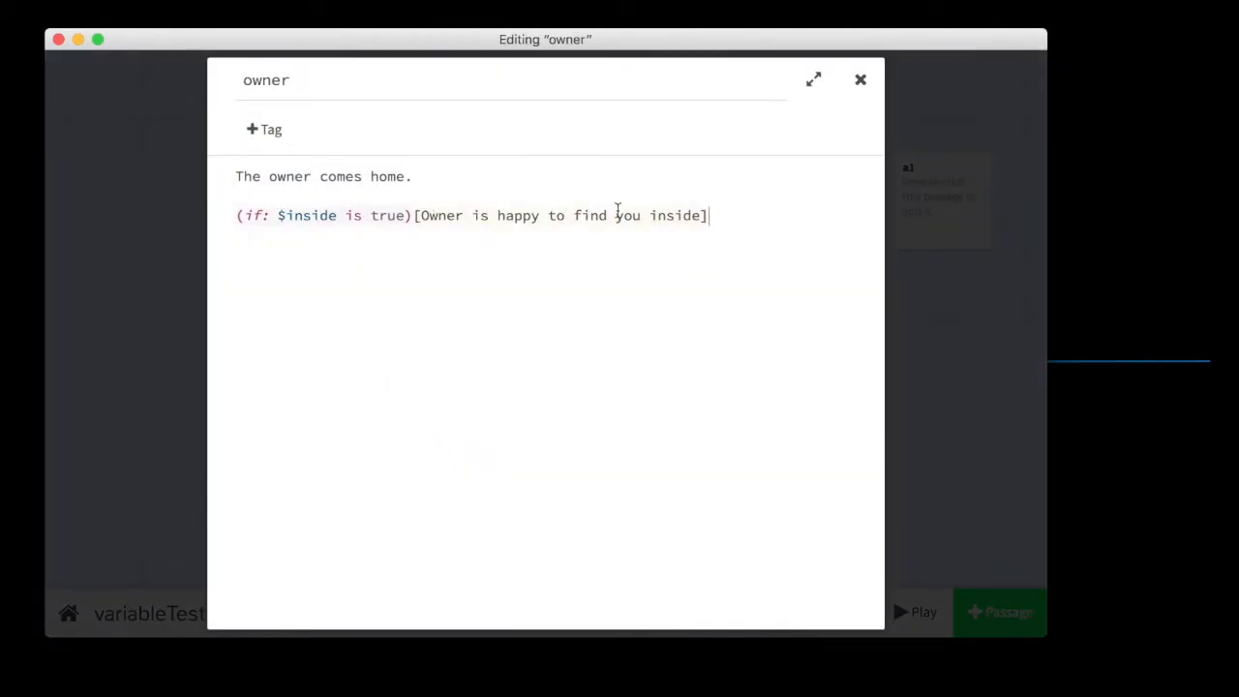
left_click(859, 79)
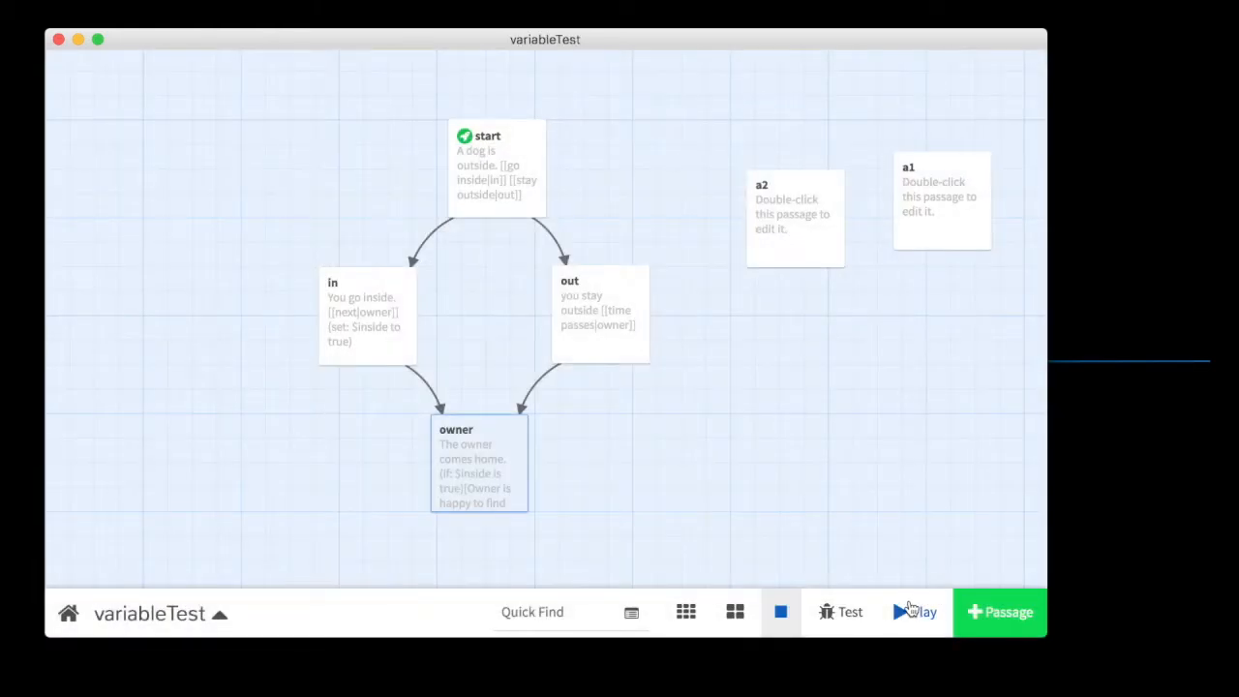
left_click(914, 612)
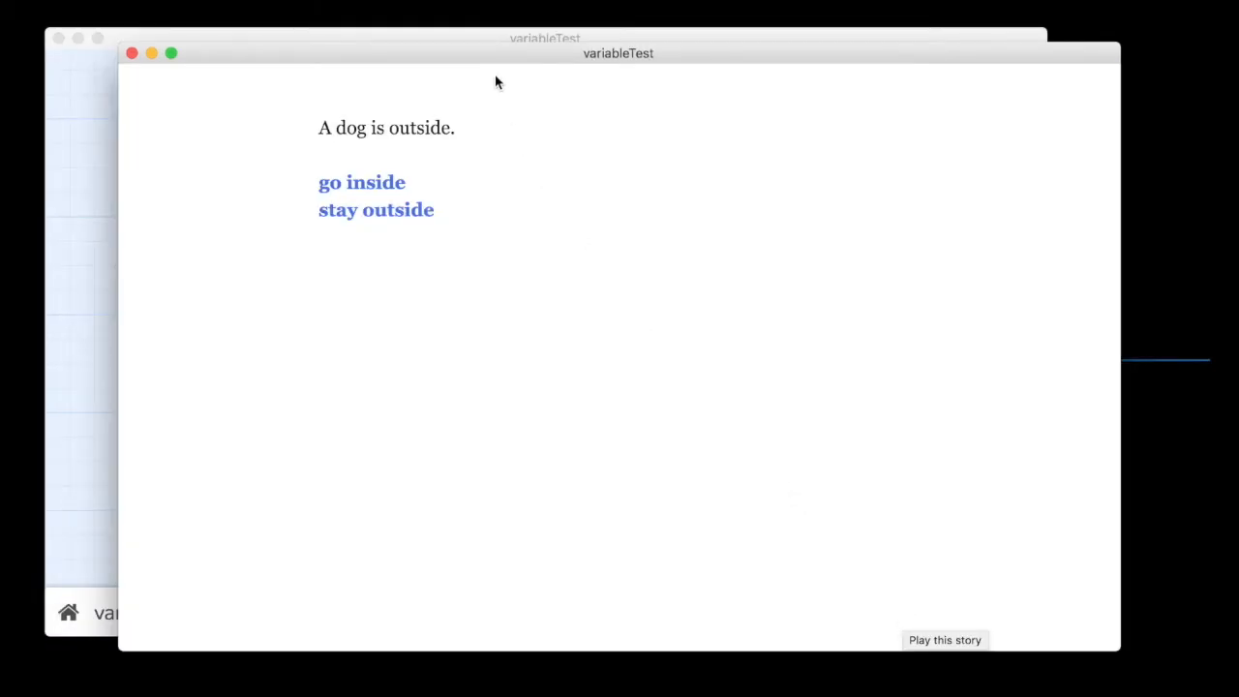
Play the stay-outside route through time passing to reach the owner passage.
left_click(360, 182)
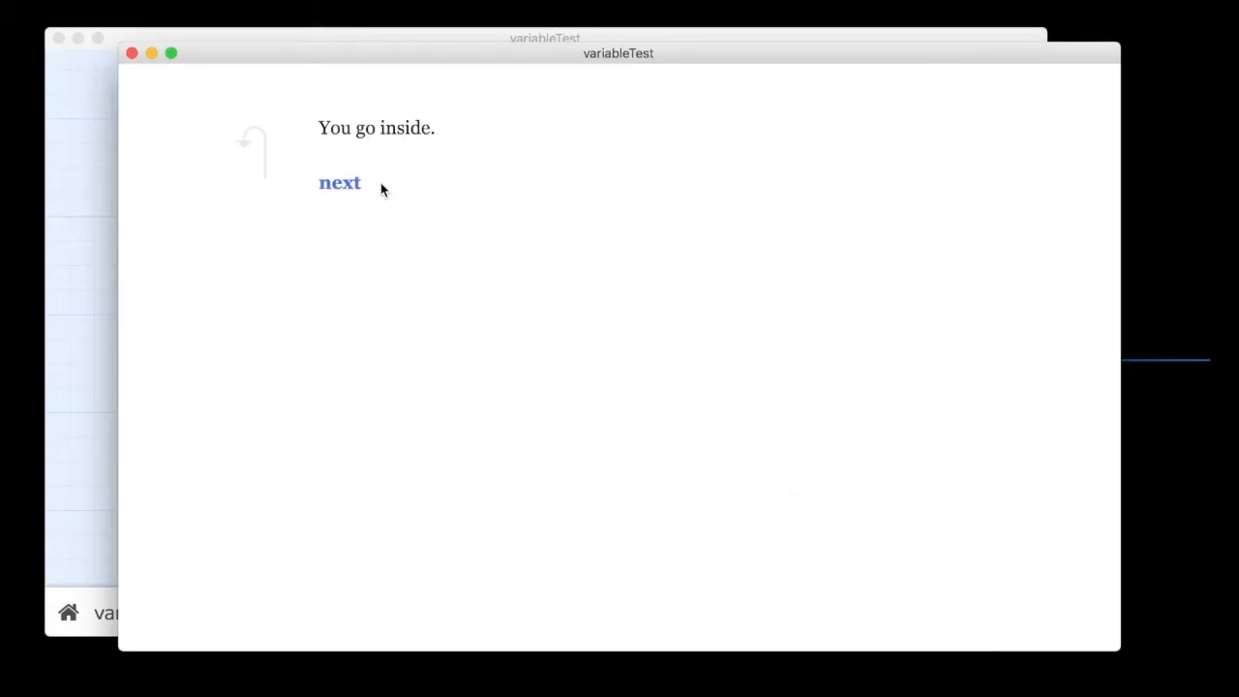
left_click(339, 182)
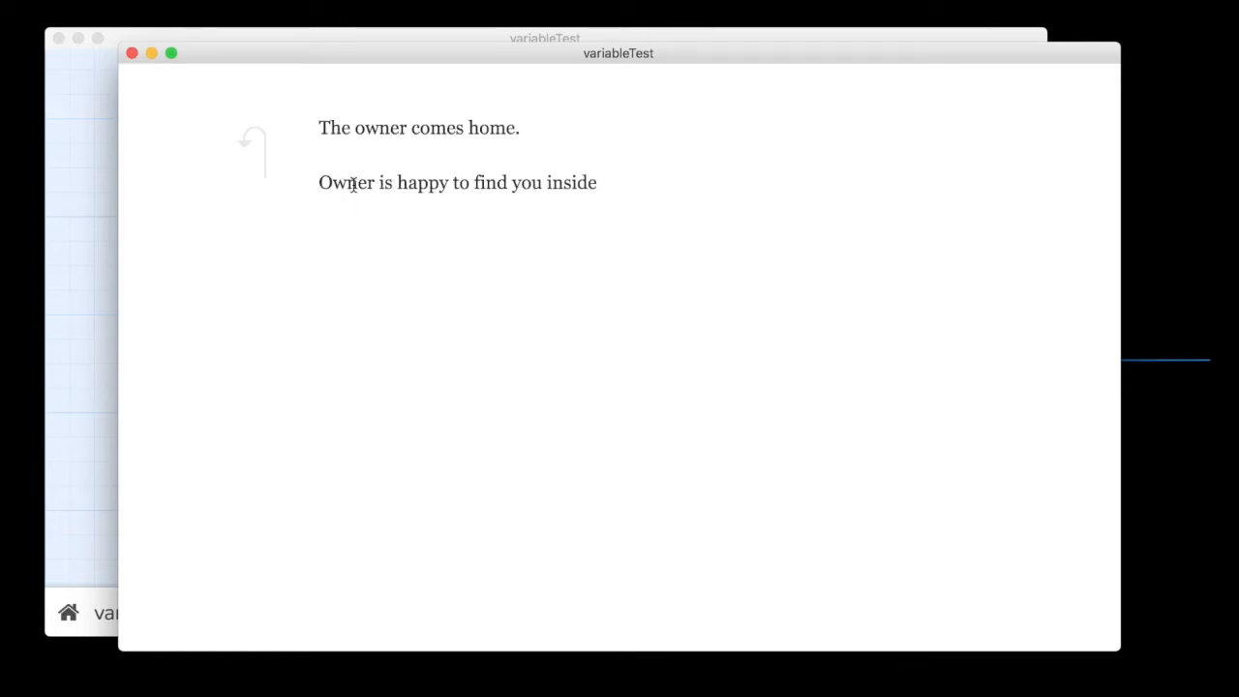
left_click_drag(320, 128, 463, 128)
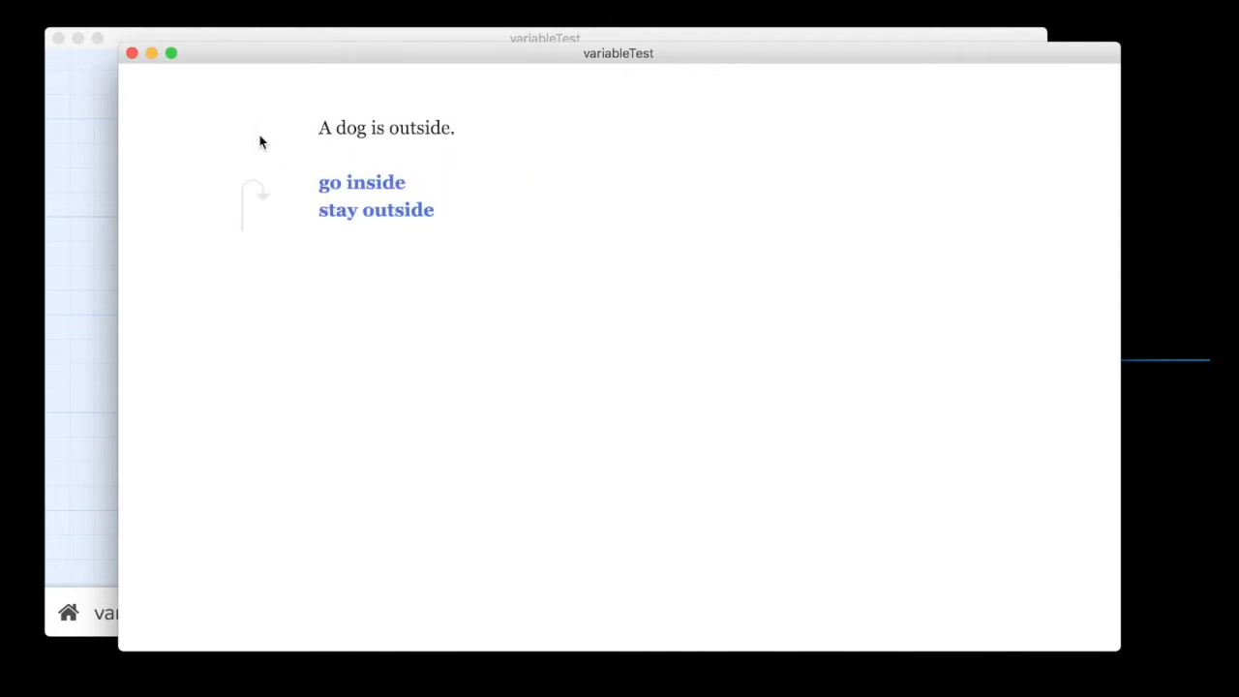
left_click(376, 209)
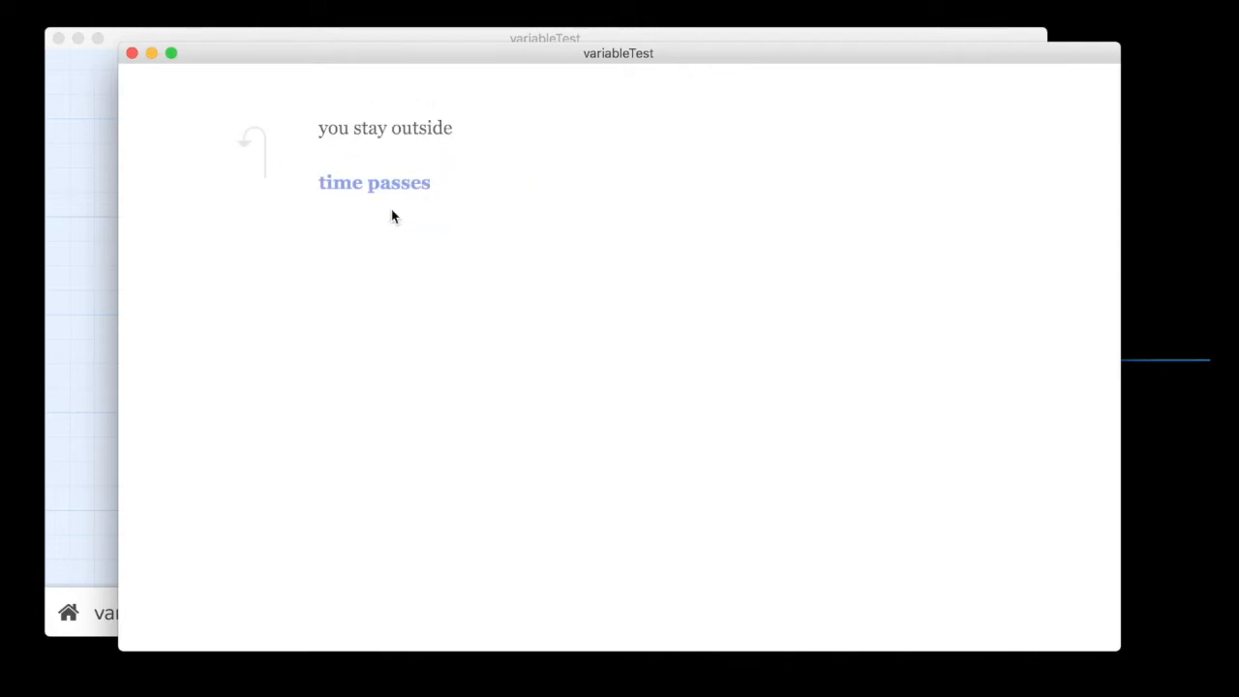
left_click(374, 182)
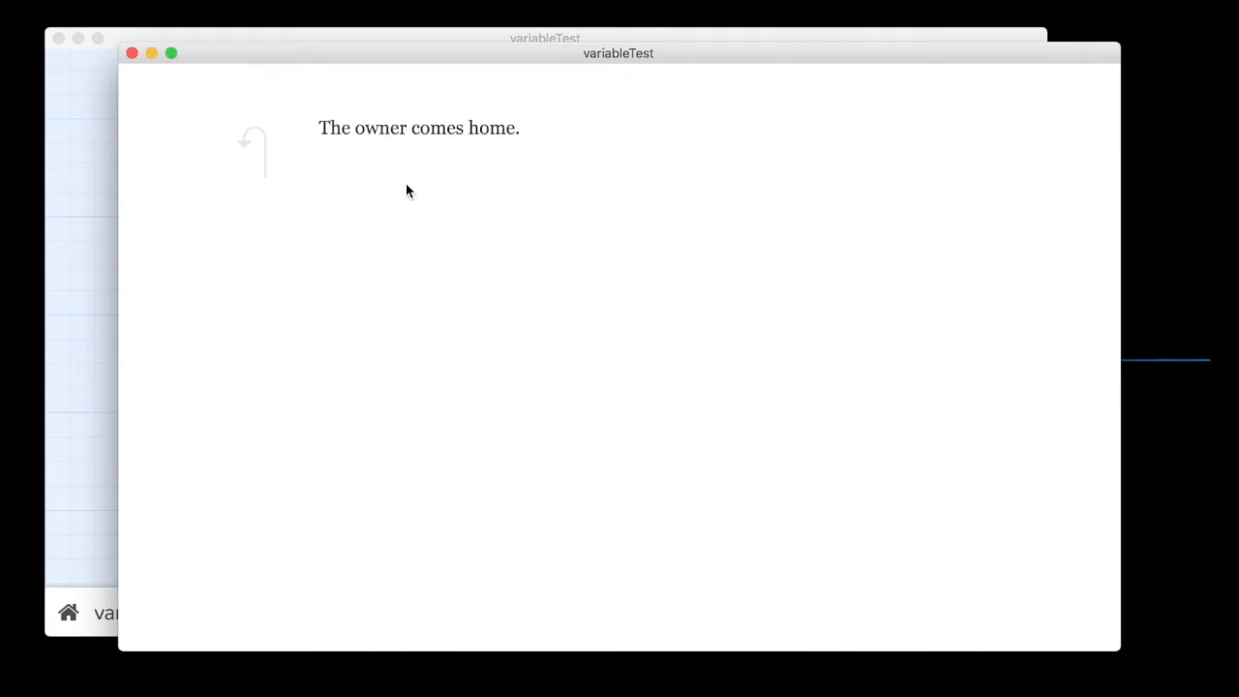
mouse_move(633, 229)
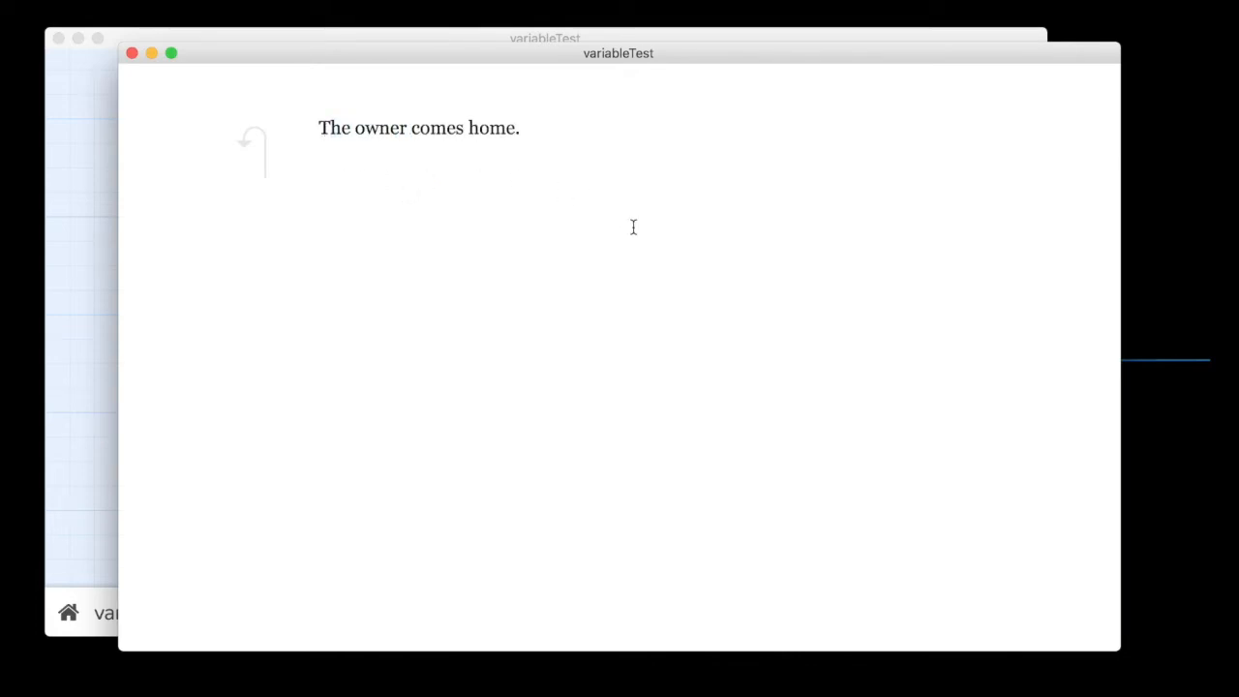
mouse_move(449, 209)
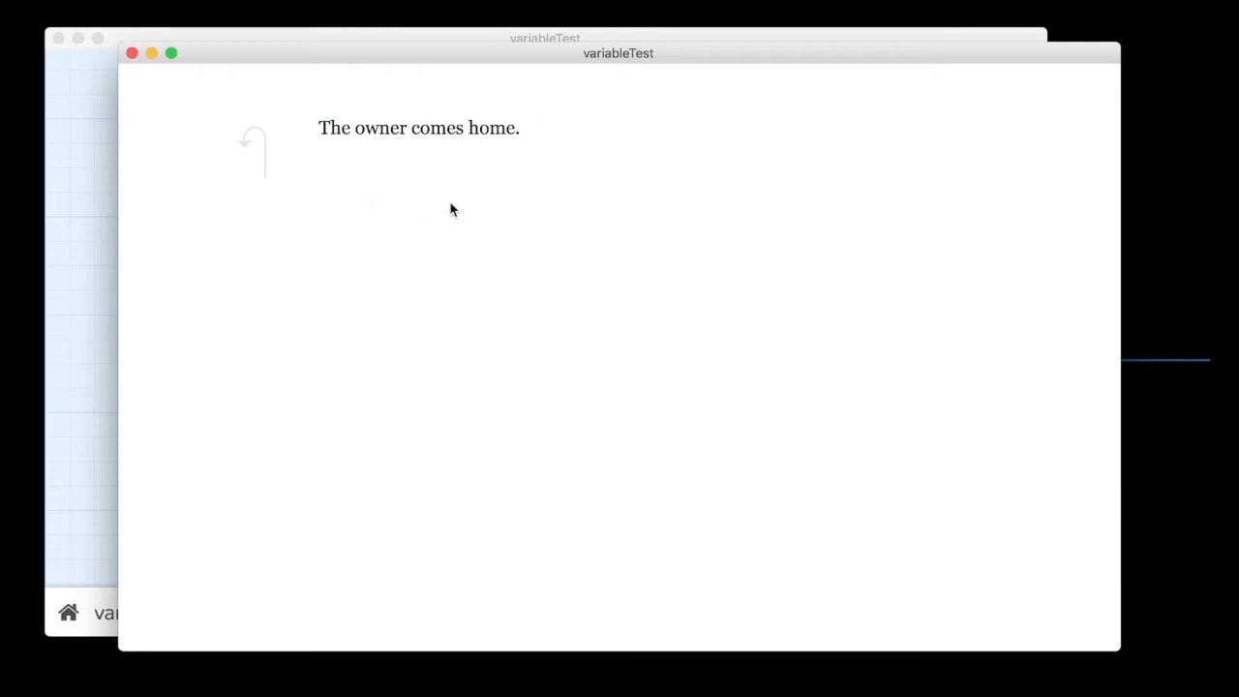
mouse_move(569, 292)
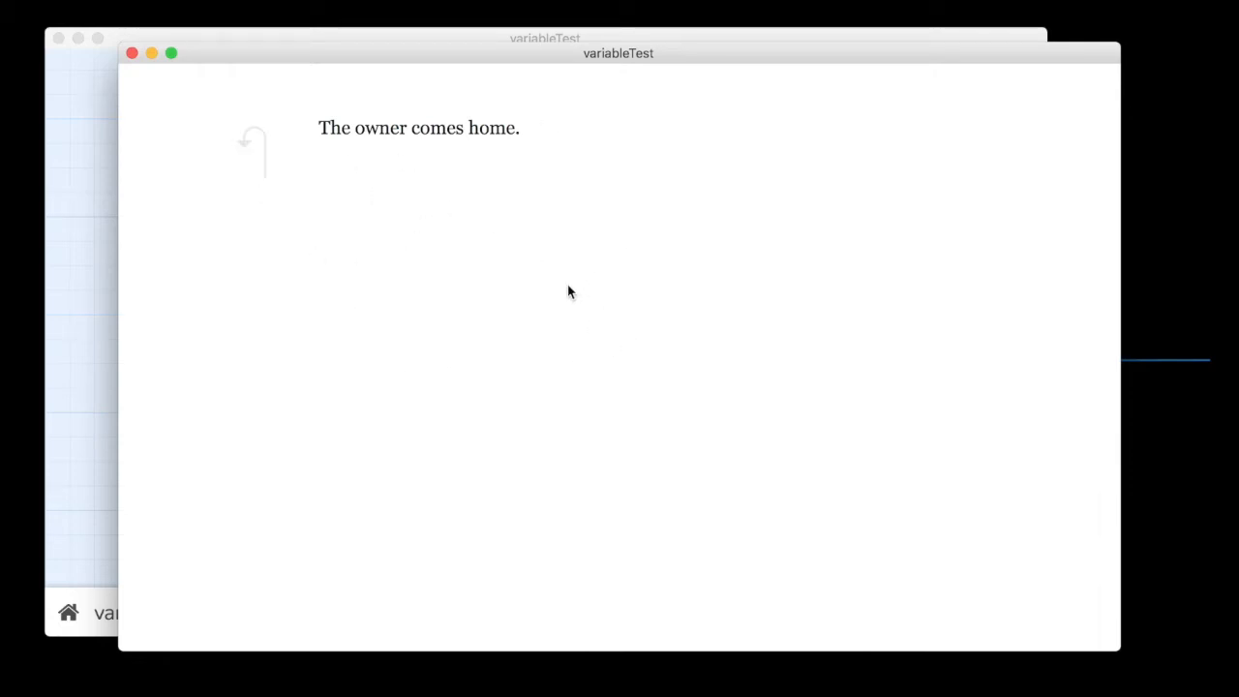
mouse_move(179, 85)
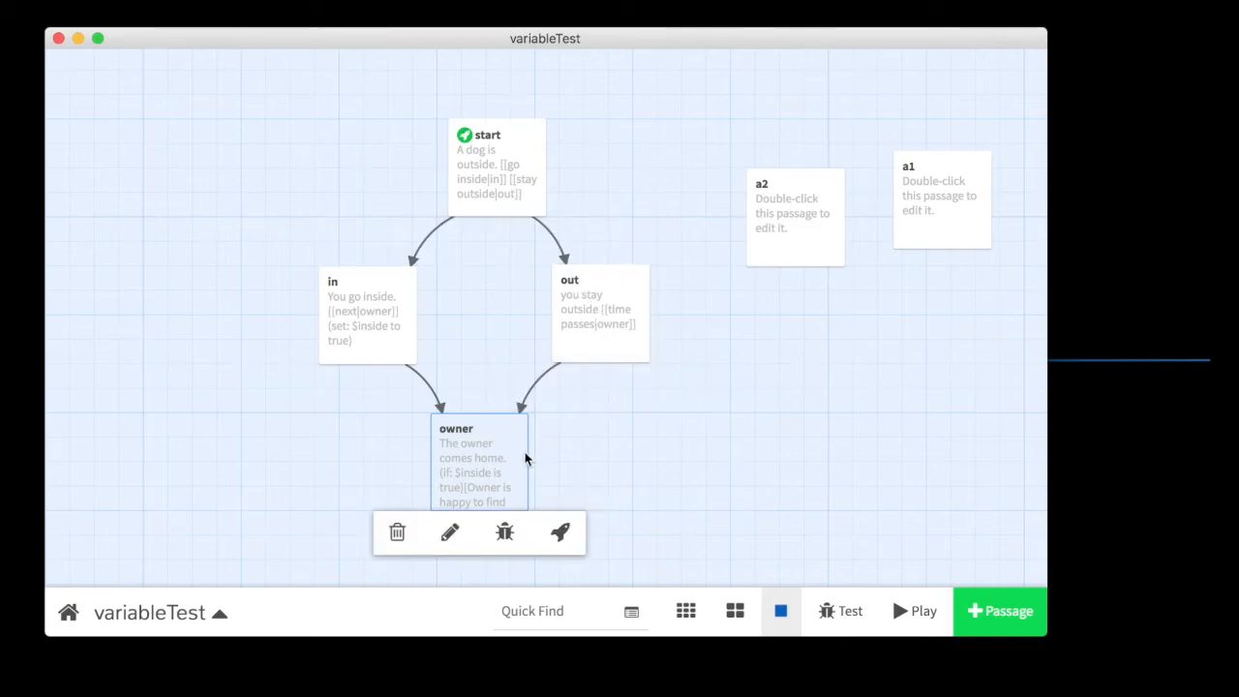
Add (else:)[Owner is happy to find out OUTSIDE] below the if line in the owner passage.
left_click(366, 310)
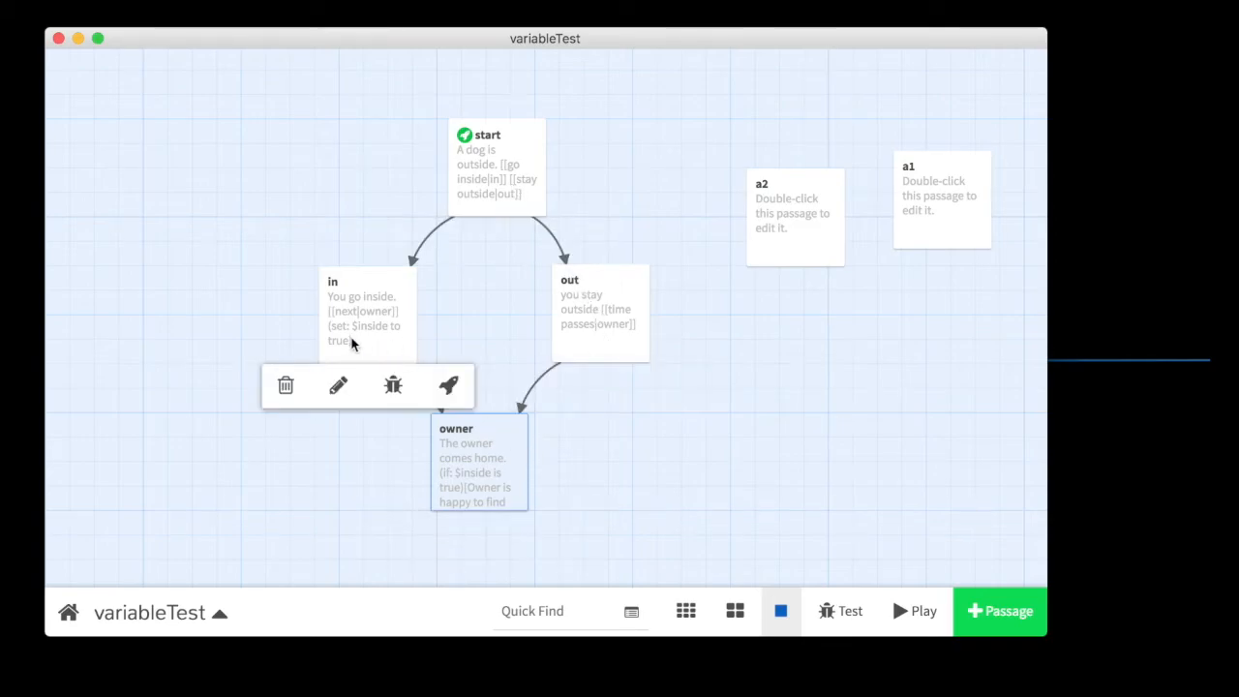
left_click(480, 463)
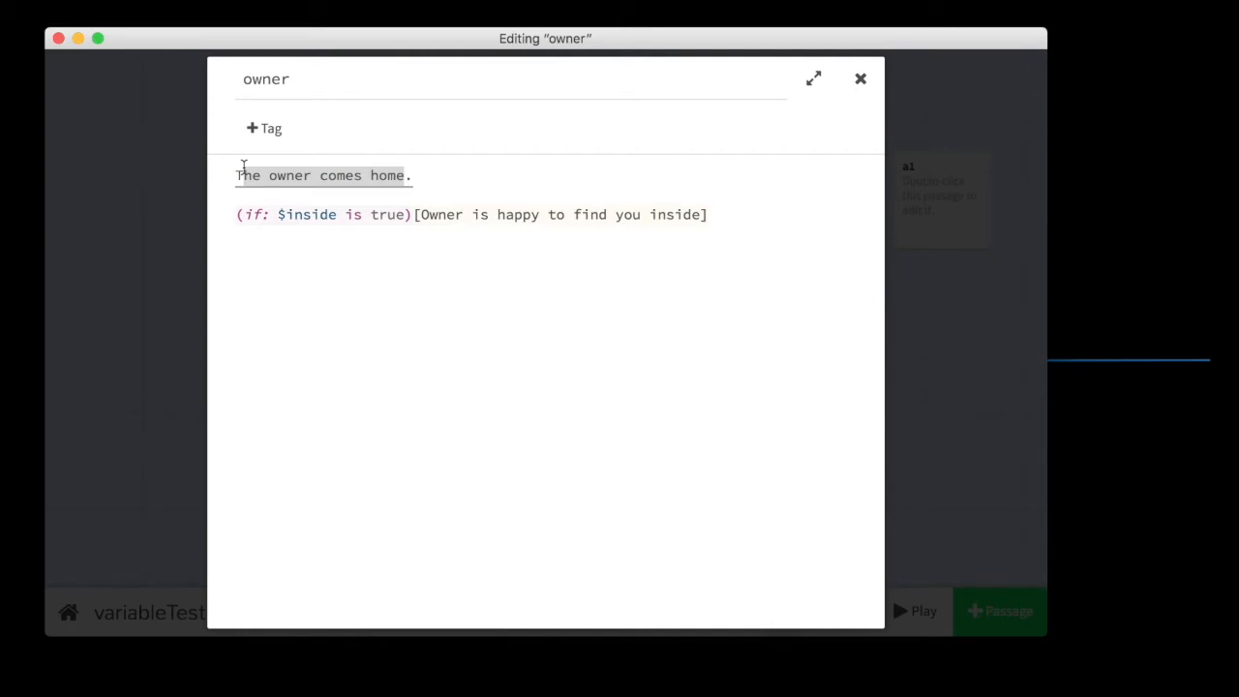
mouse_move(859, 77)
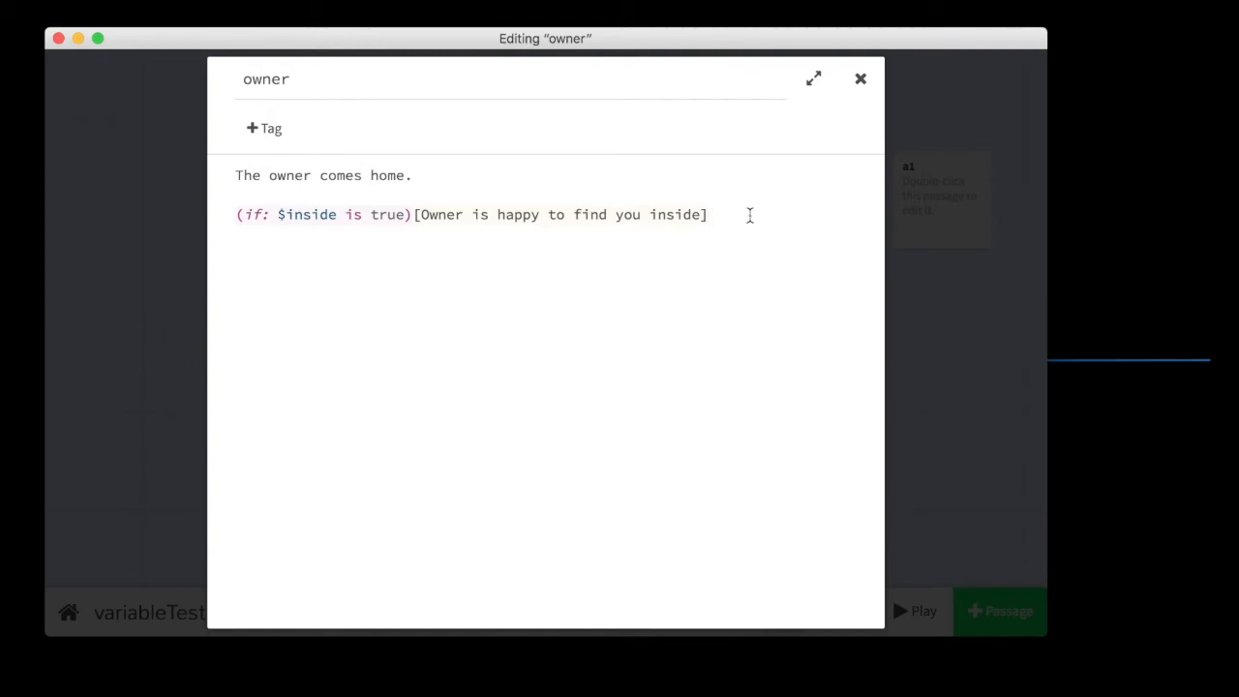
left_click(859, 77)
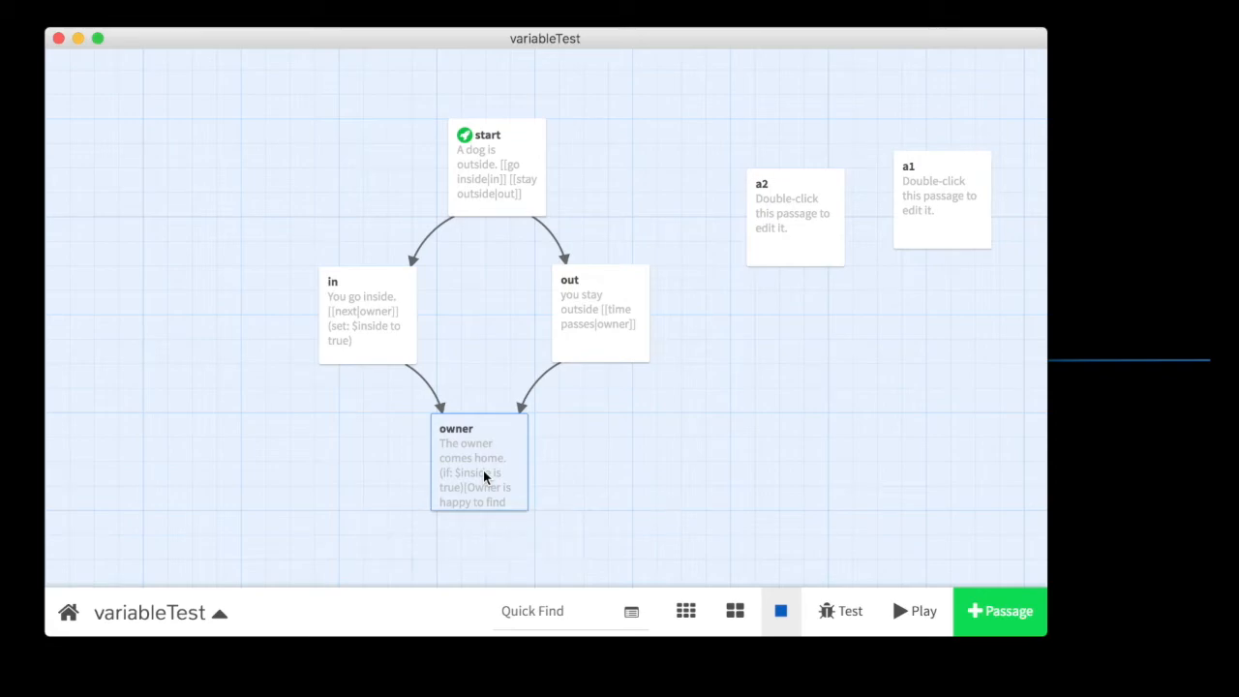
double_click(480, 465)
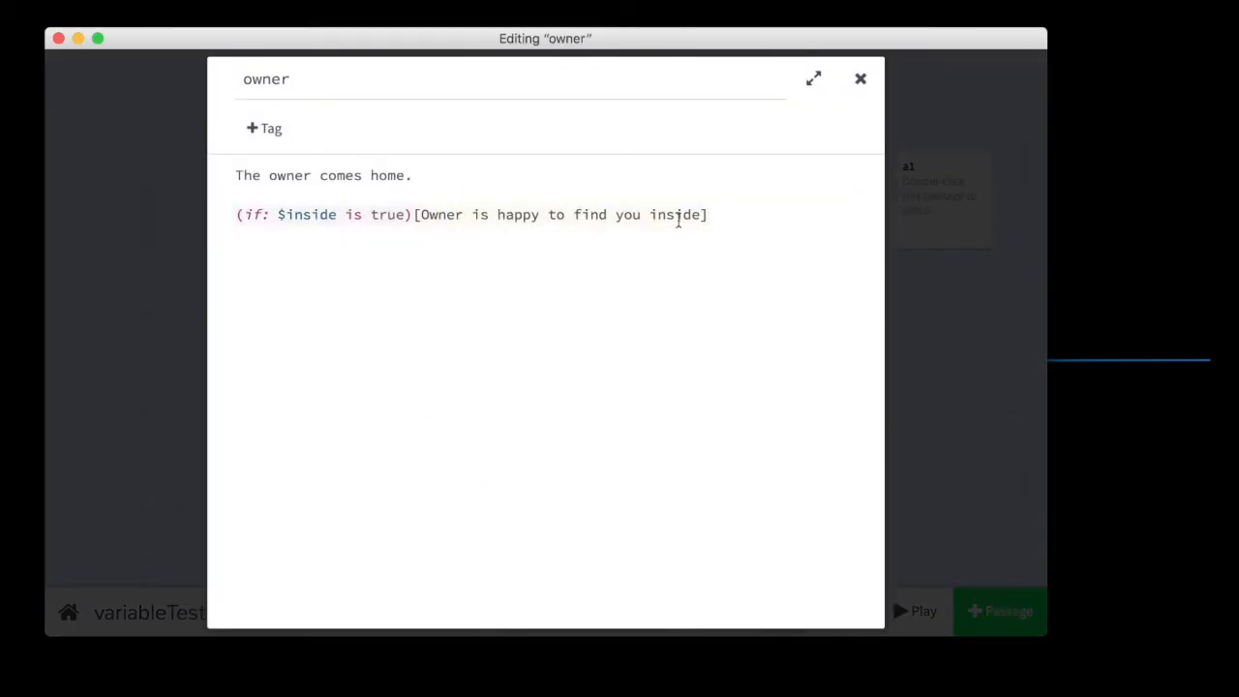
type("(")
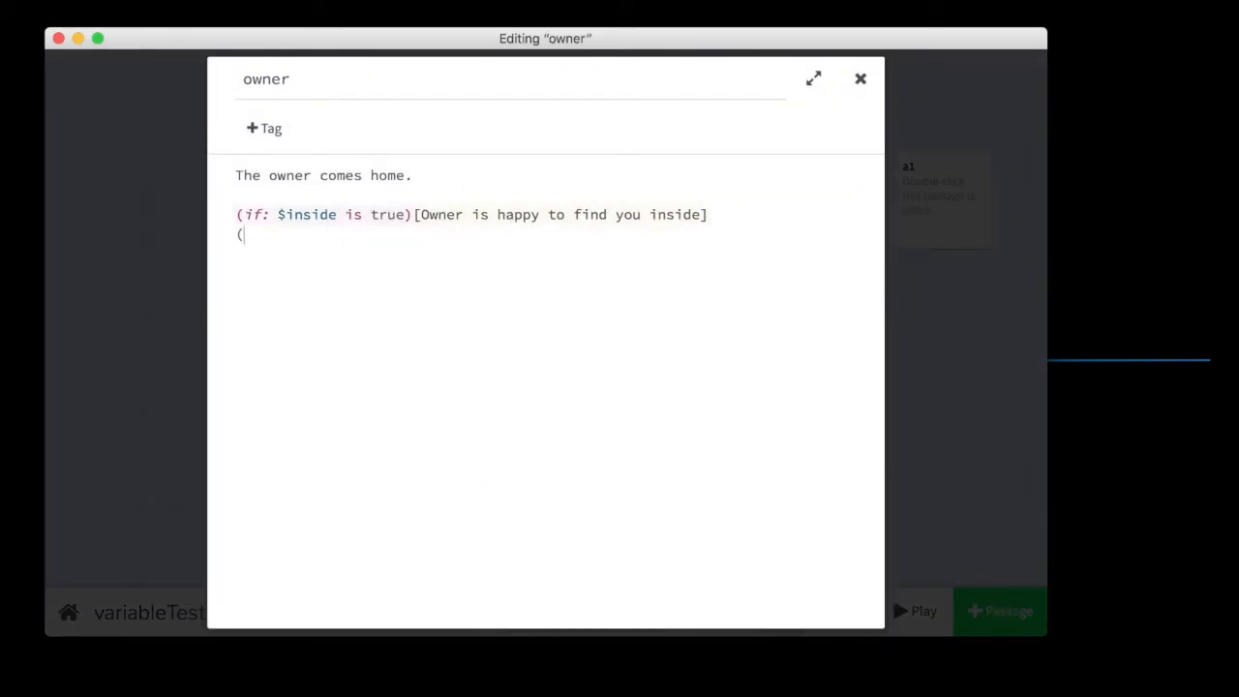
type("else:")
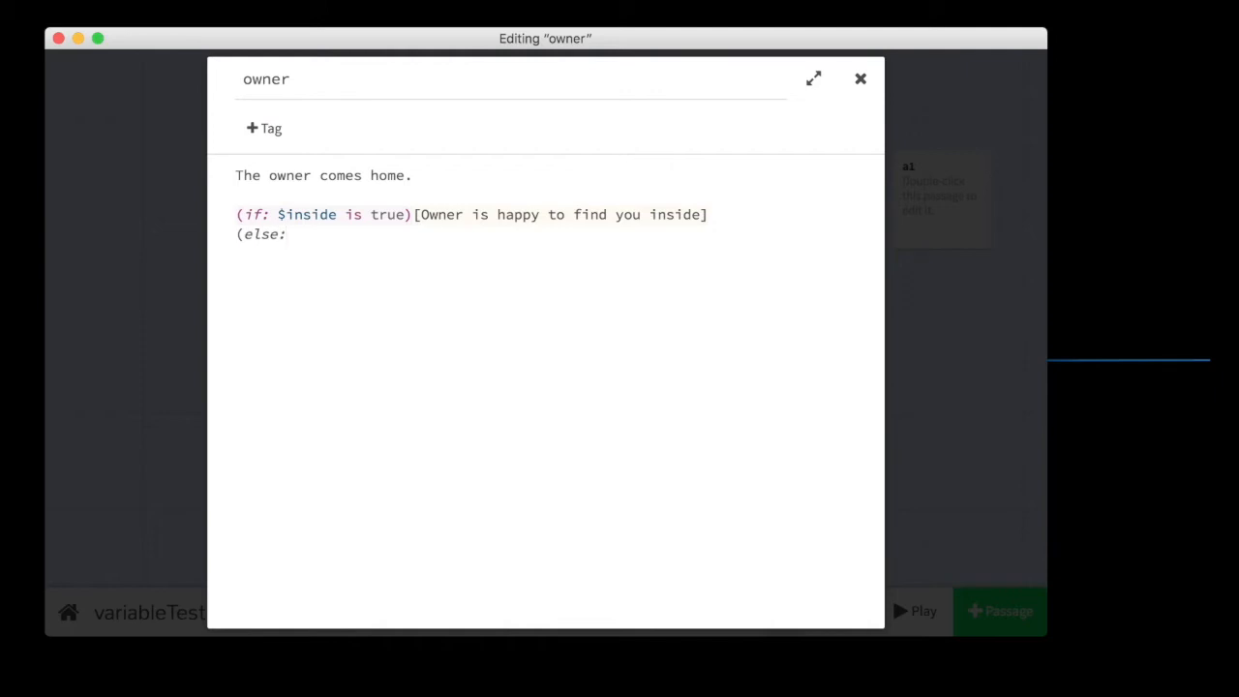
type("[]")
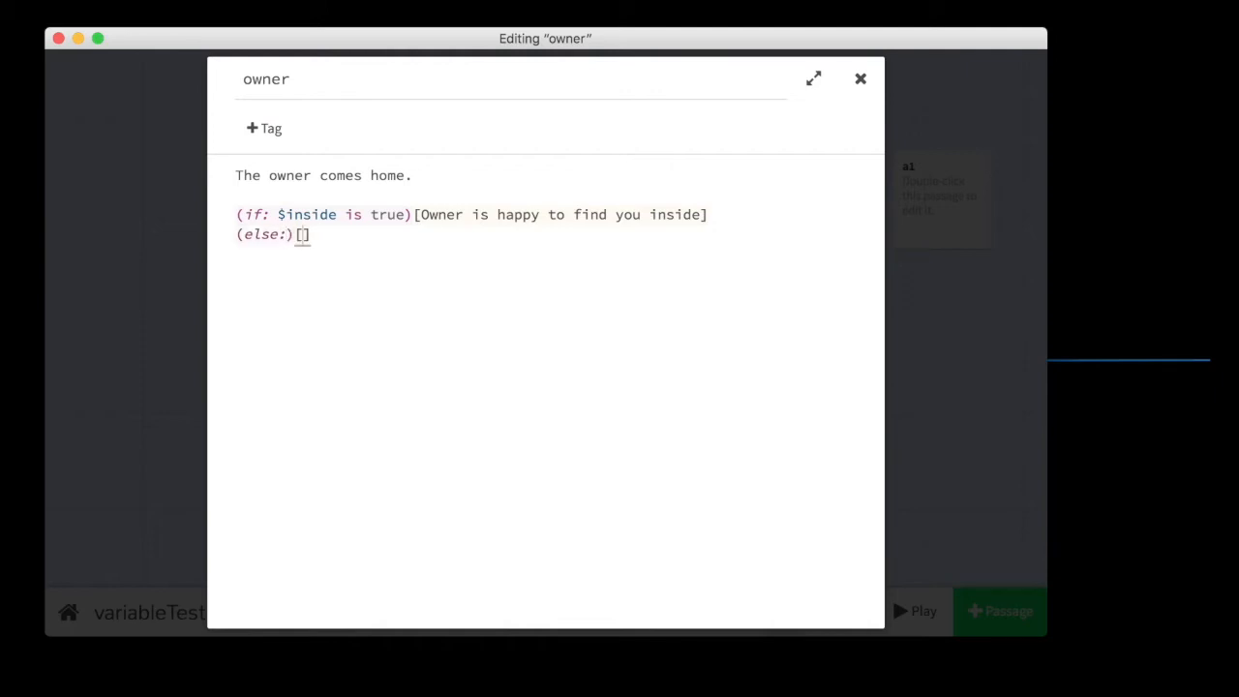
type("Owner is")
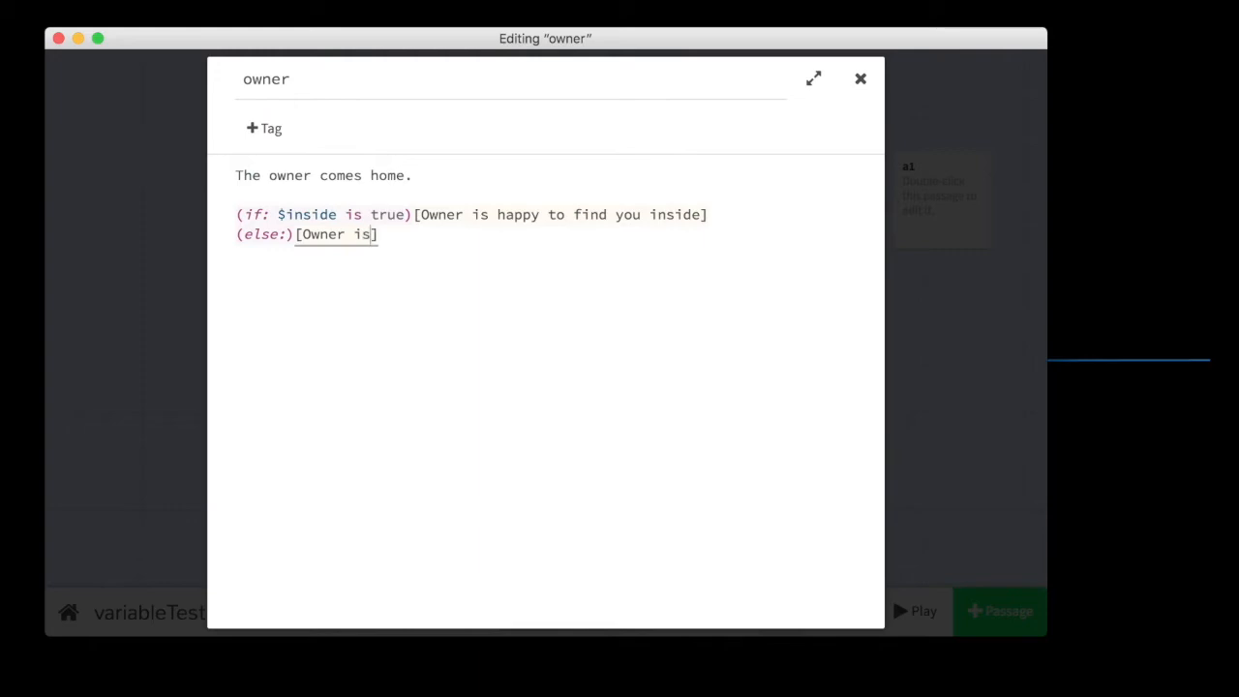
type("happy to find out OUTSIDE")
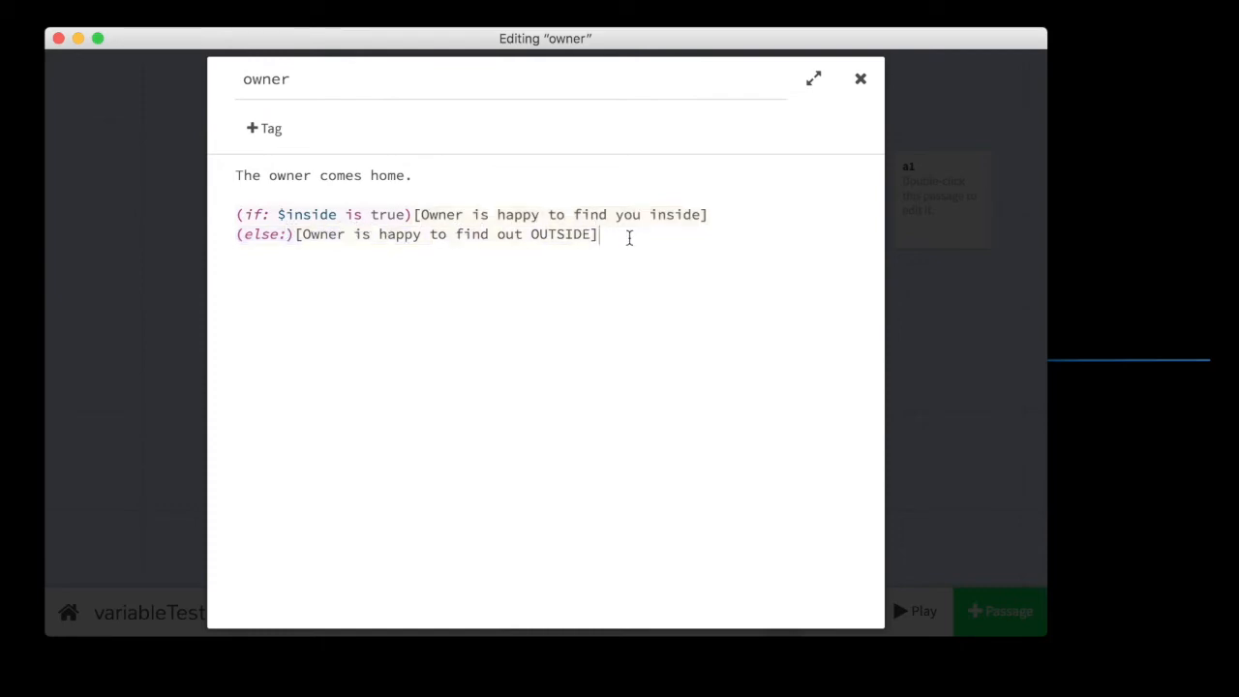
Play the stay-outside route, confirm 'Owner is happy to find out OUTSIDE', and return to the map.
left_click(860, 77)
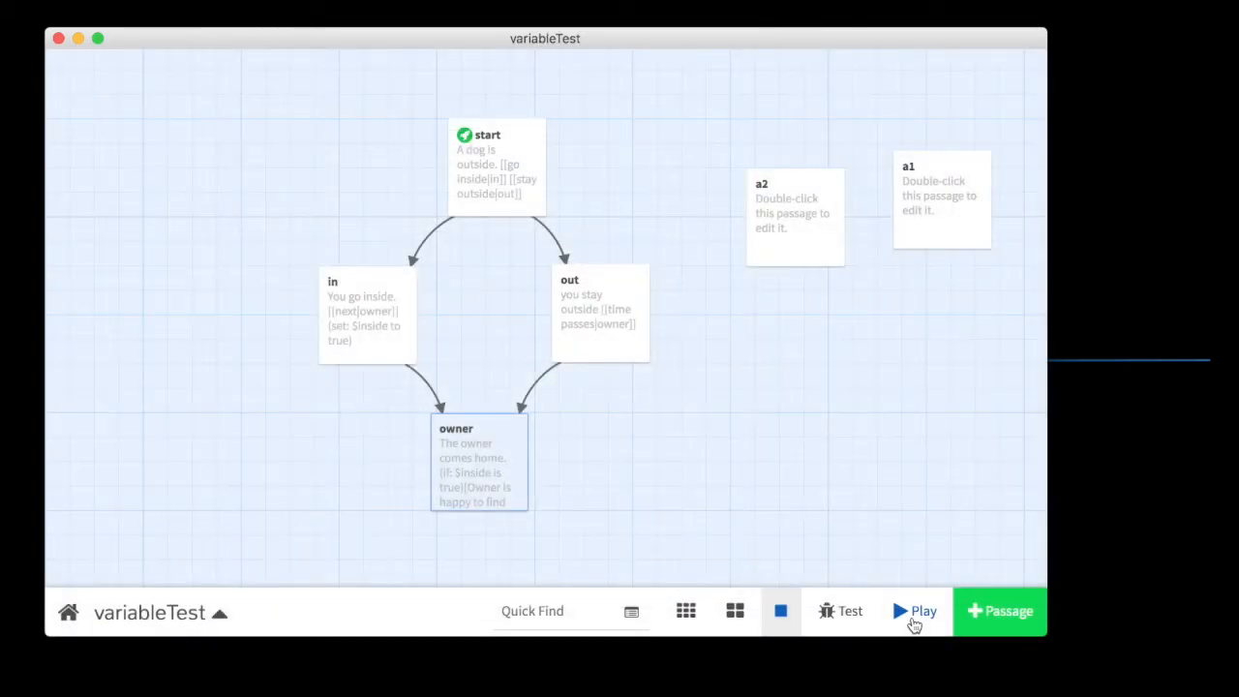
left_click(913, 612)
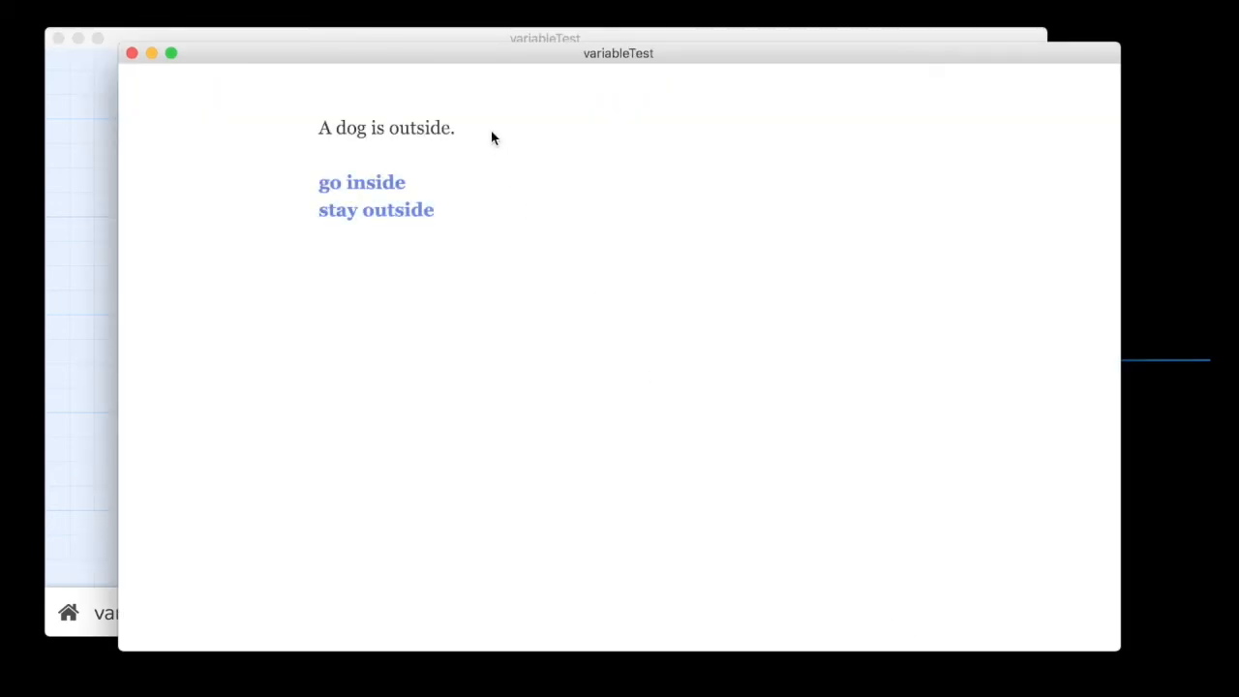
left_click(360, 182)
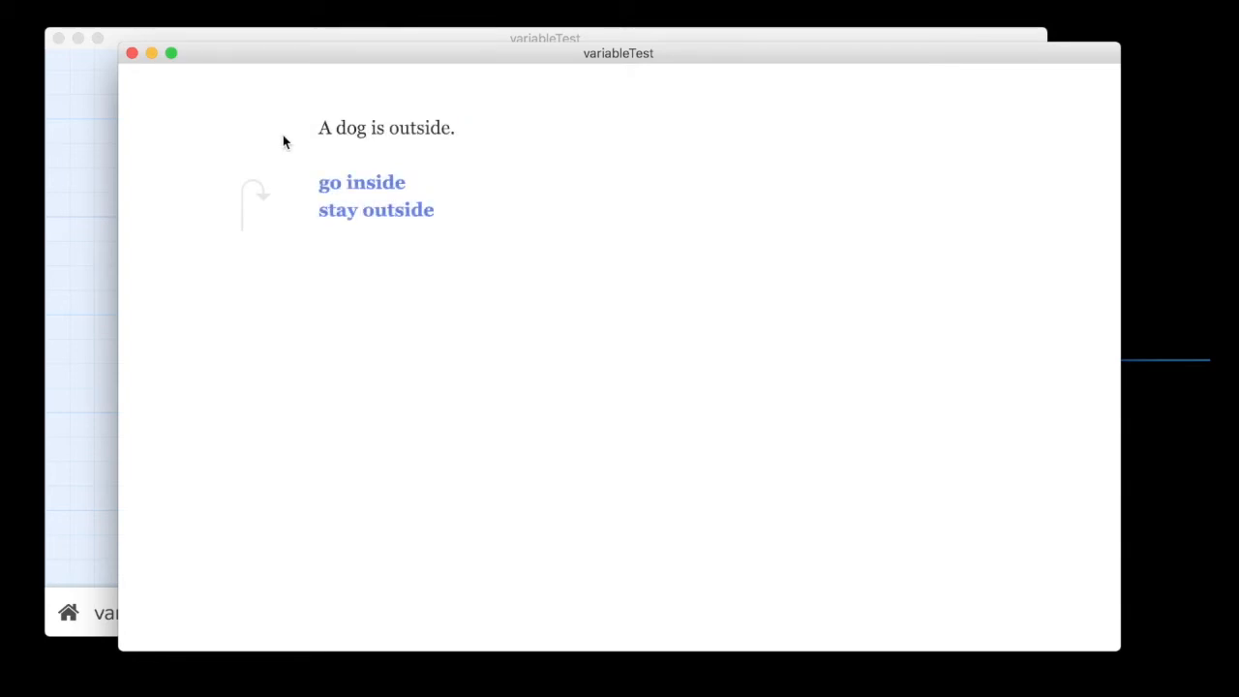
left_click(375, 209)
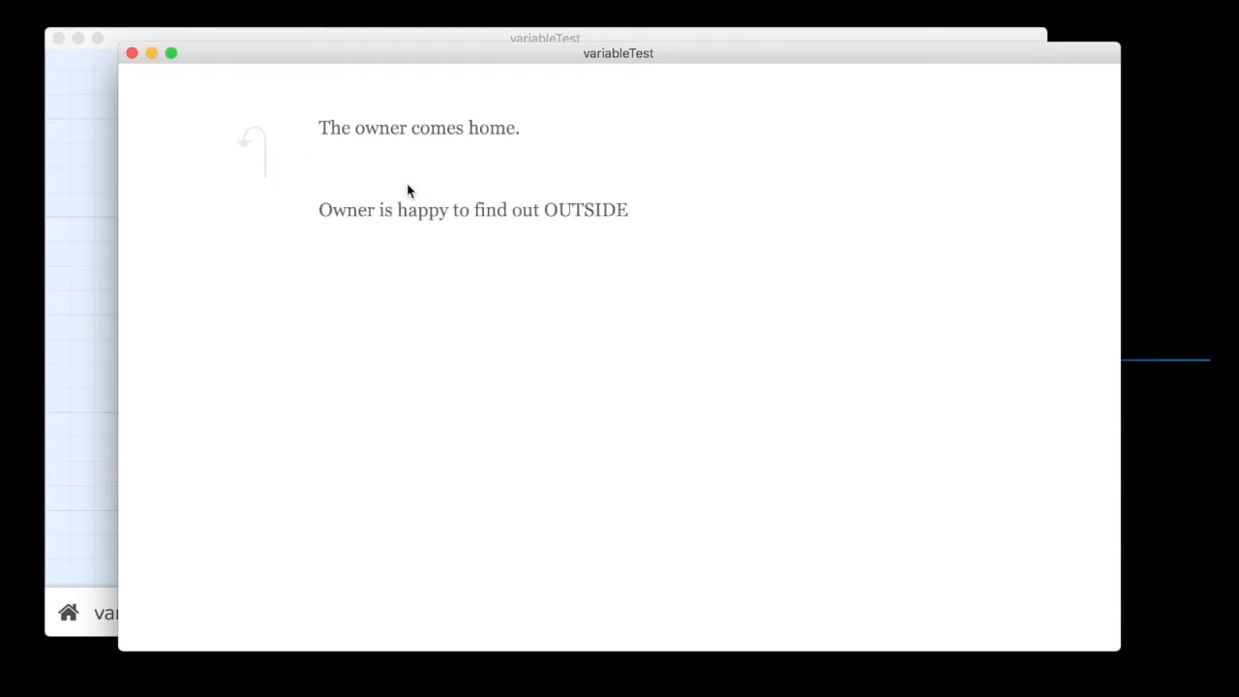
double_click(584, 209)
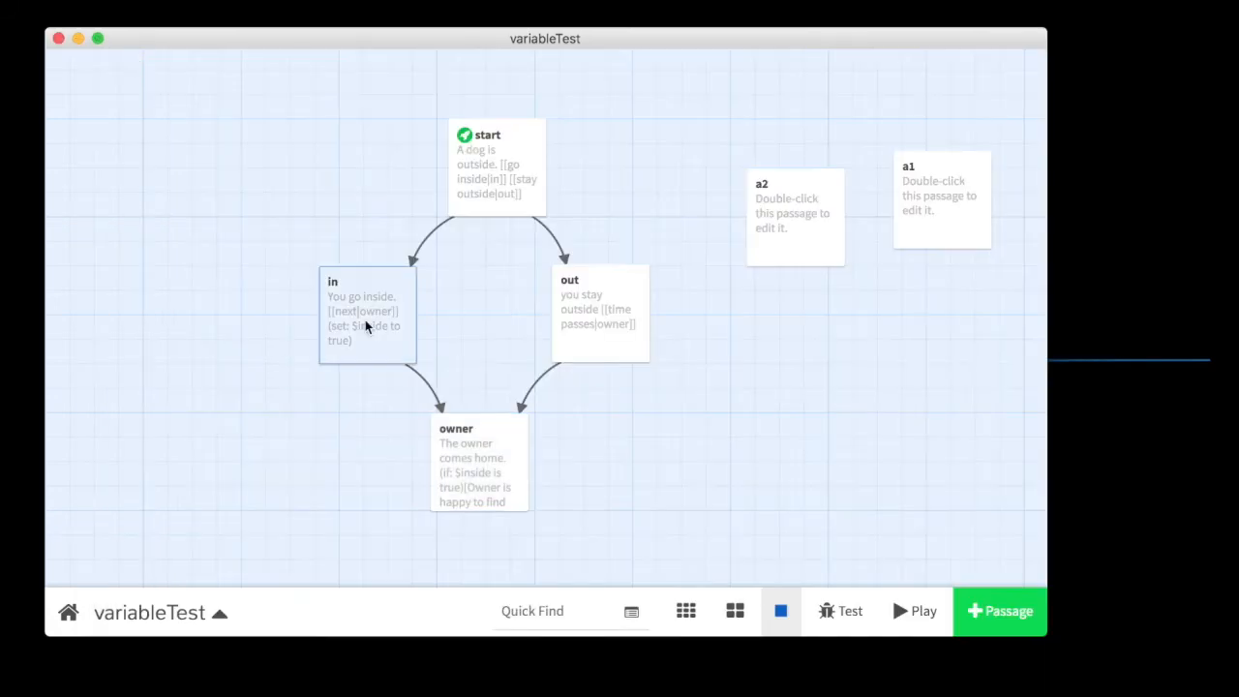
Paste (set: $inside to true) above the if in the owner passage to show it is wrong, then remove it.
double_click(365, 311)
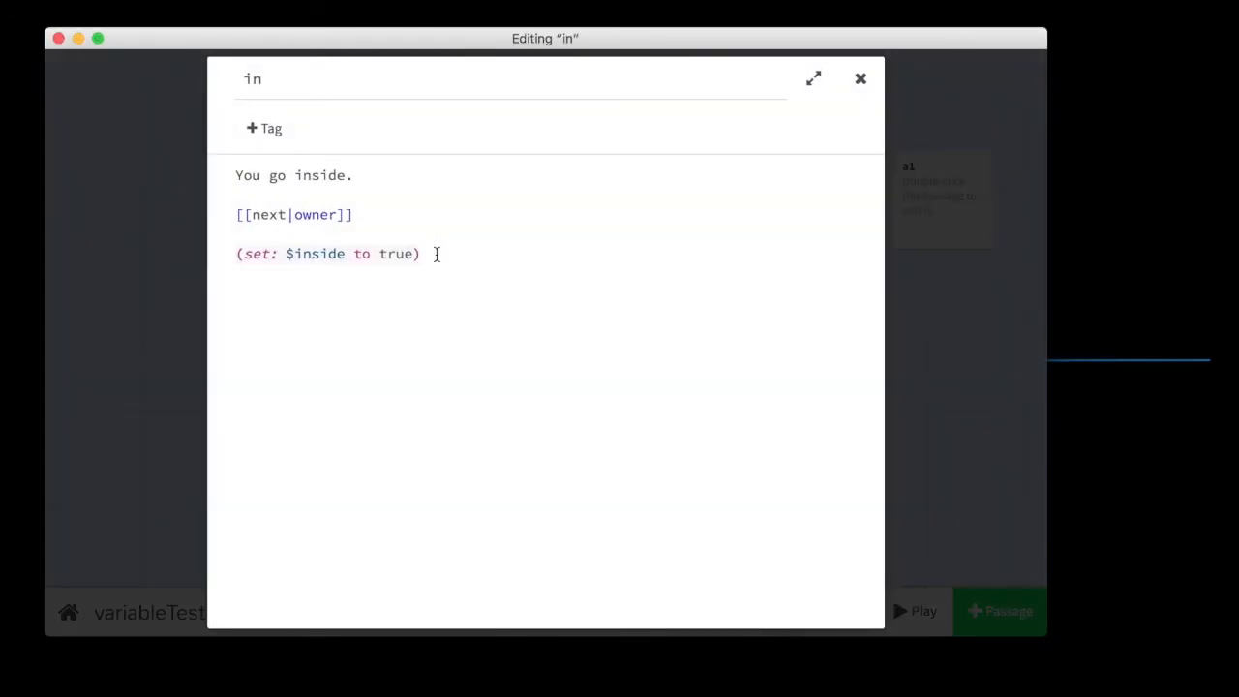
triple_click(328, 253)
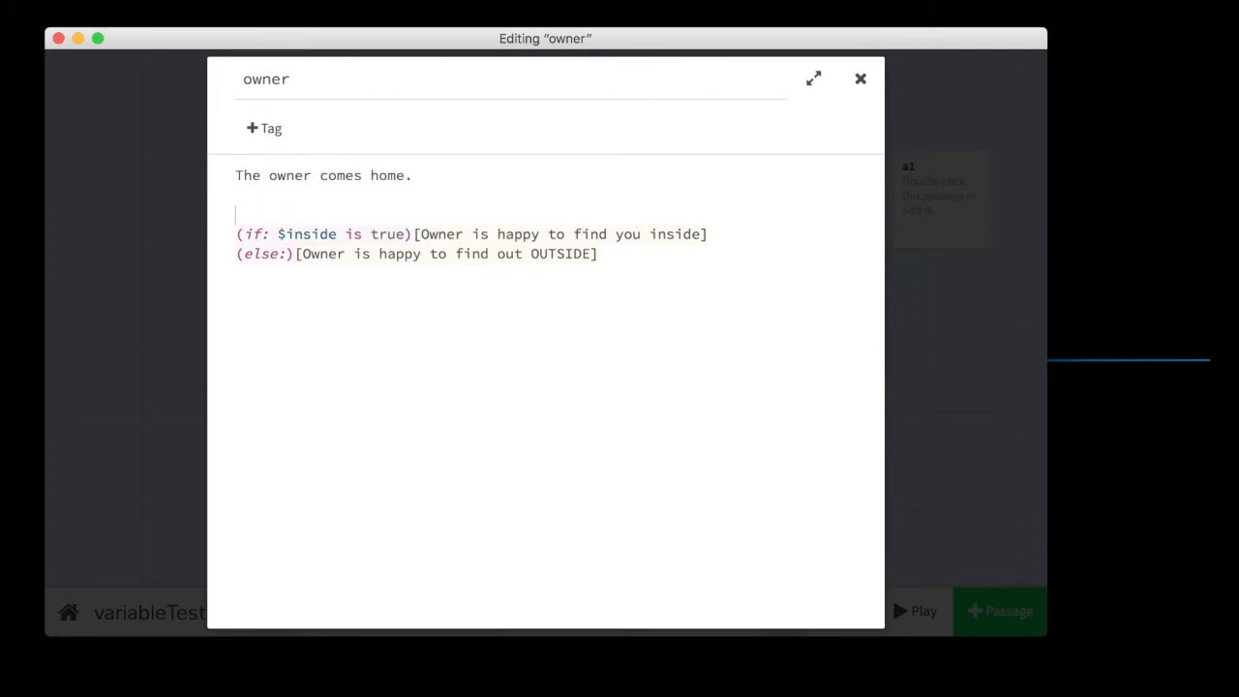
type("(set: $inside to true)")
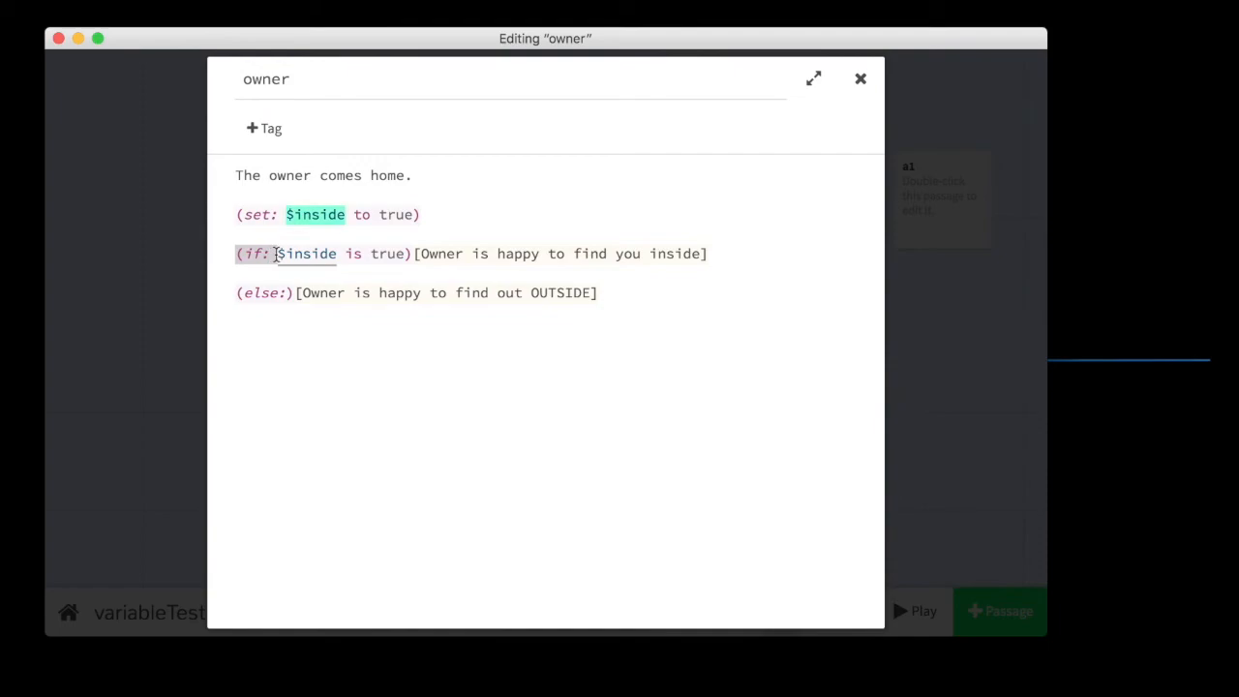
left_click(281, 254)
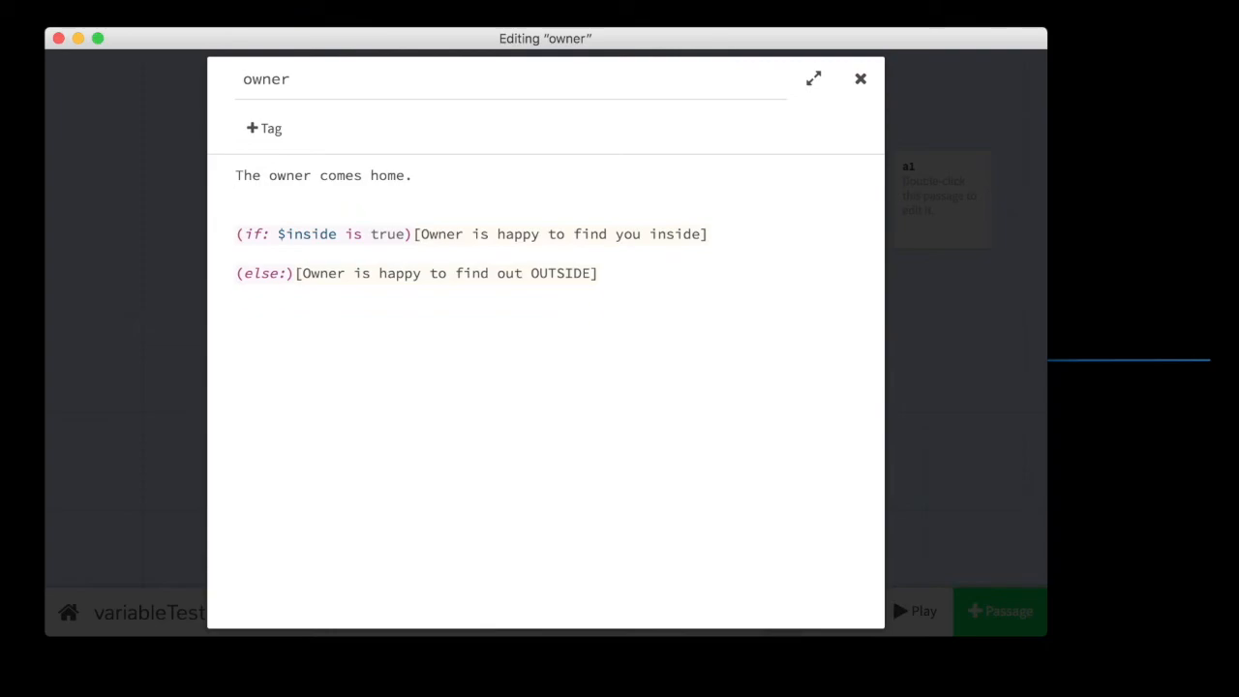
left_click(859, 78)
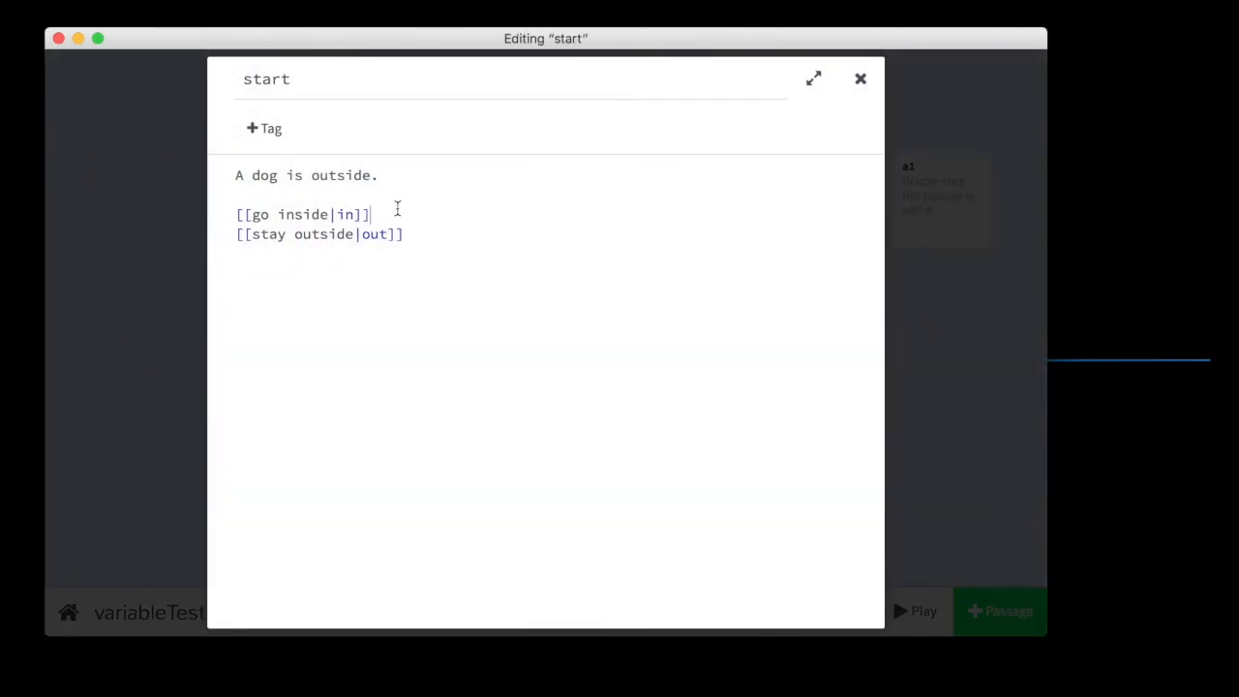
Add (set: $outside to true) below the stay outside link in the start passage and close it.
type("(set: $inside to true)")
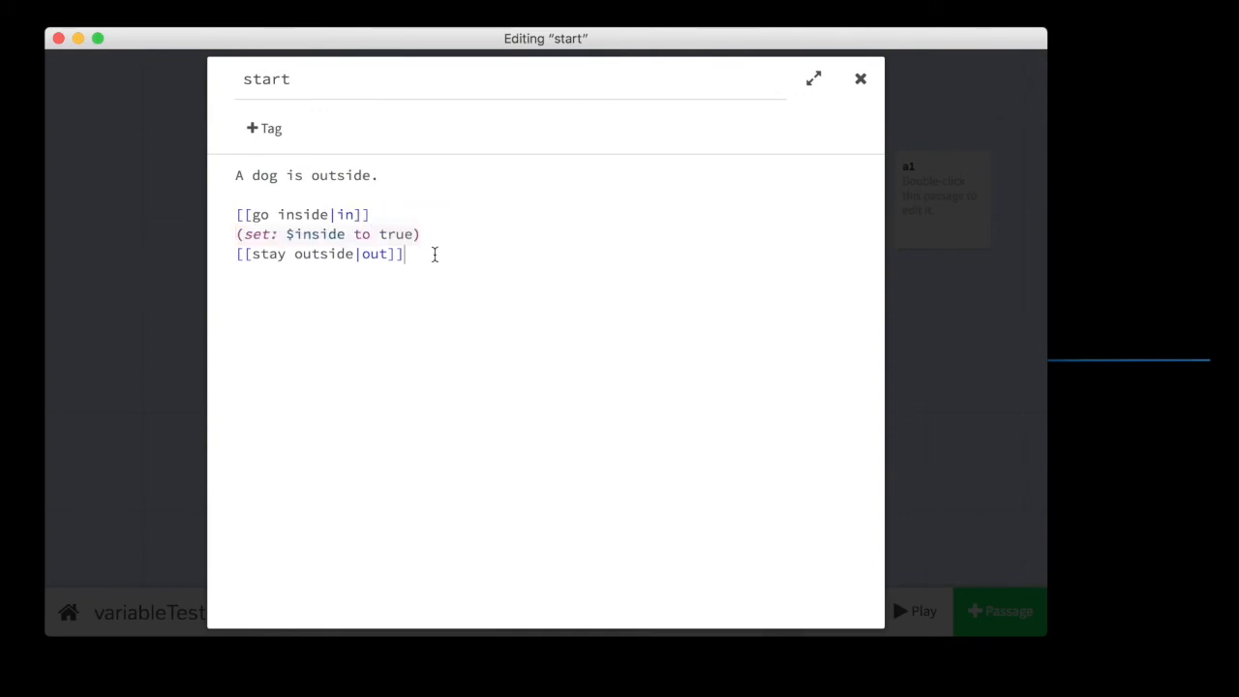
type("(s")
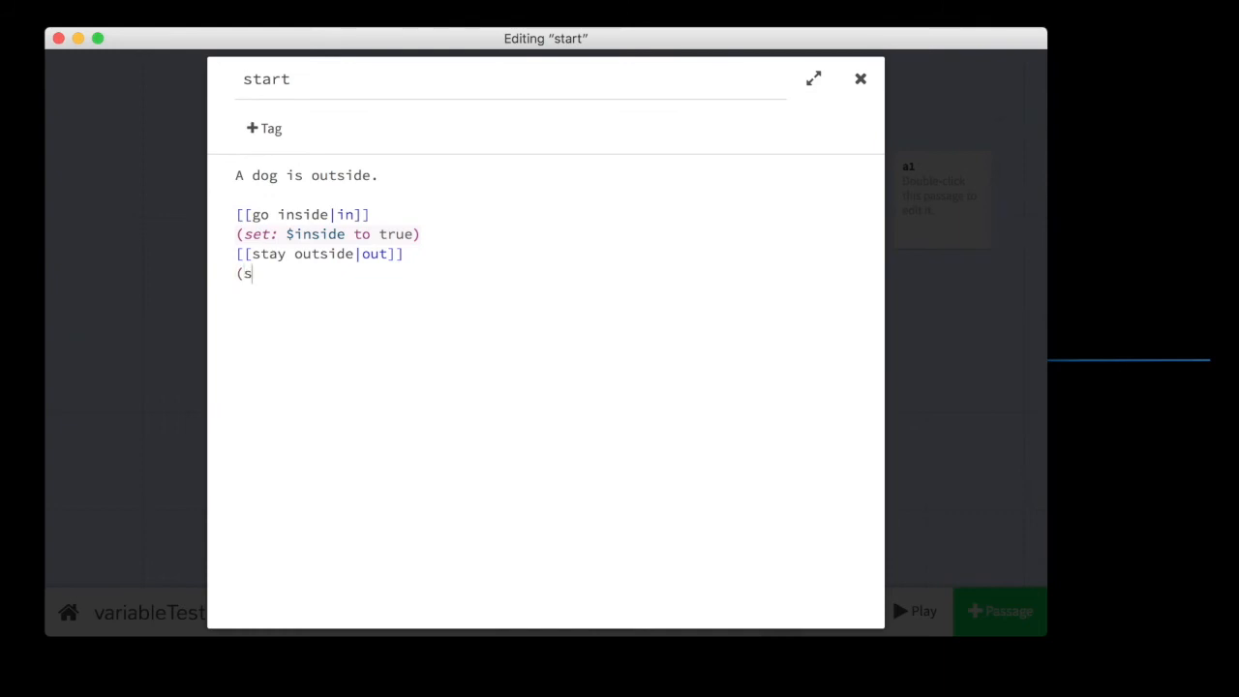
type("et:")
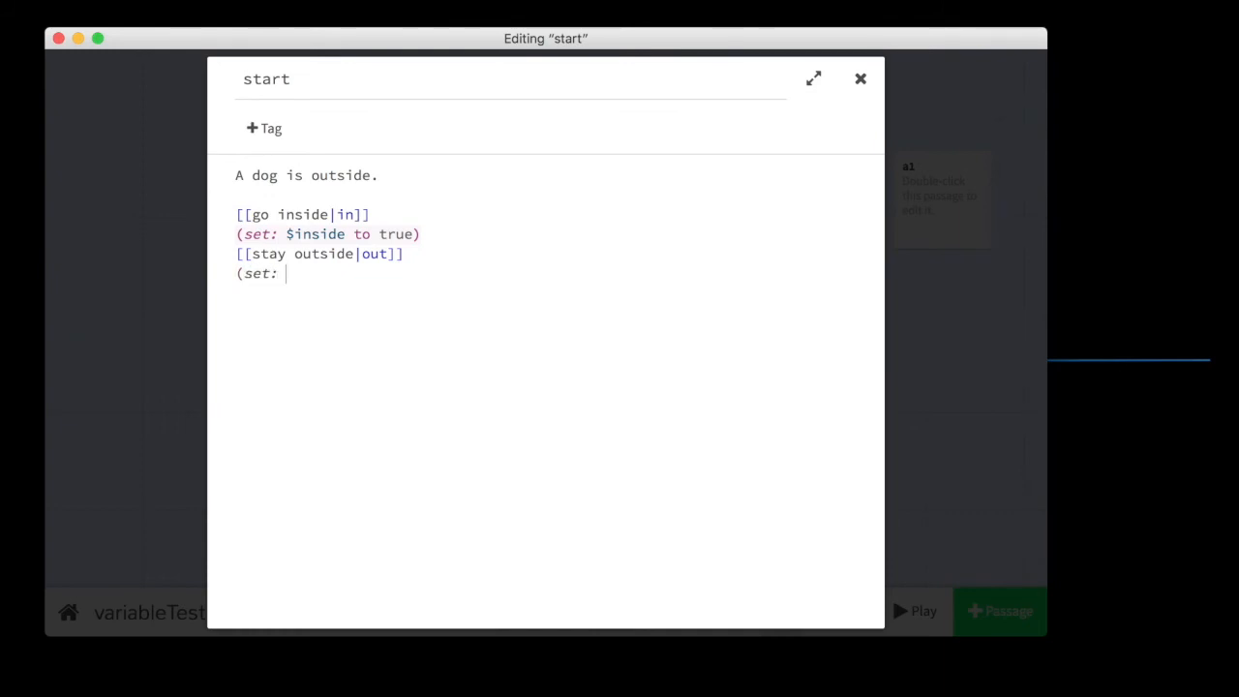
type("$outside")
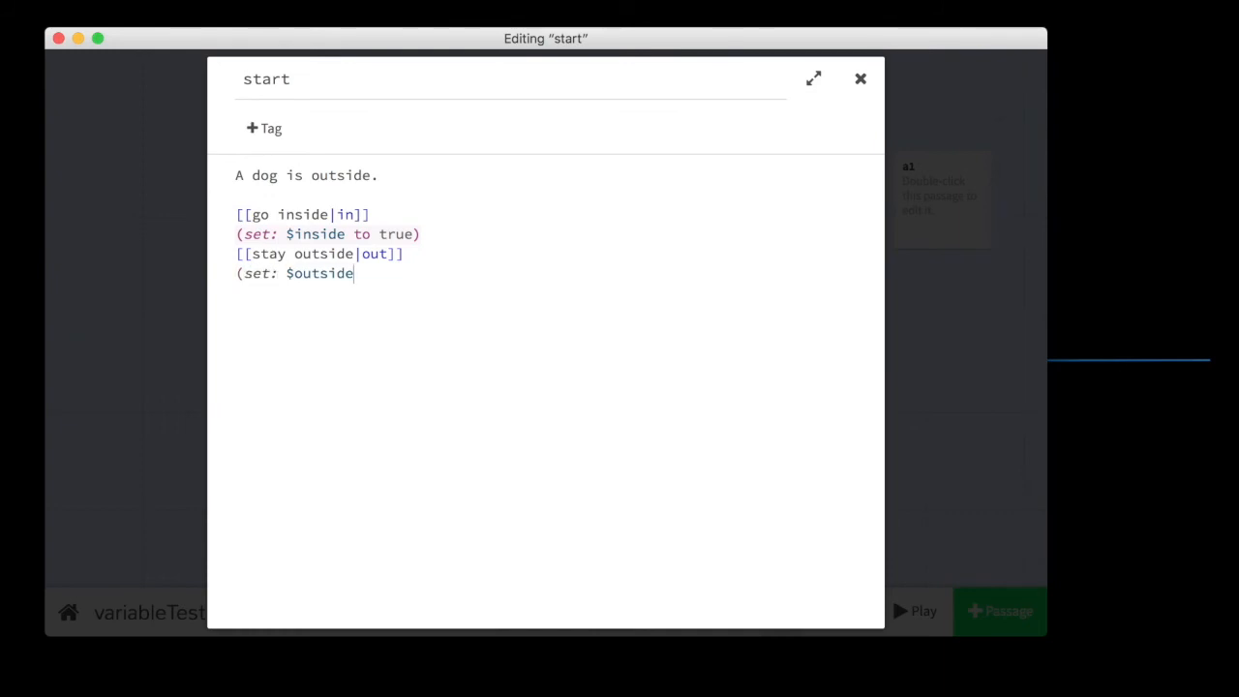
type("to tru")
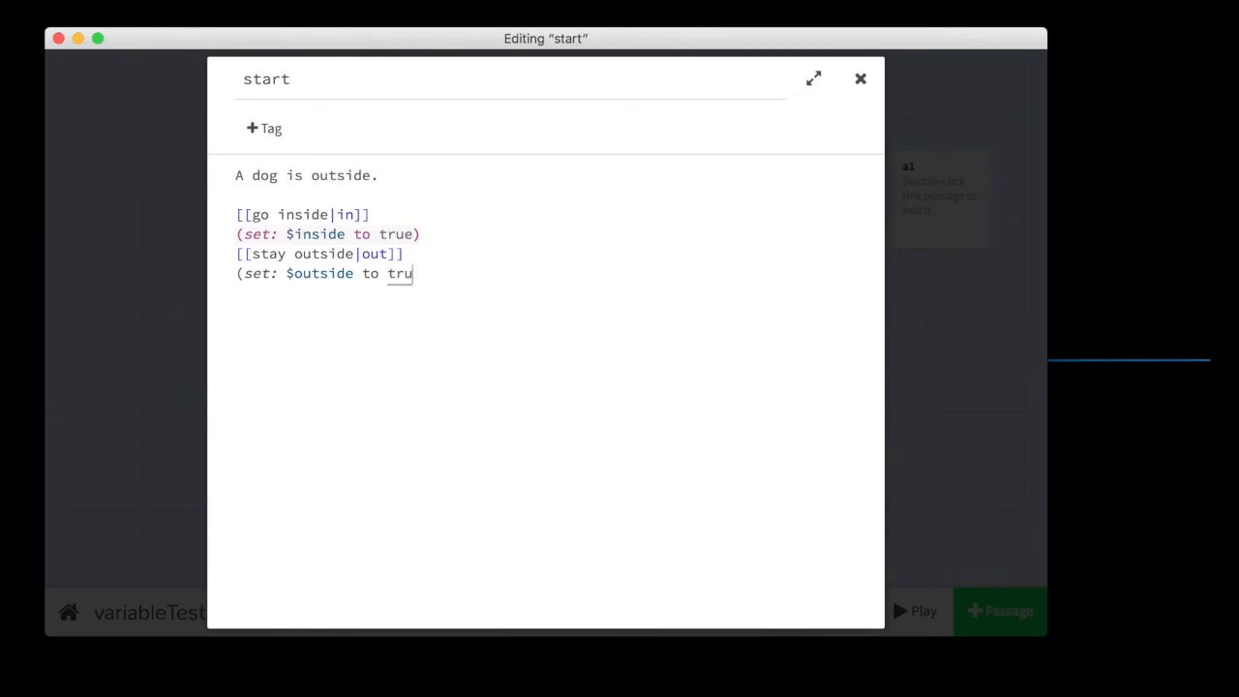
type("e)")
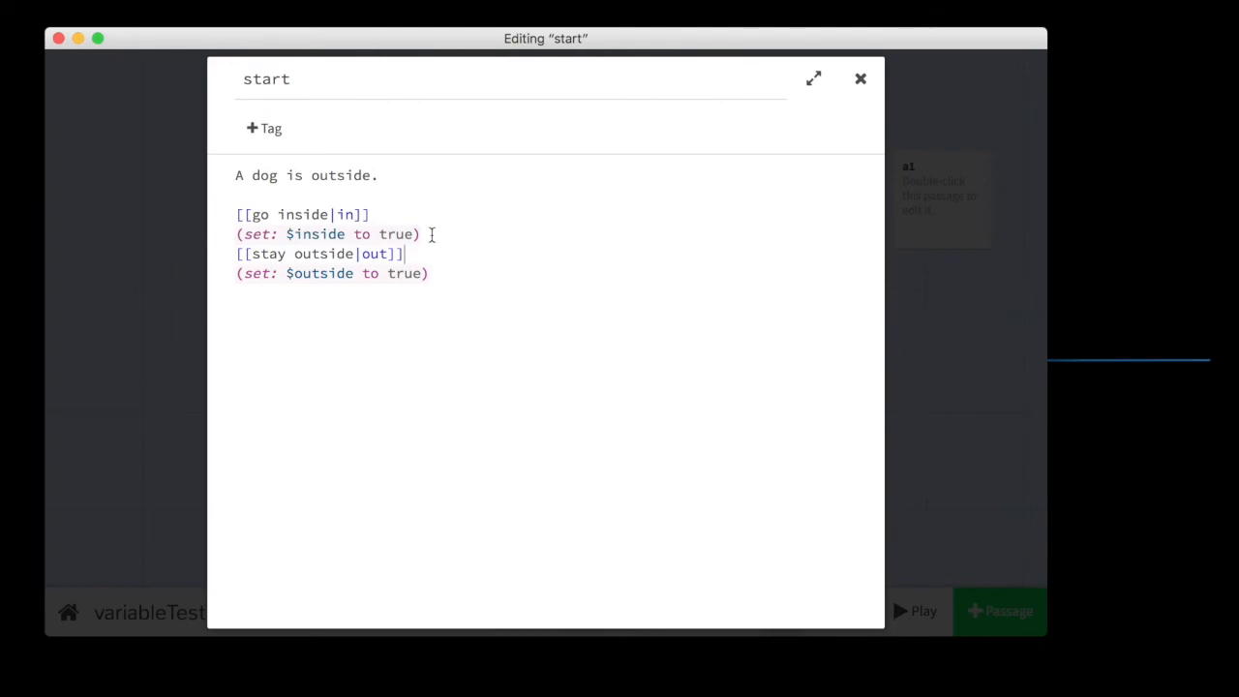
mouse_move(836, 91)
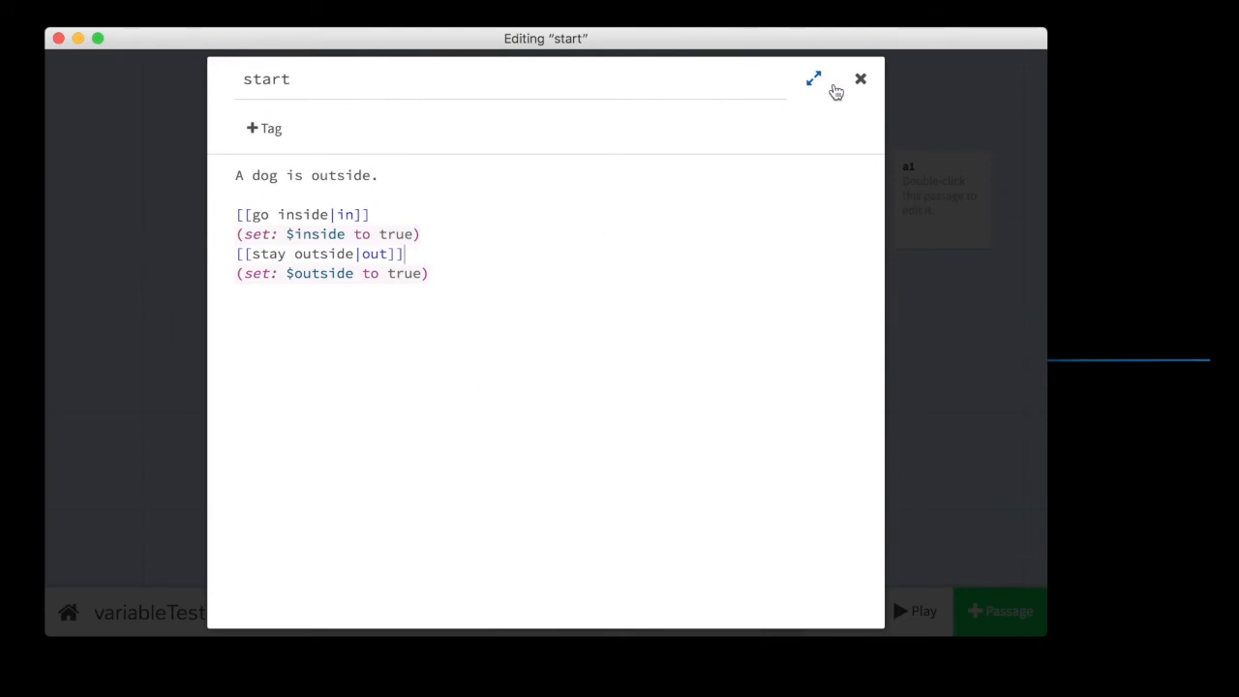
left_click(860, 77)
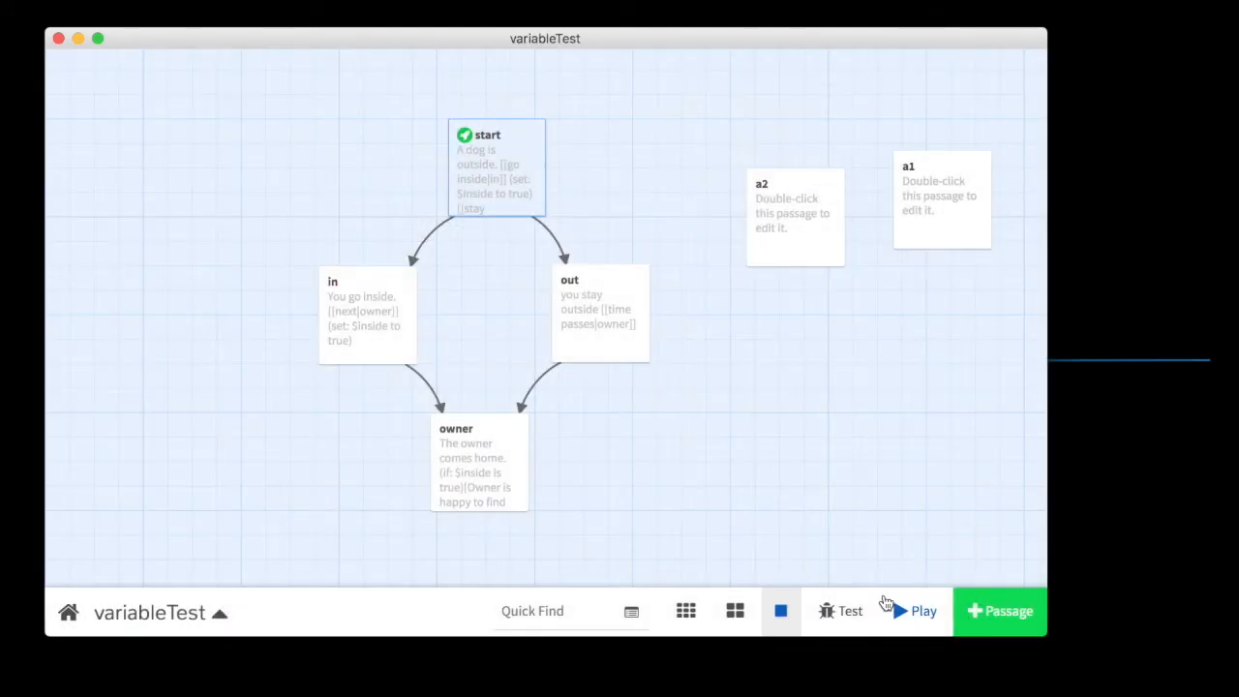
left_click(923, 612)
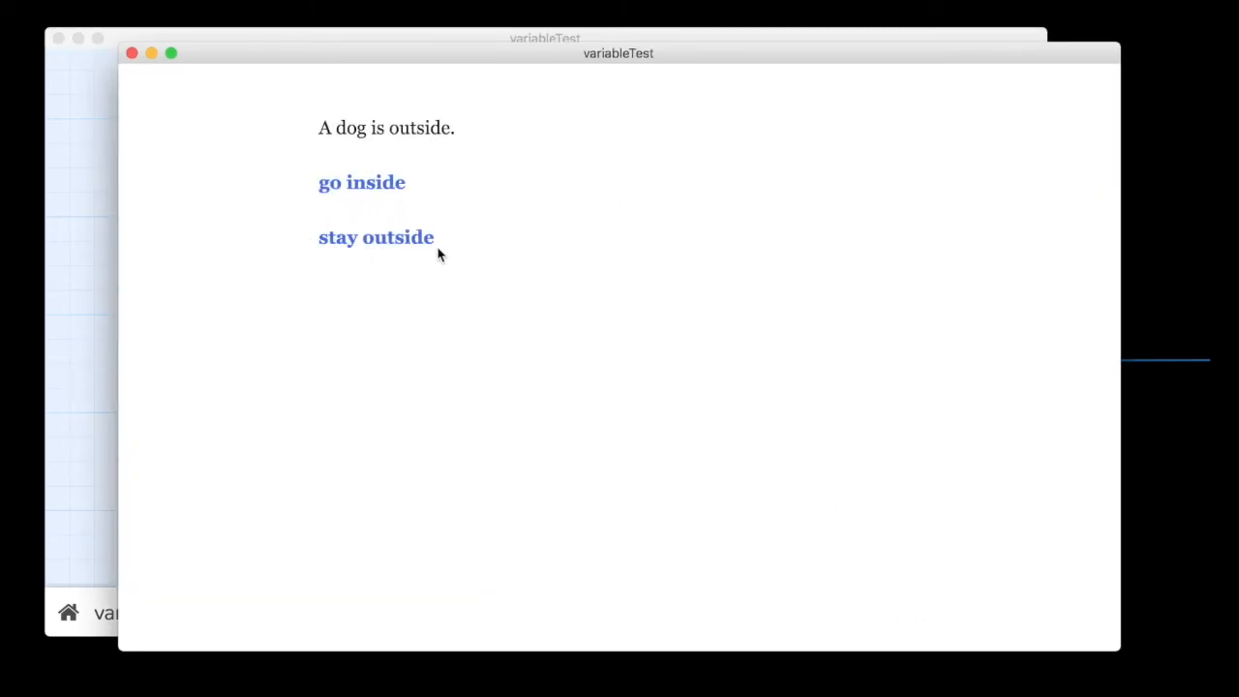
mouse_move(383, 199)
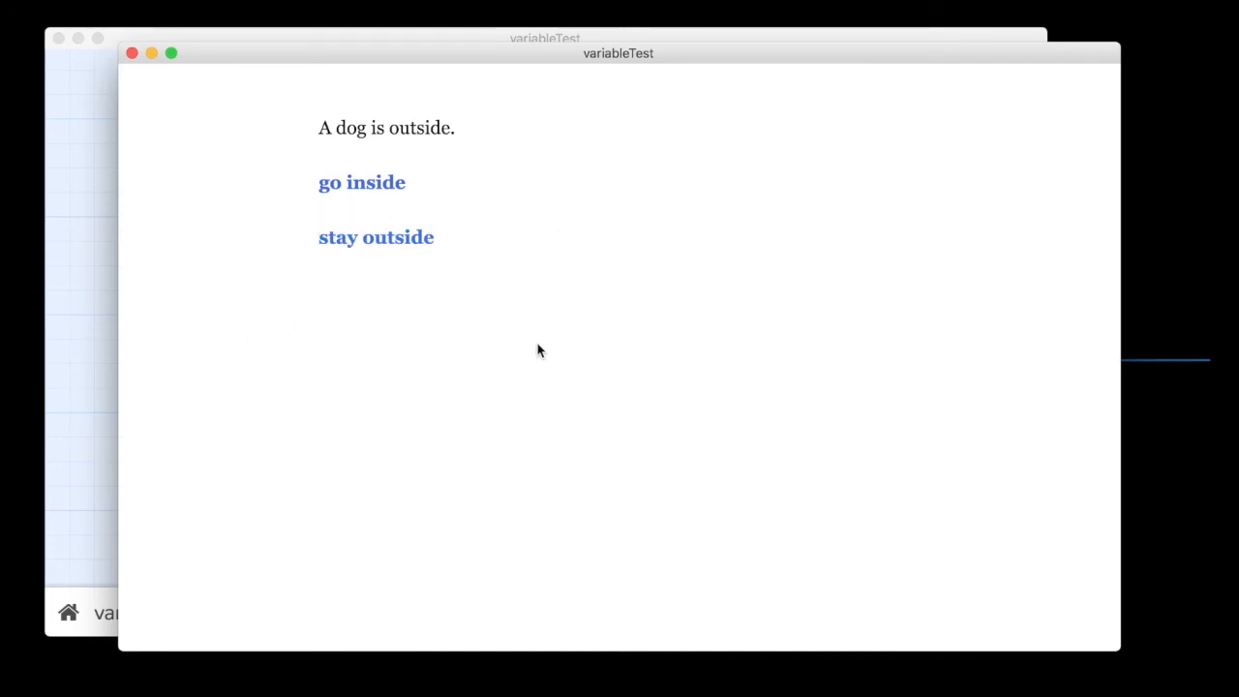
mouse_move(261, 308)
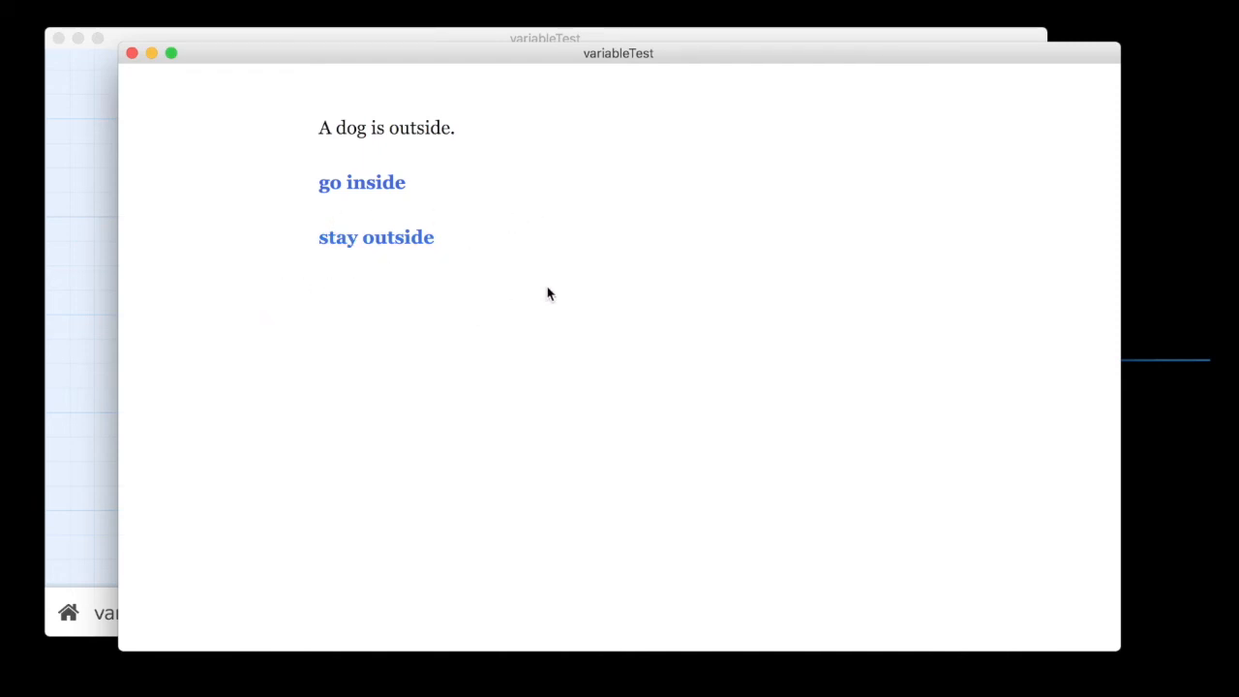
left_click(375, 236)
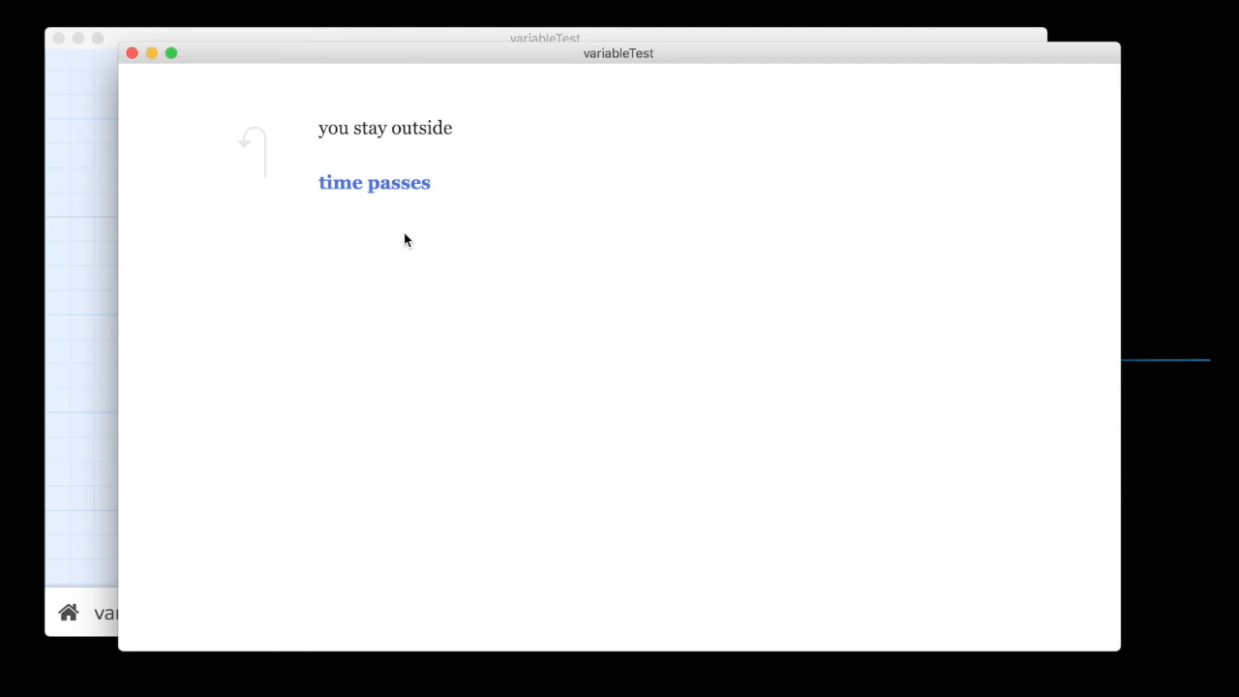
mouse_move(366, 240)
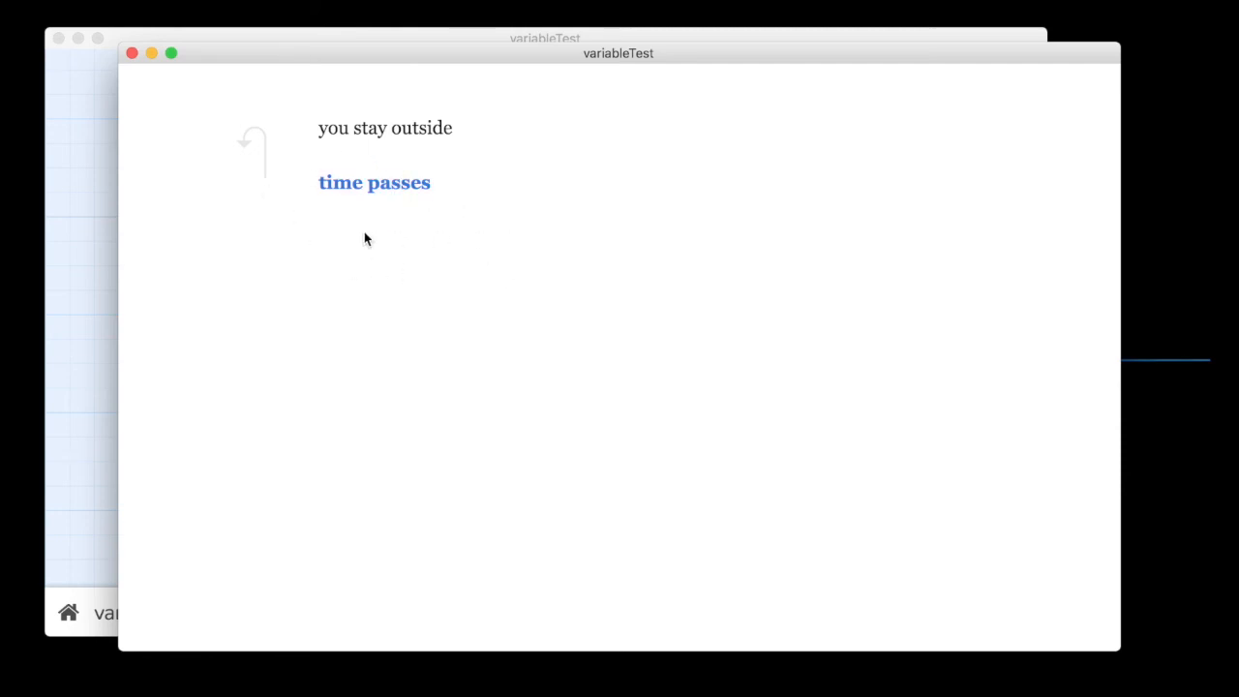
mouse_move(375, 182)
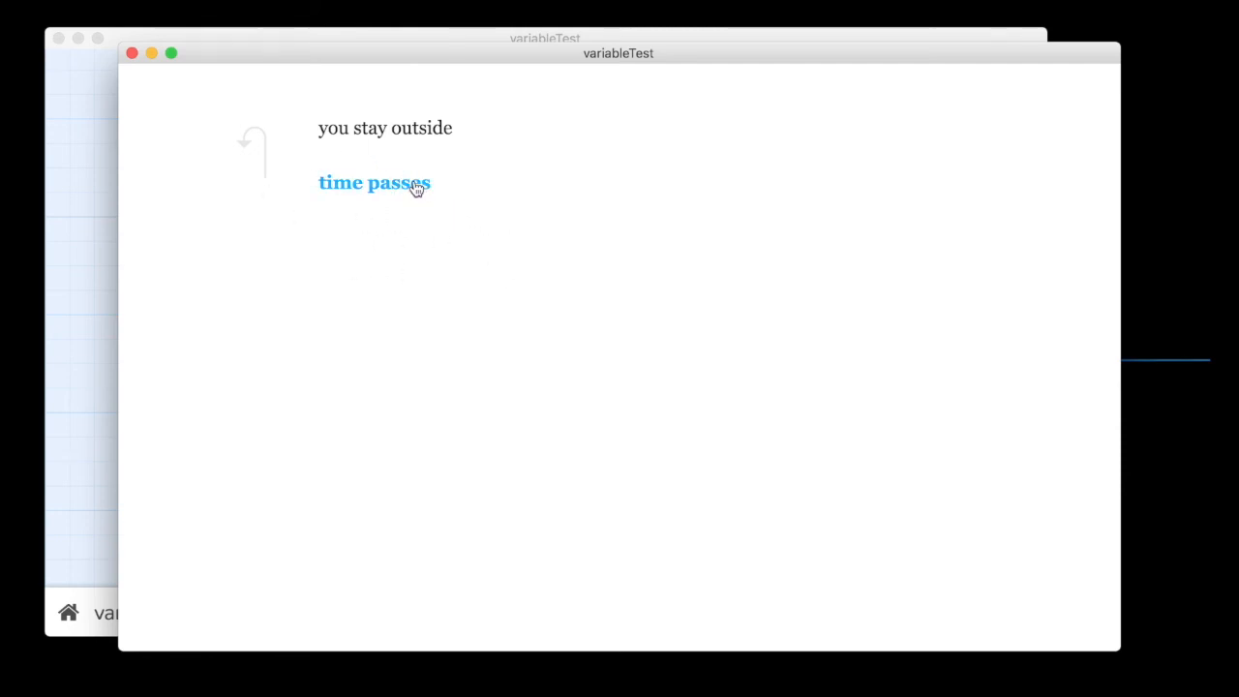
left_click(375, 182)
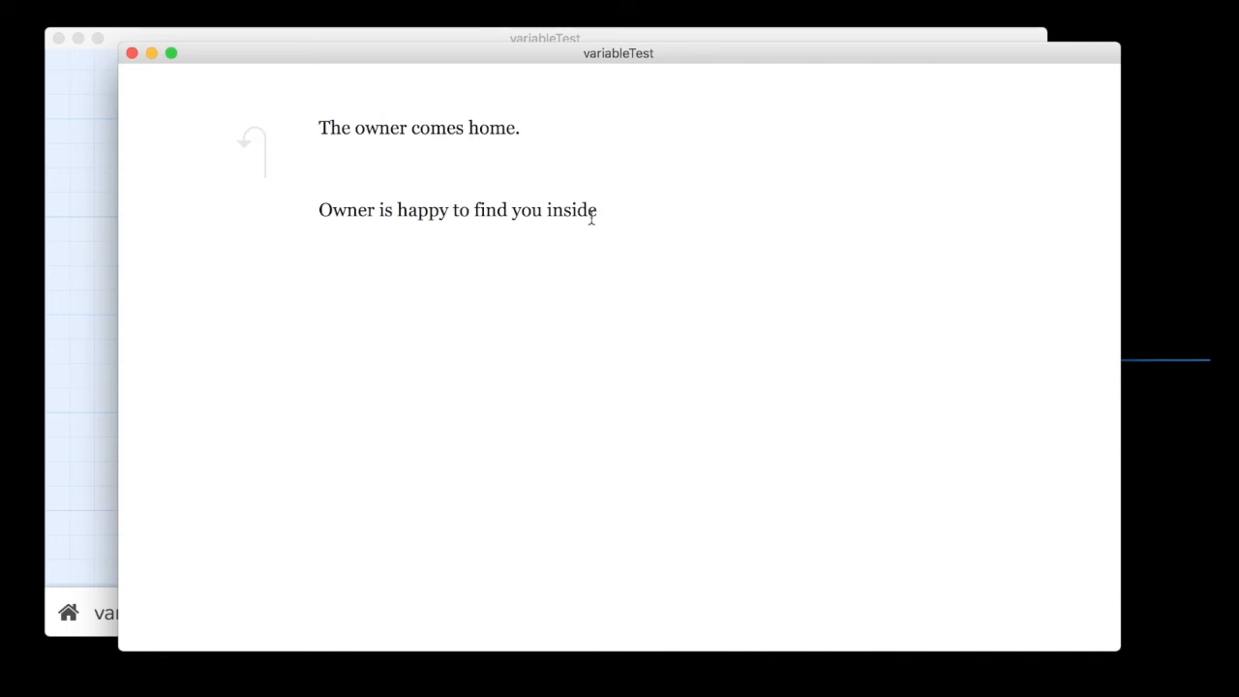
mouse_move(271, 298)
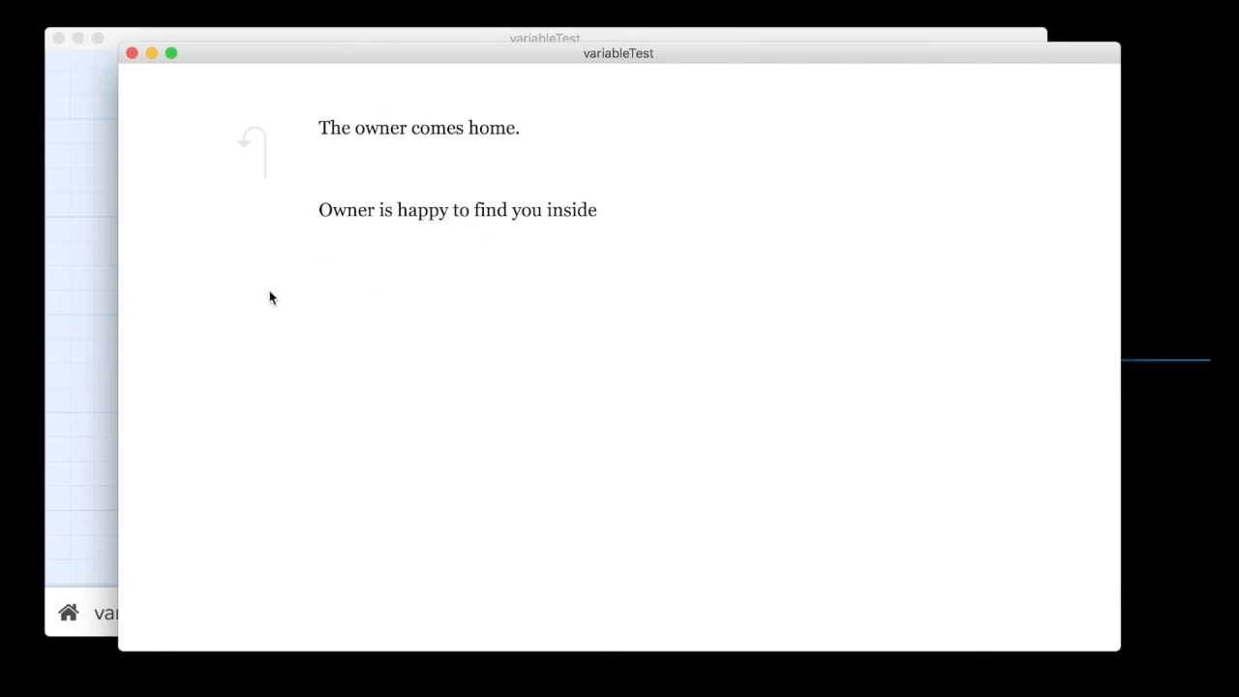
mouse_move(248, 139)
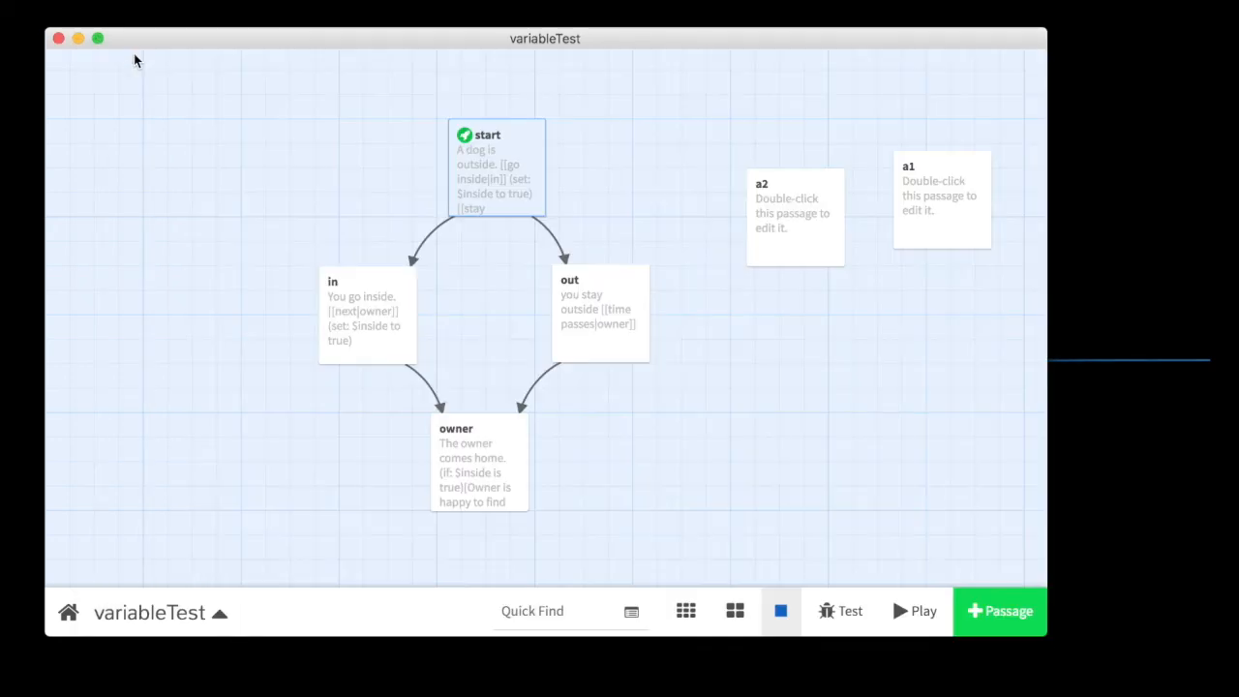
Delete both (set:) lines from the start passage, leaving only its two links.
double_click(479, 465)
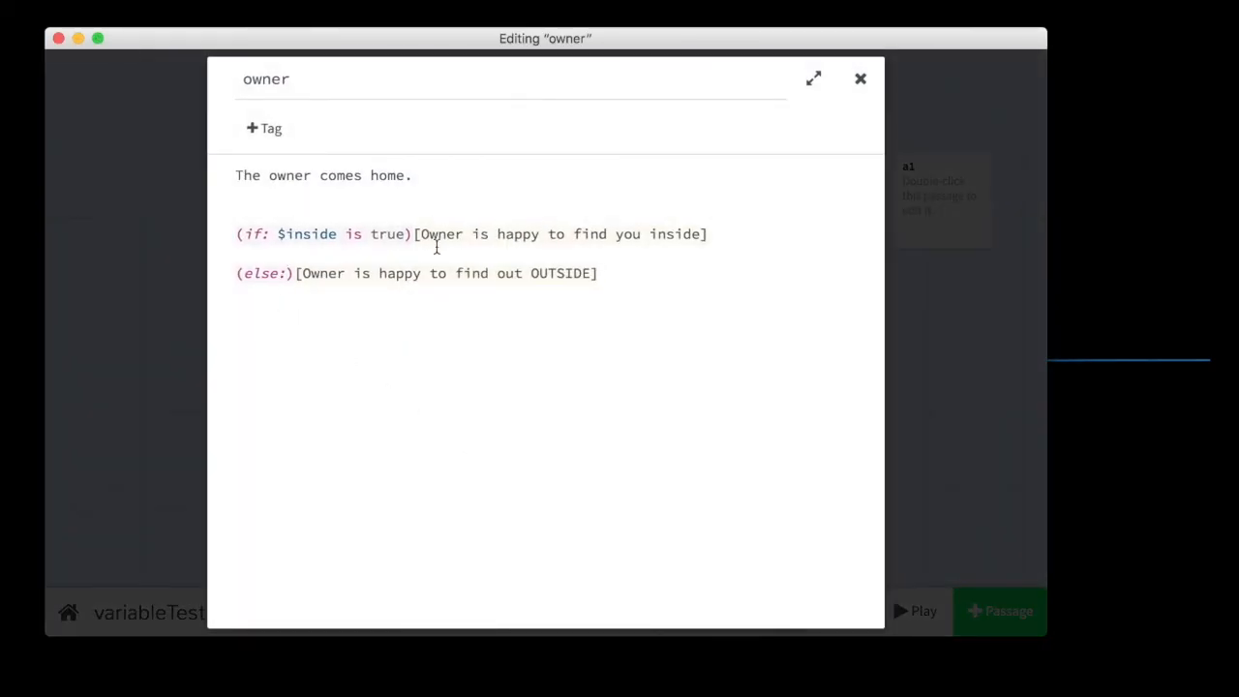
left_click(860, 78)
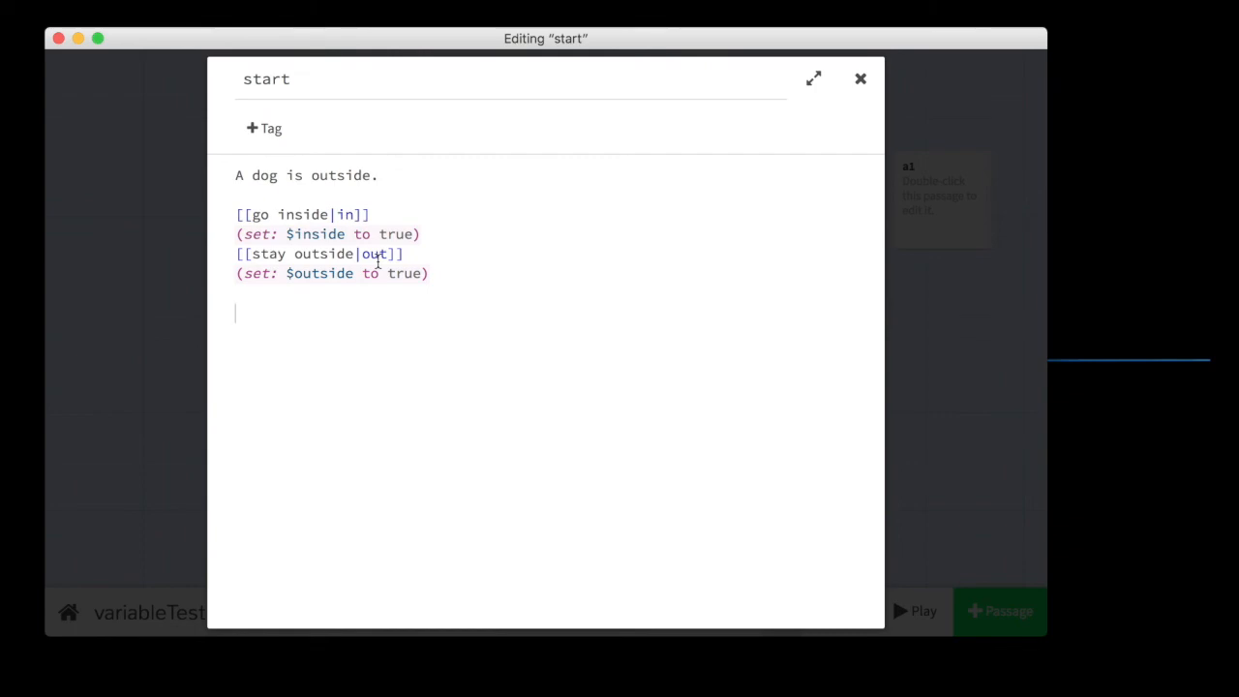
mouse_move(232, 254)
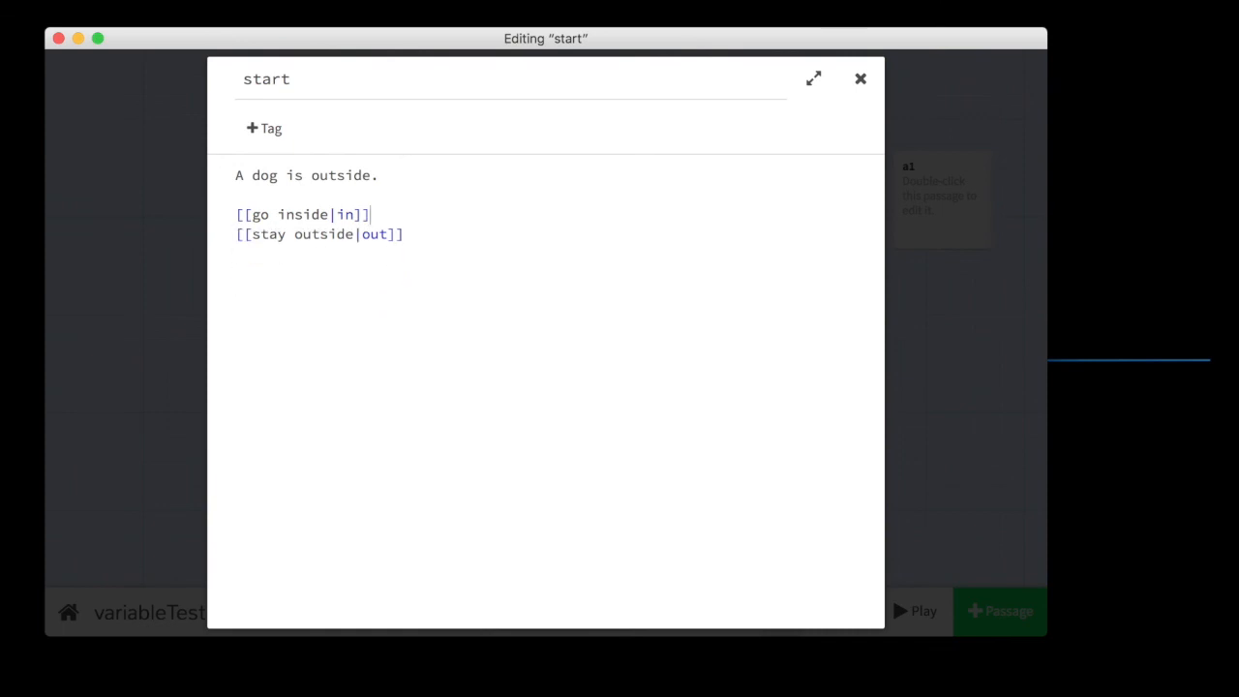
mouse_move(325, 189)
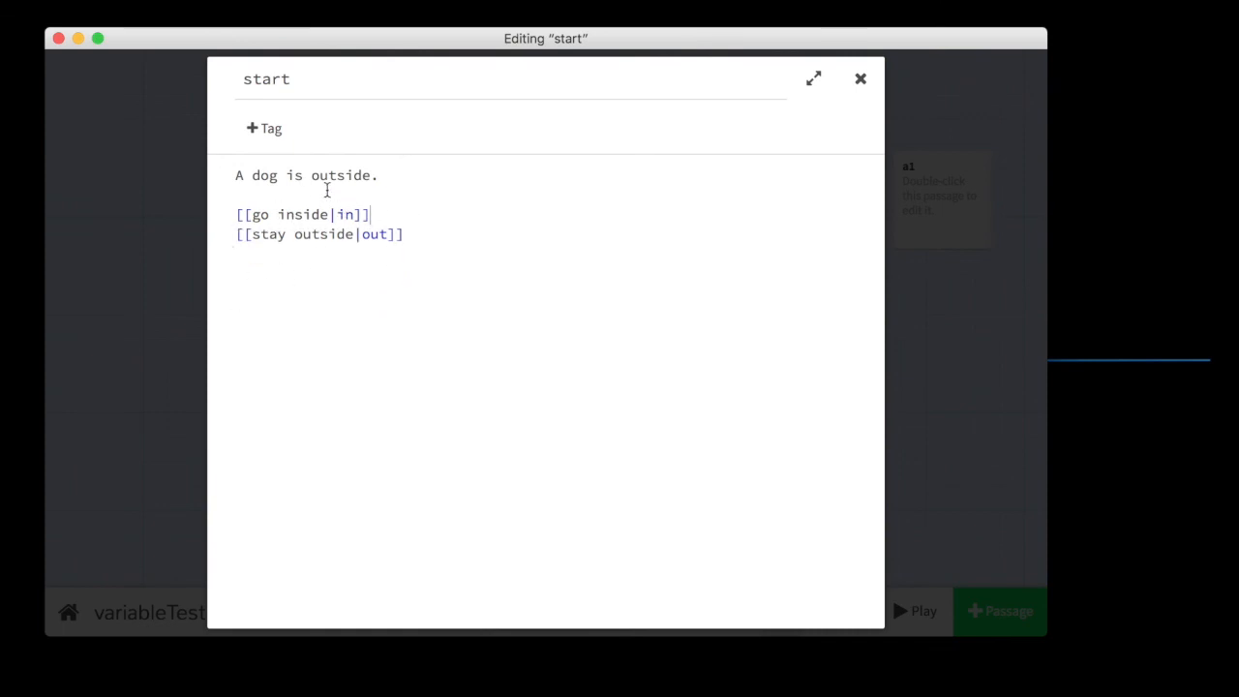
mouse_move(860, 80)
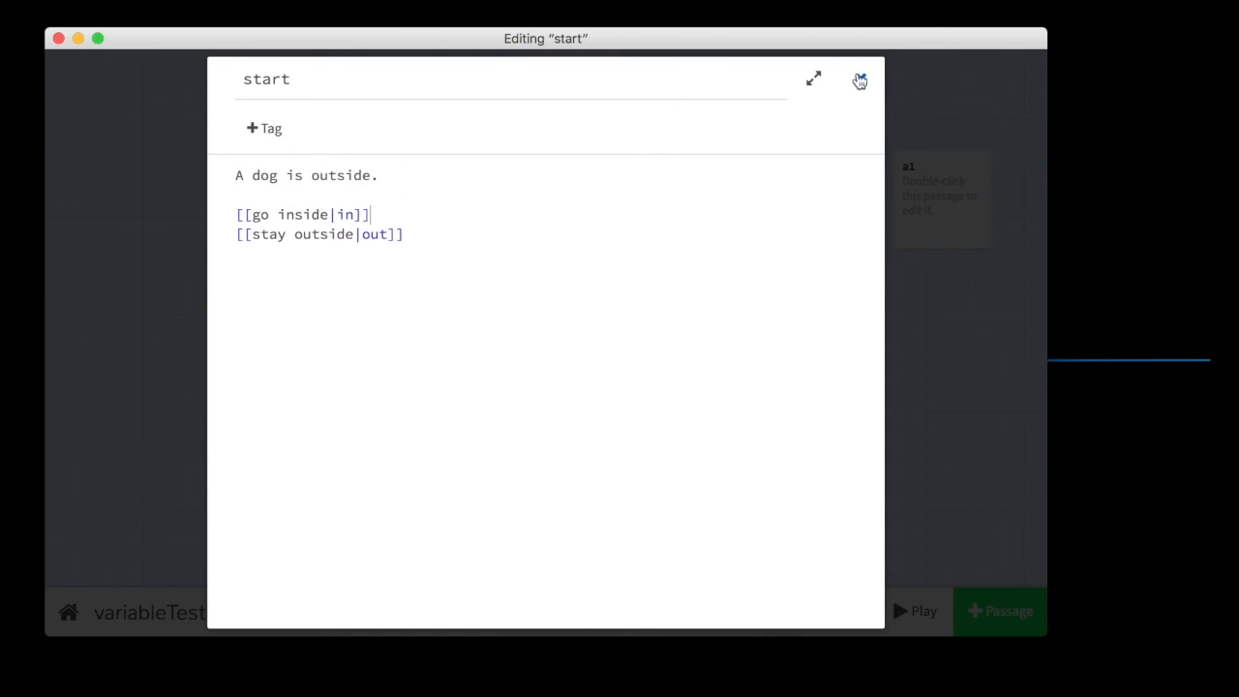
left_click(856, 81)
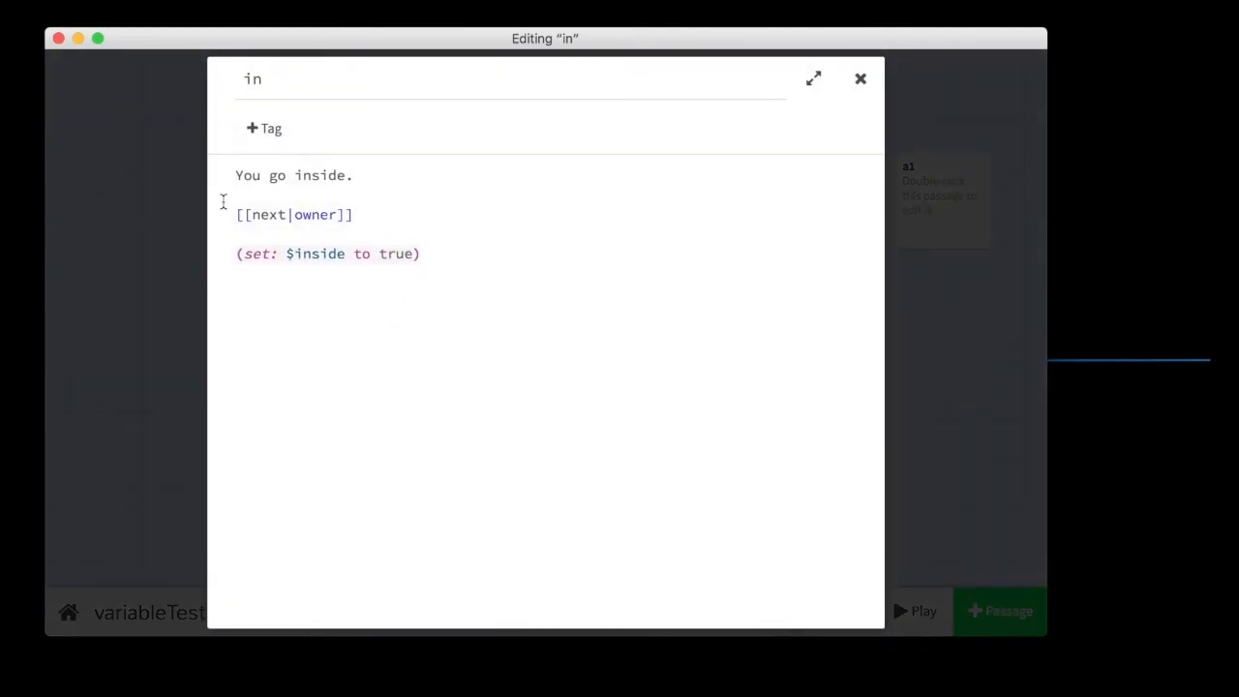
mouse_move(438, 433)
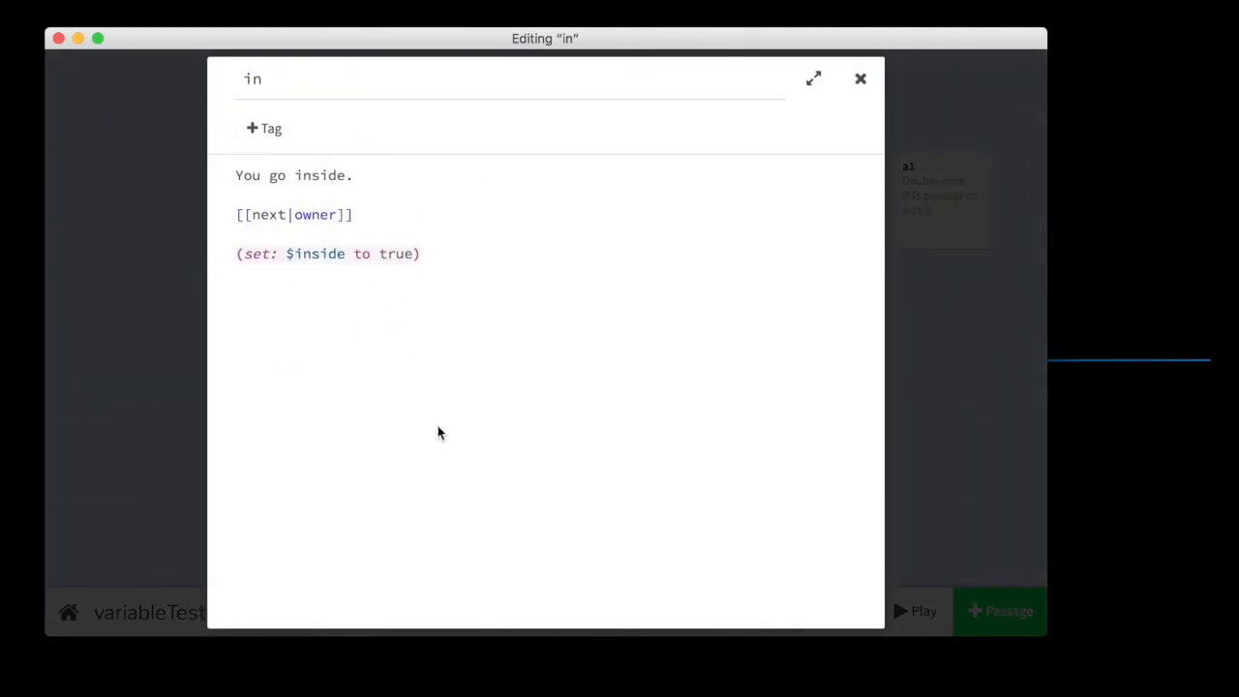